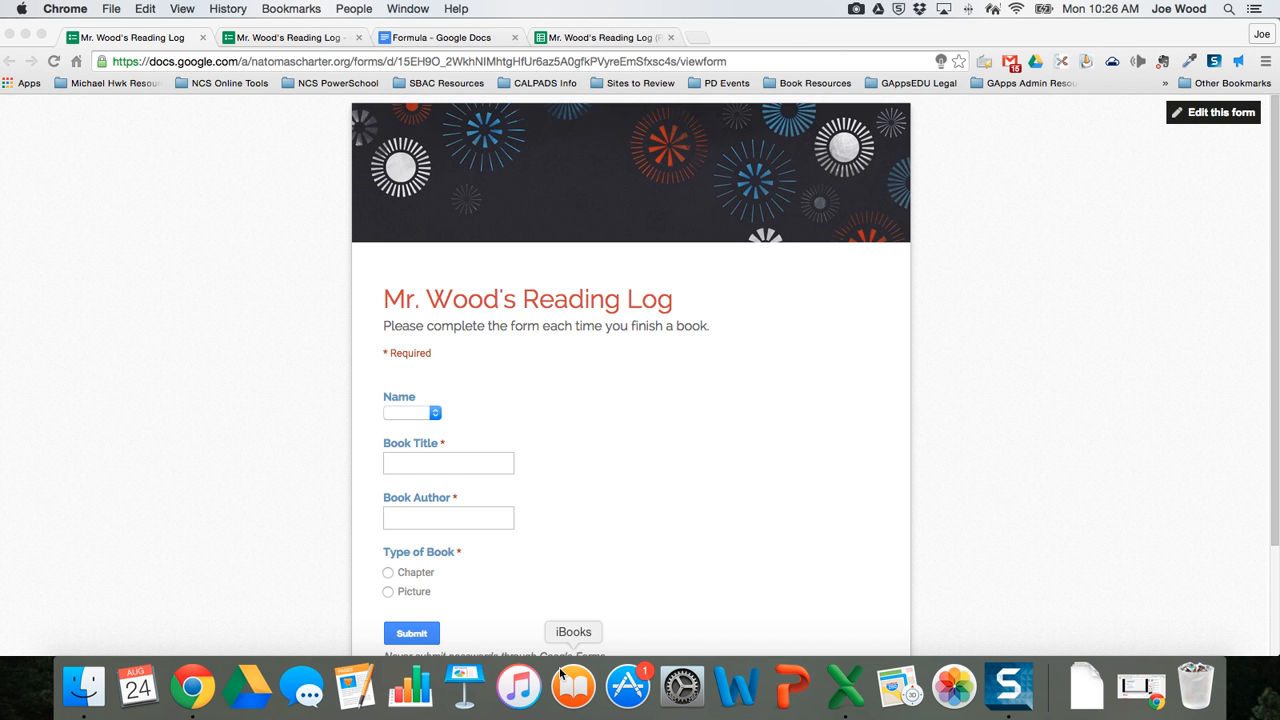
{"action": "mouse_move", "coordinate": [631, 423]}
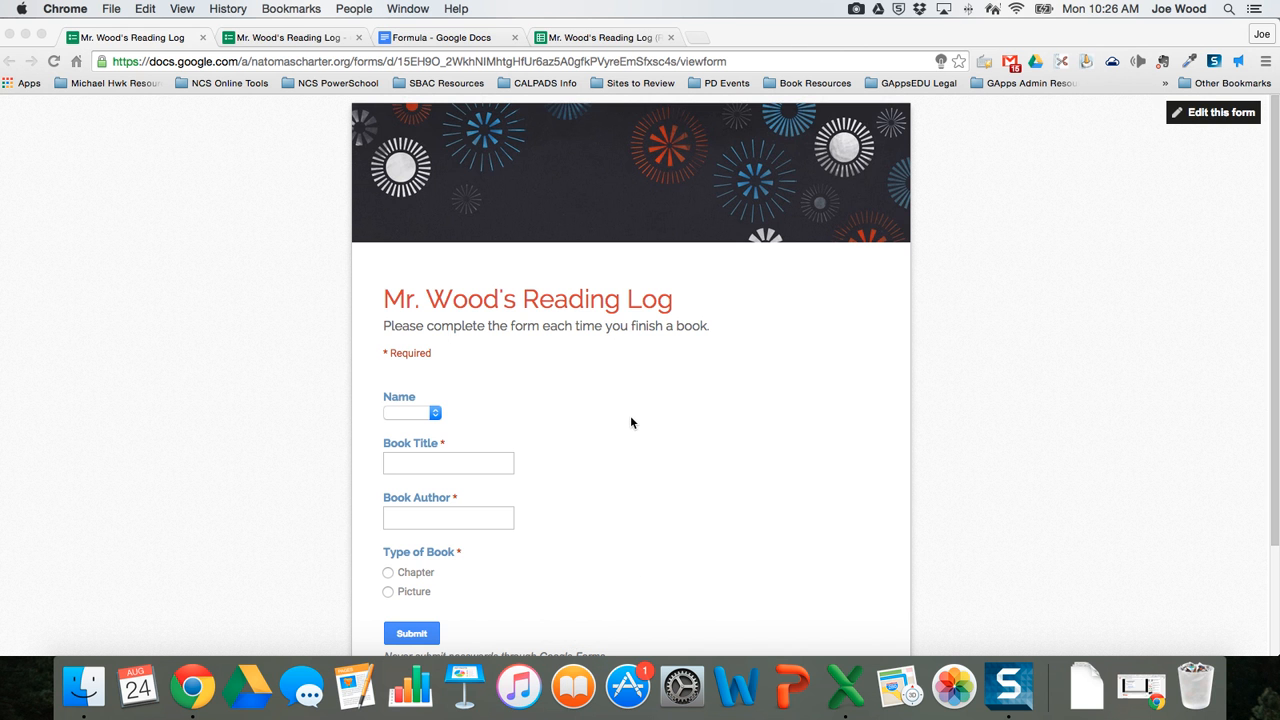
Step: Submit a test form response for Michael: 'Skippy Jon Jones' by Name, a picture book
{"action": "scroll", "scroll_direction": "down", "scroll_amount": 3}
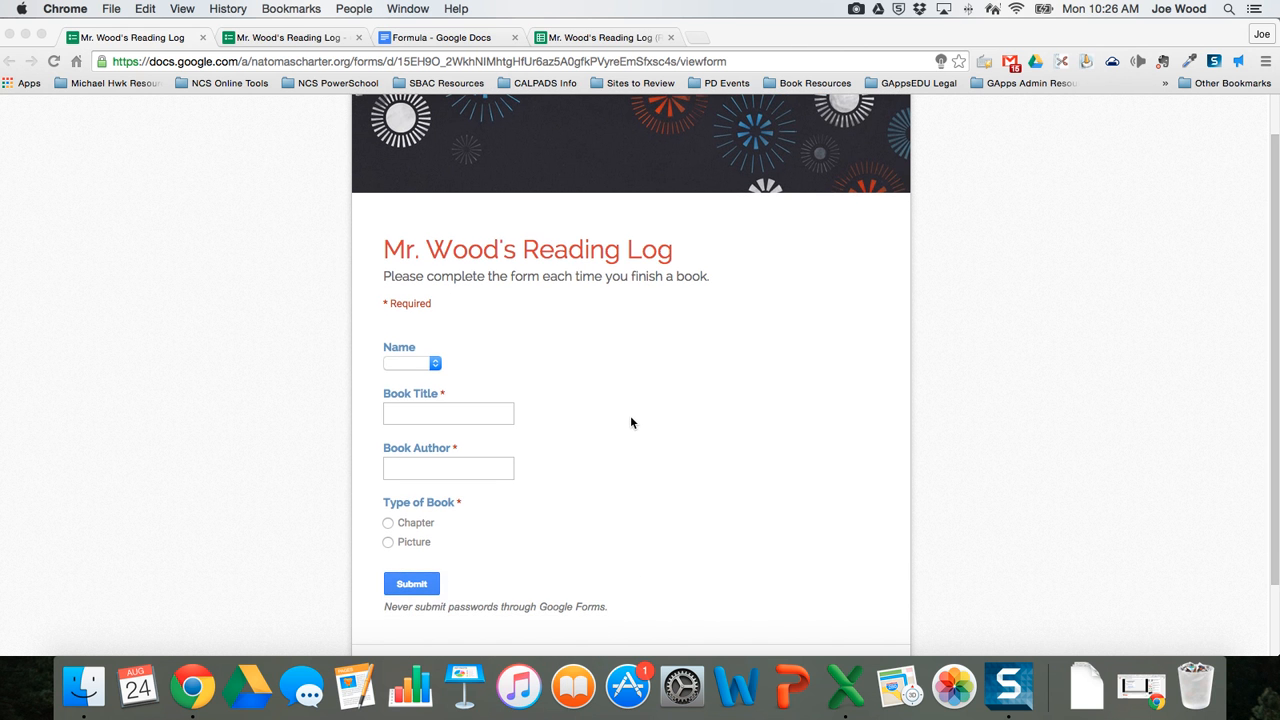
{"action": "mouse_move", "coordinate": [443, 400]}
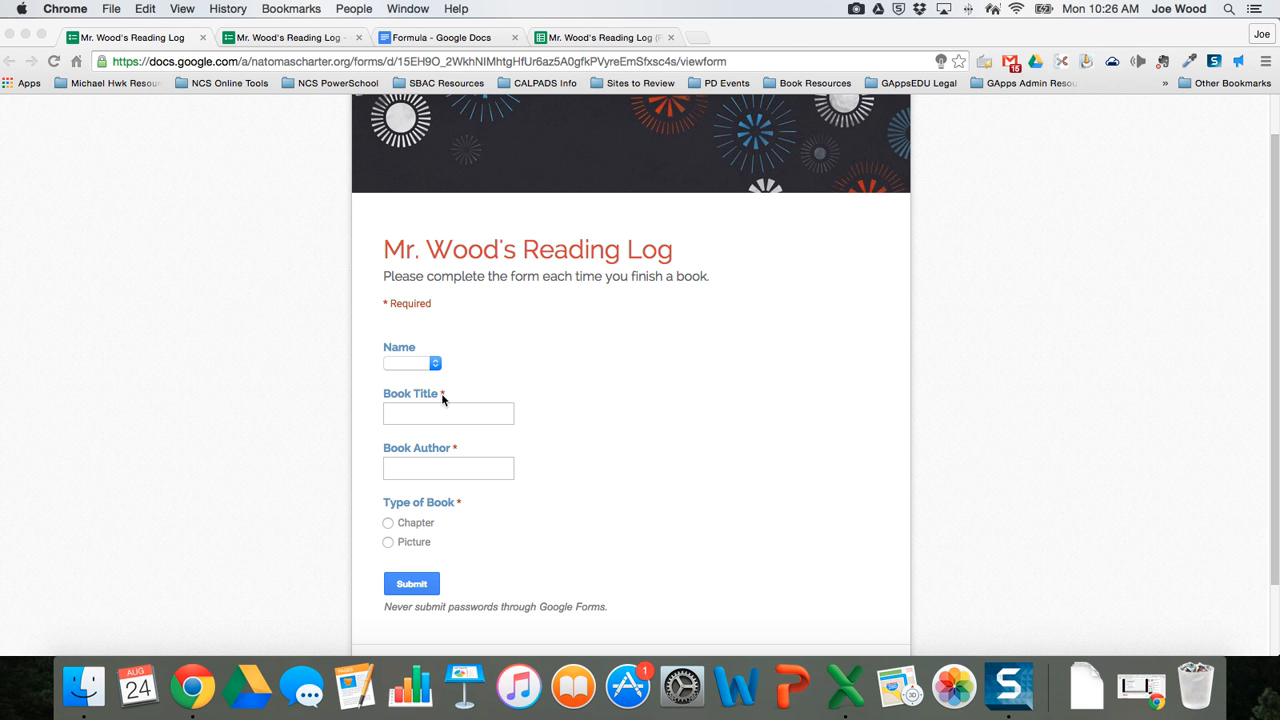
{"action": "left_click", "coordinate": [410, 362]}
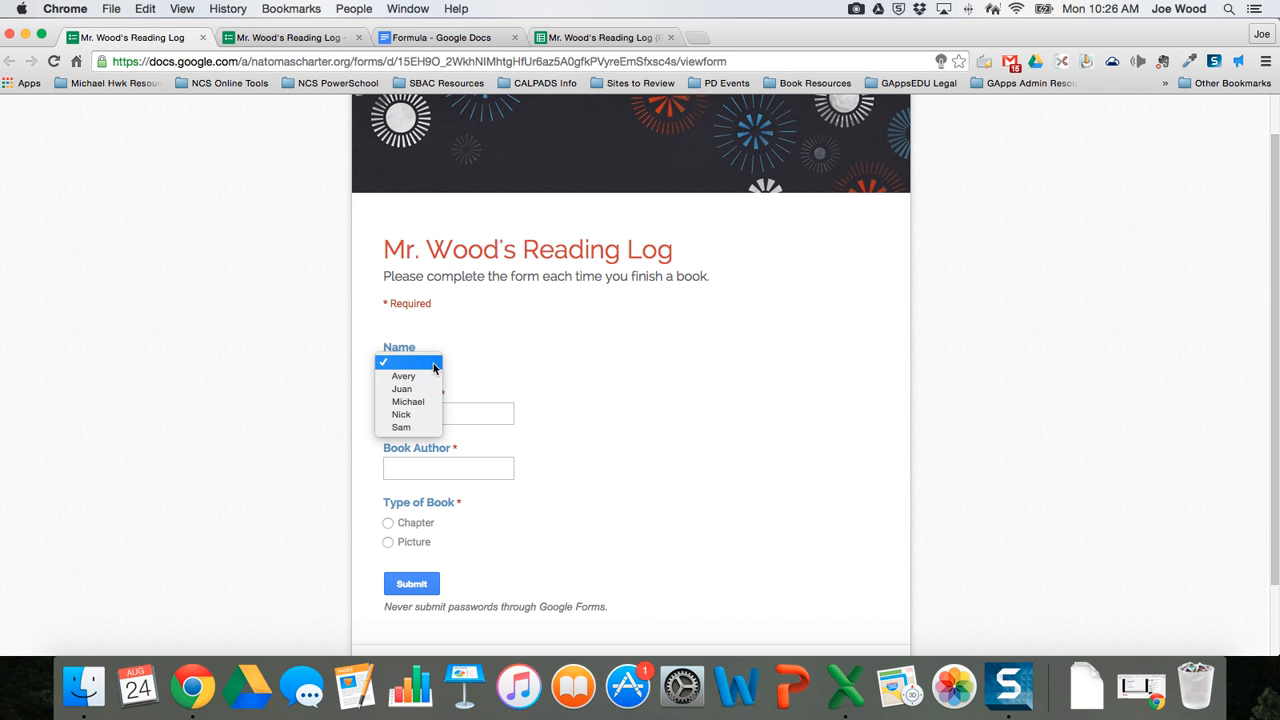
{"action": "left_click", "coordinate": [408, 401]}
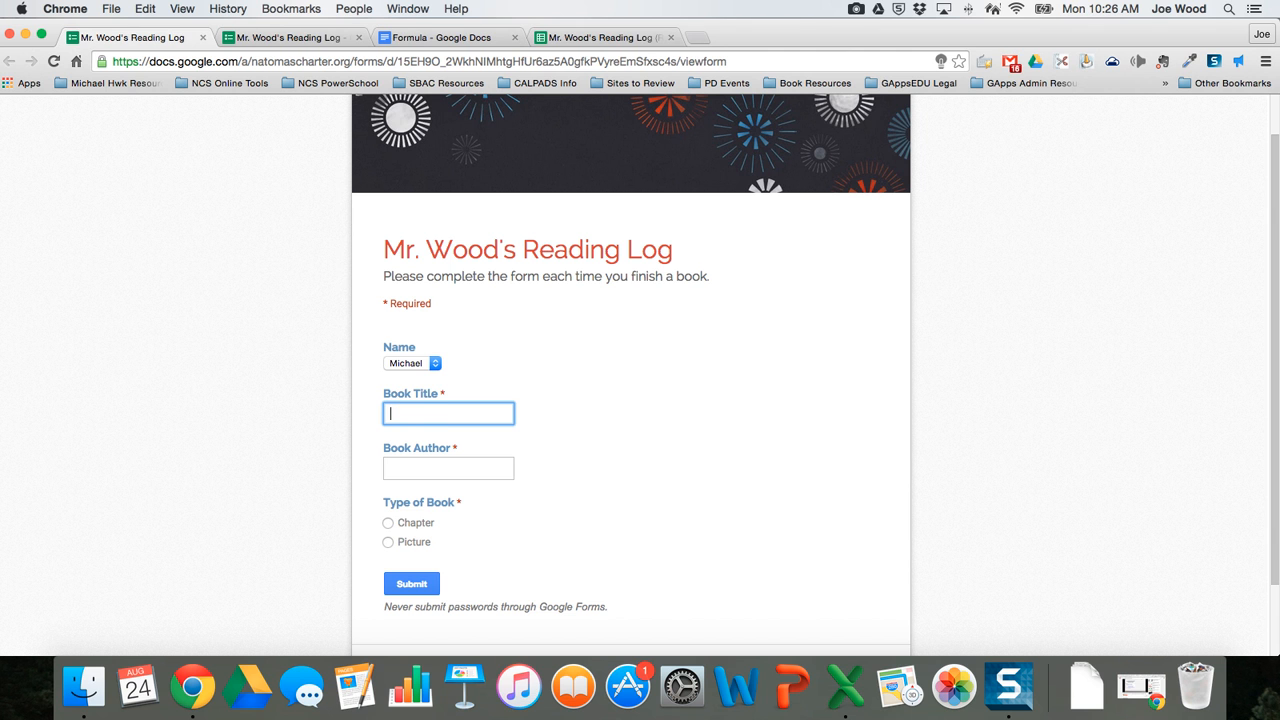
{"action": "type", "text": "Skippy J"}
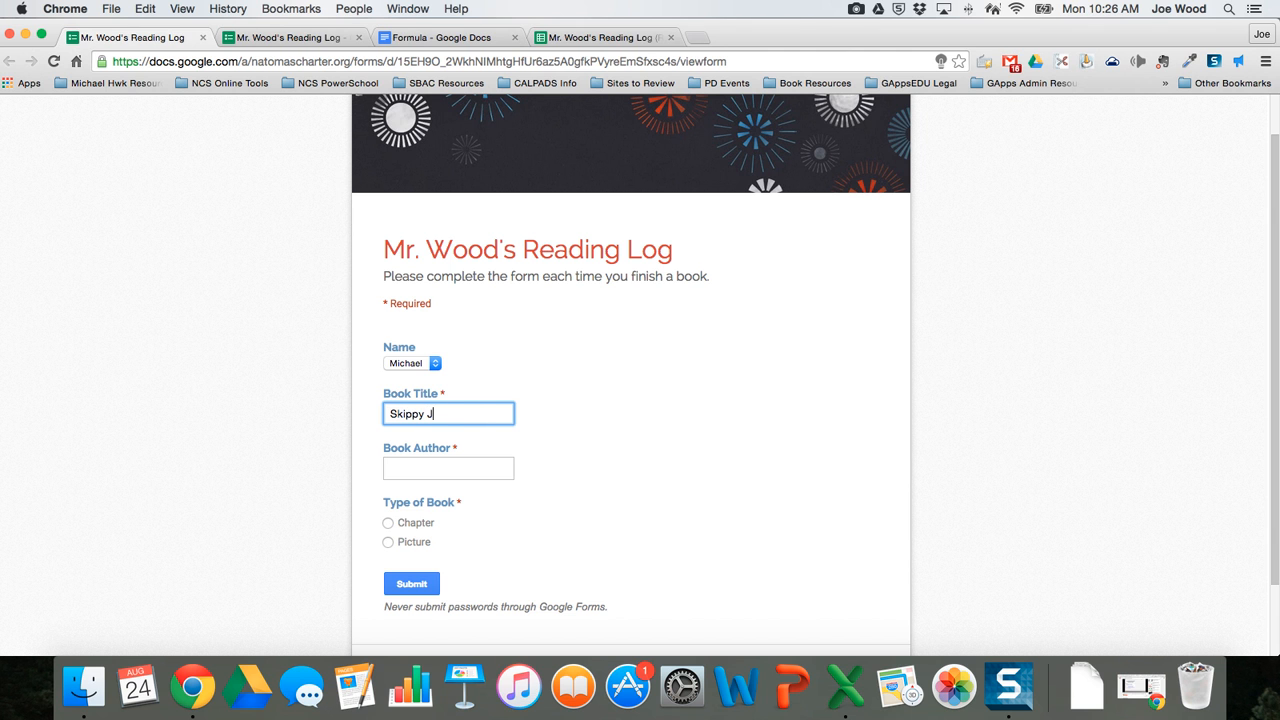
{"action": "type", "text": "on Jones"}
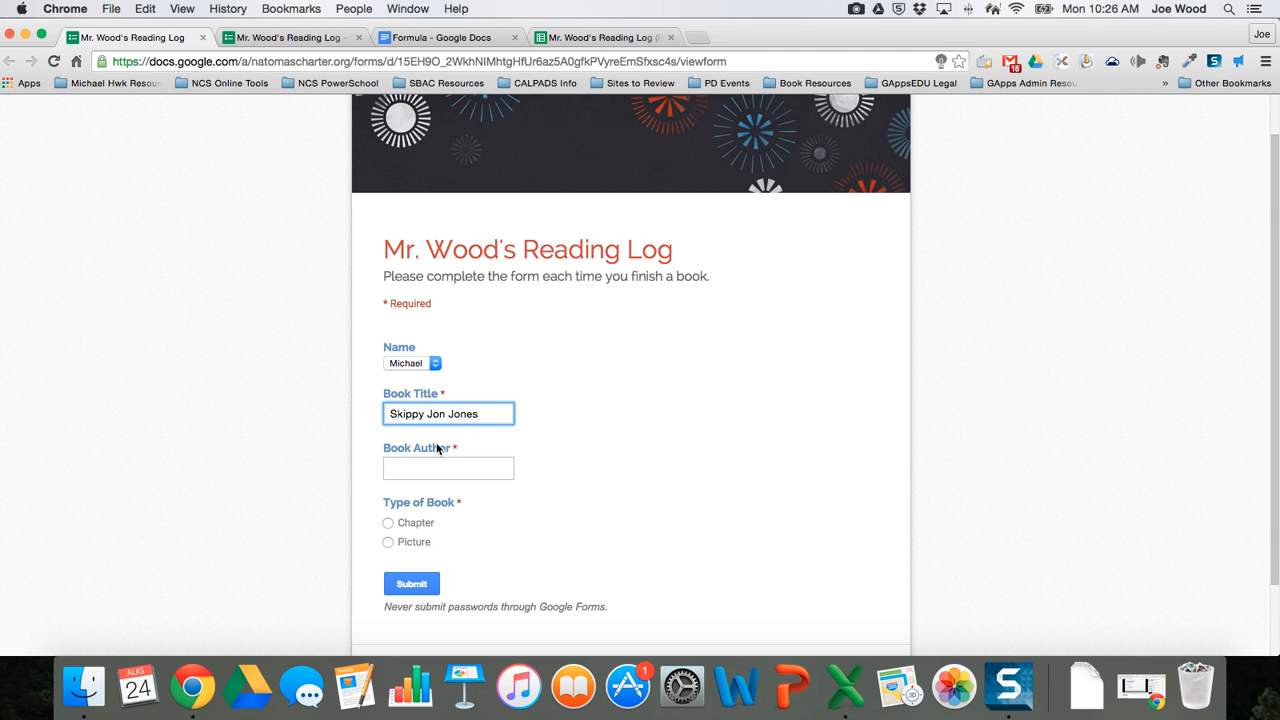
{"action": "type", "text": "Name"}
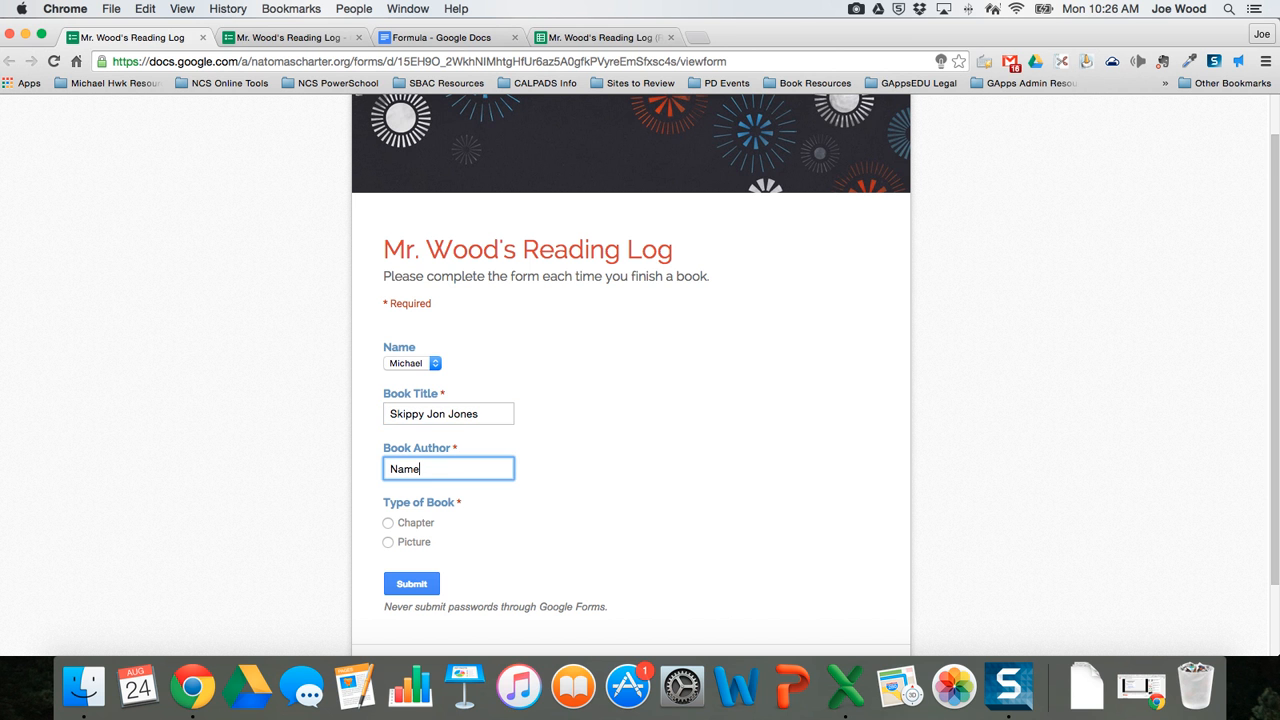
{"action": "left_click", "coordinate": [388, 541]}
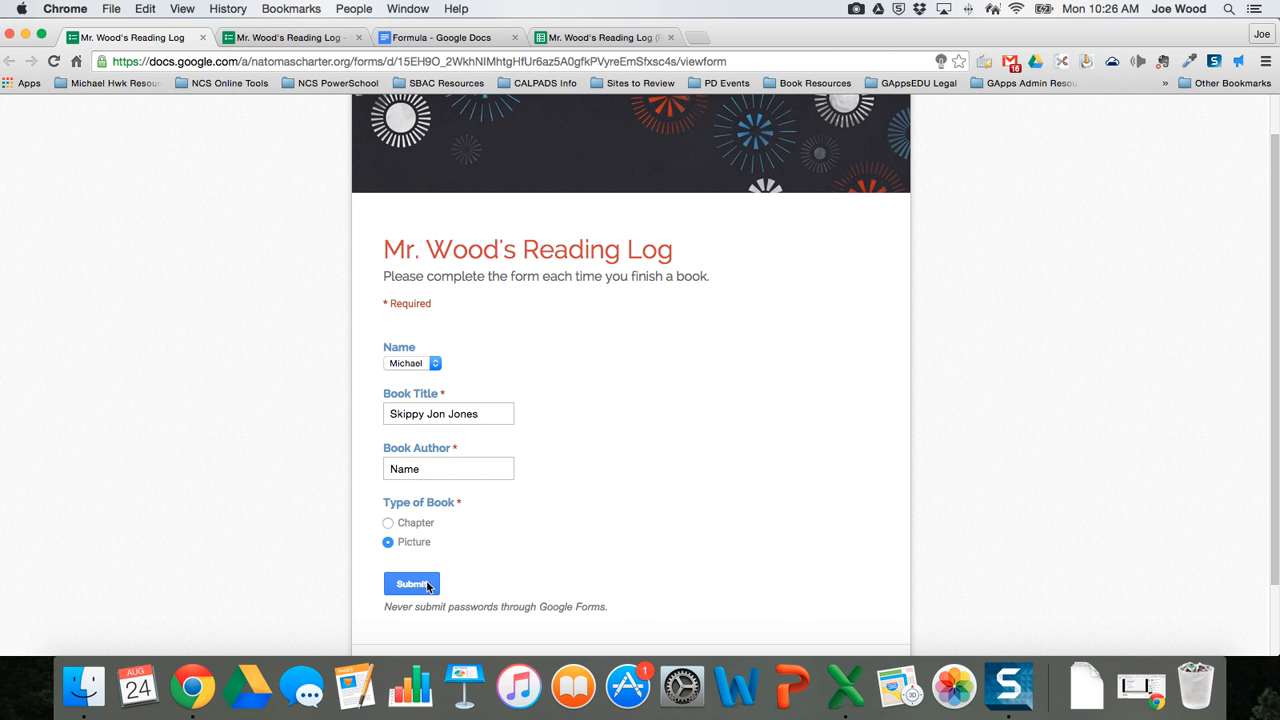
{"action": "left_click", "coordinate": [411, 584]}
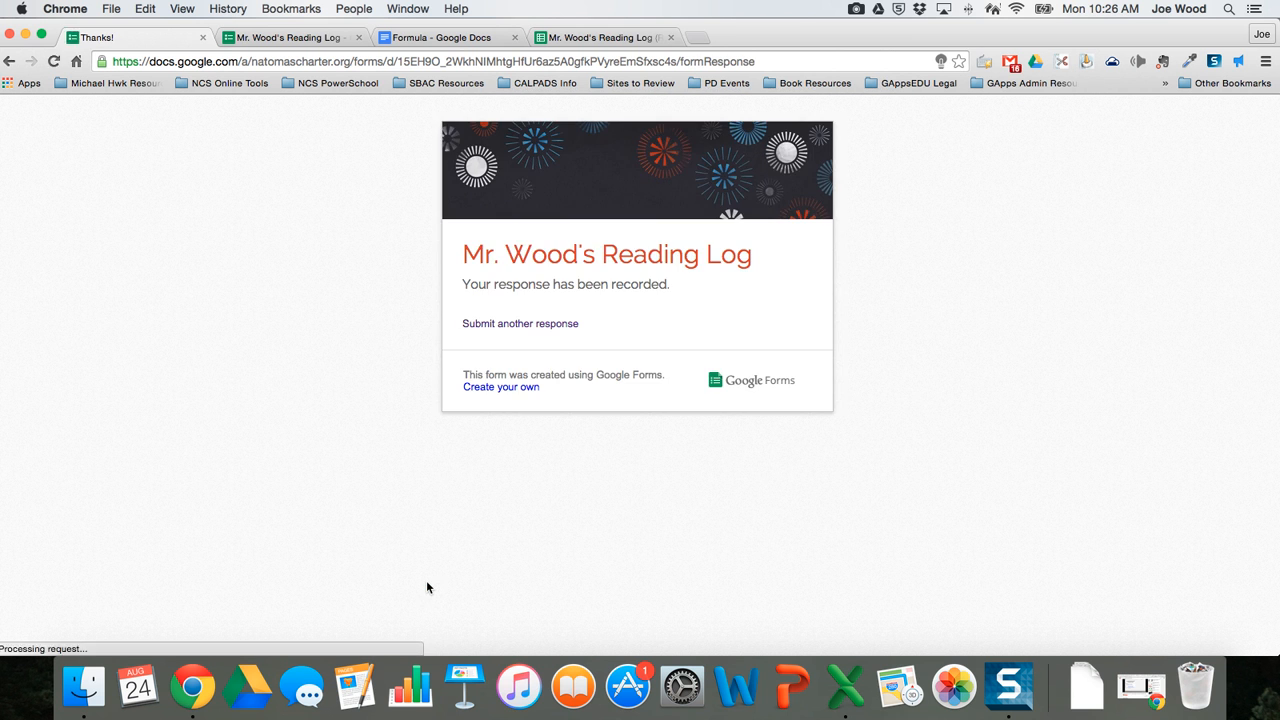
{"action": "left_click", "coordinate": [600, 37]}
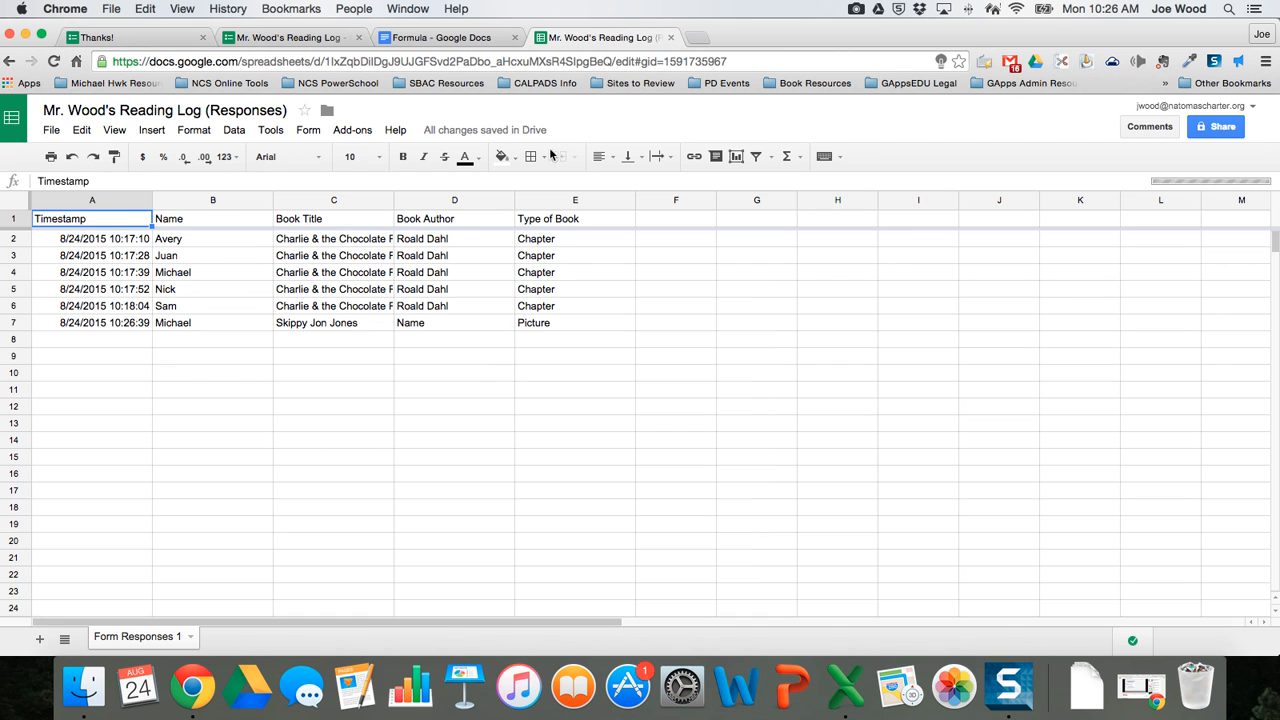
{"action": "mouse_move", "coordinate": [245, 329]}
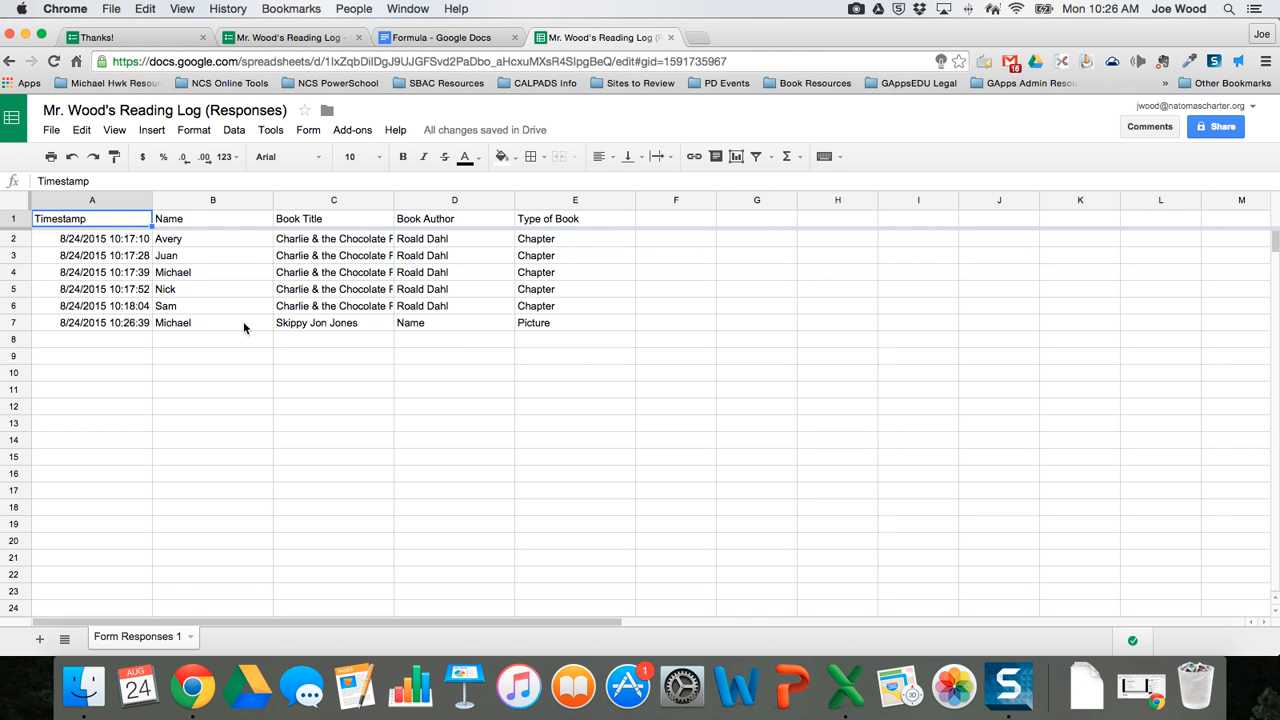
{"action": "mouse_move", "coordinate": [384, 601]}
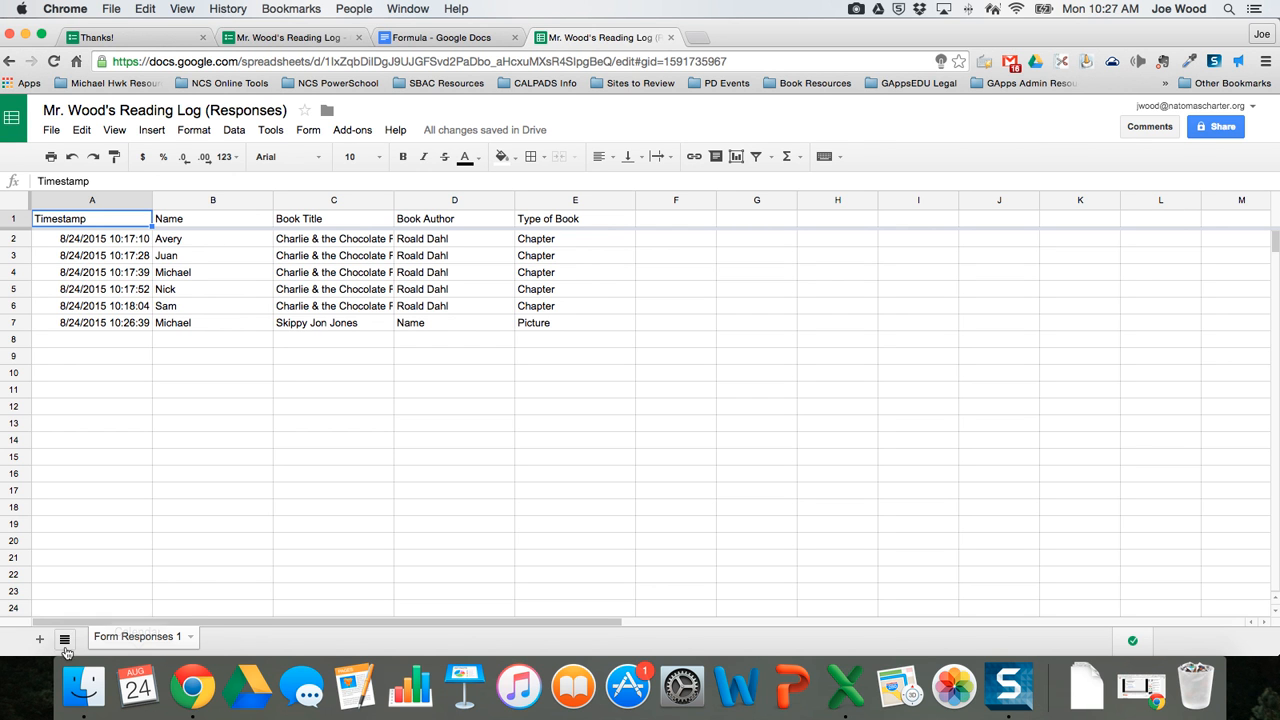
Step: Add a sheet named '[Student Name] Reading Log' and type 'Student Name' in A1
{"action": "left_click", "coordinate": [40, 639]}
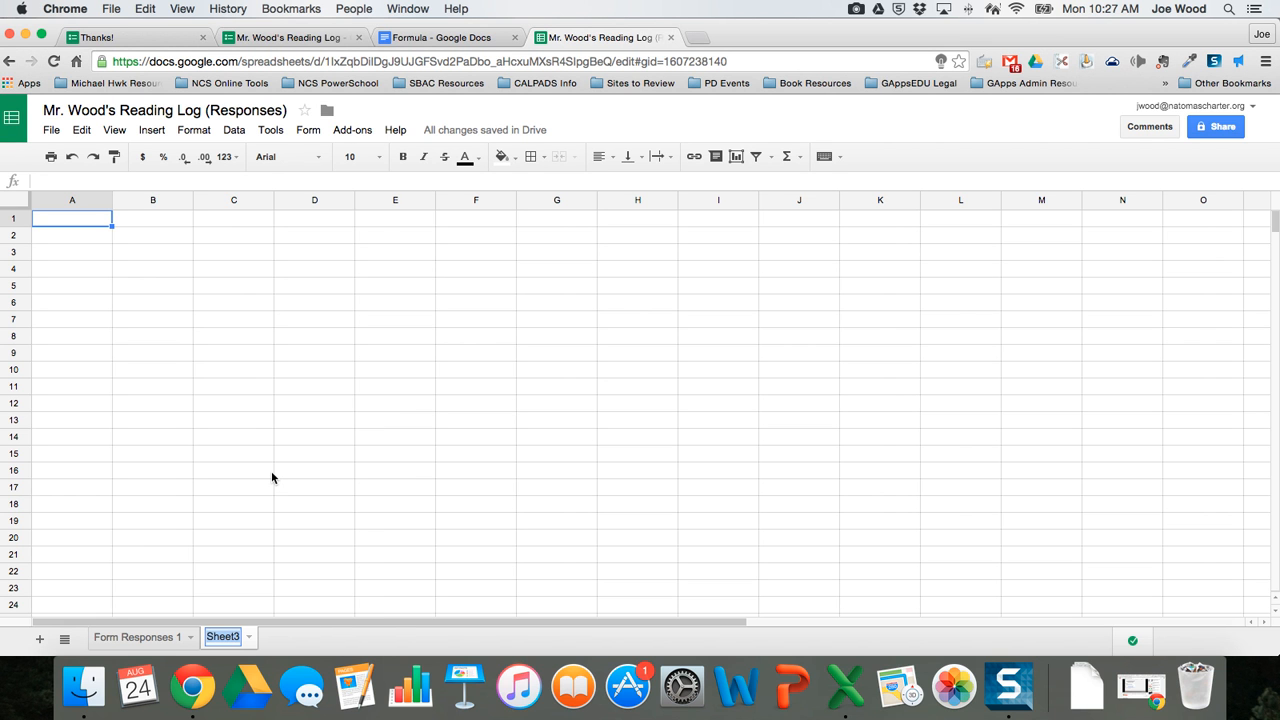
{"action": "double_click", "coordinate": [222, 637]}
{"action": "type", "text": "[Student Name] Reading"}
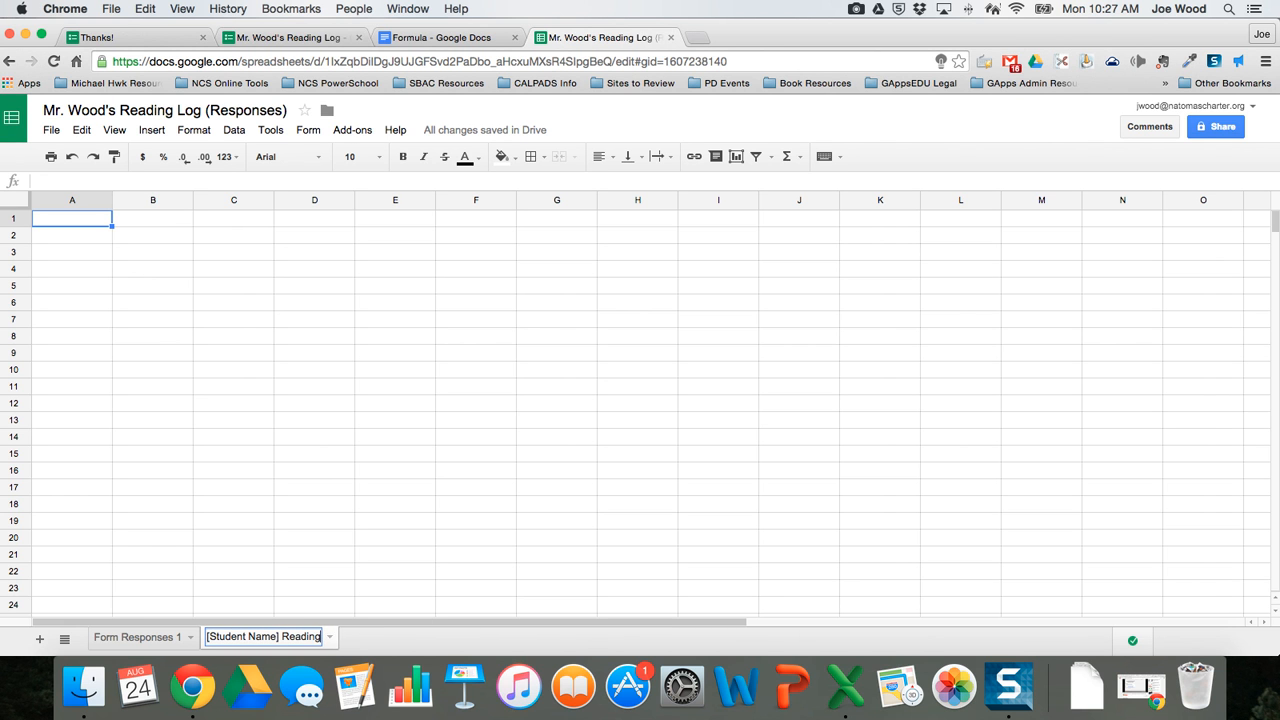
{"action": "type", "text": "Log"}
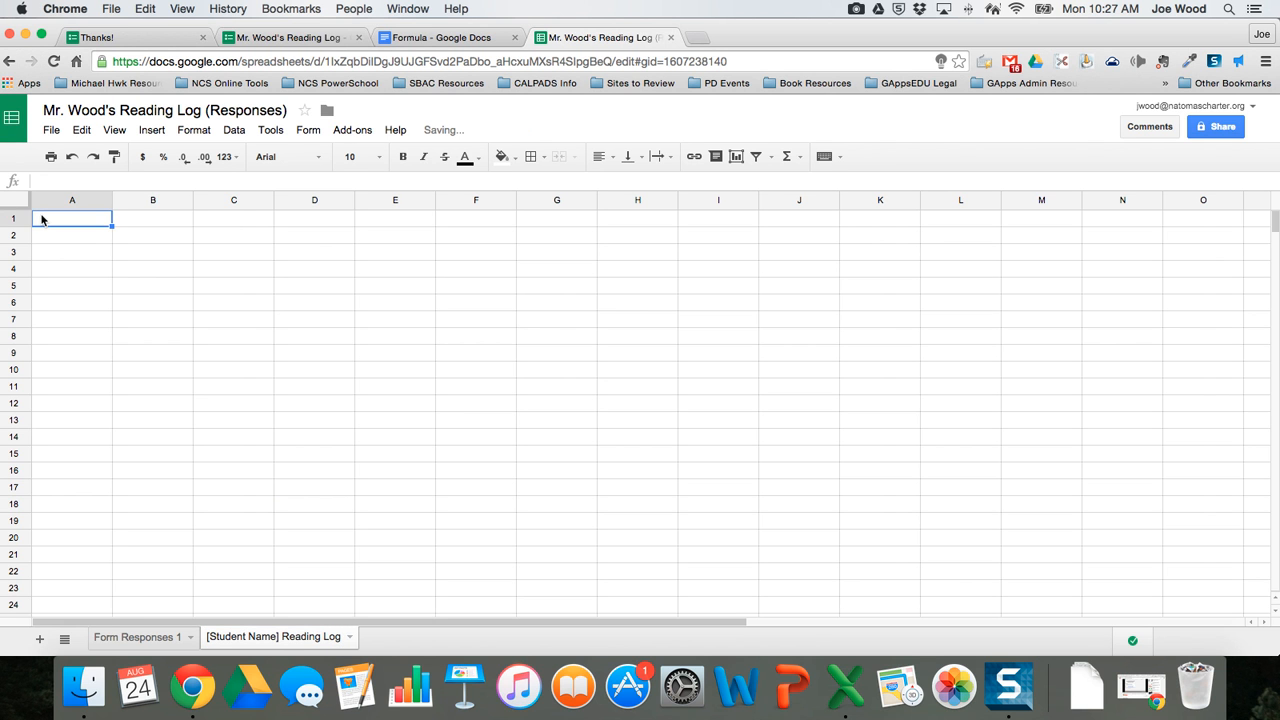
{"action": "type", "text": "Student Name"}
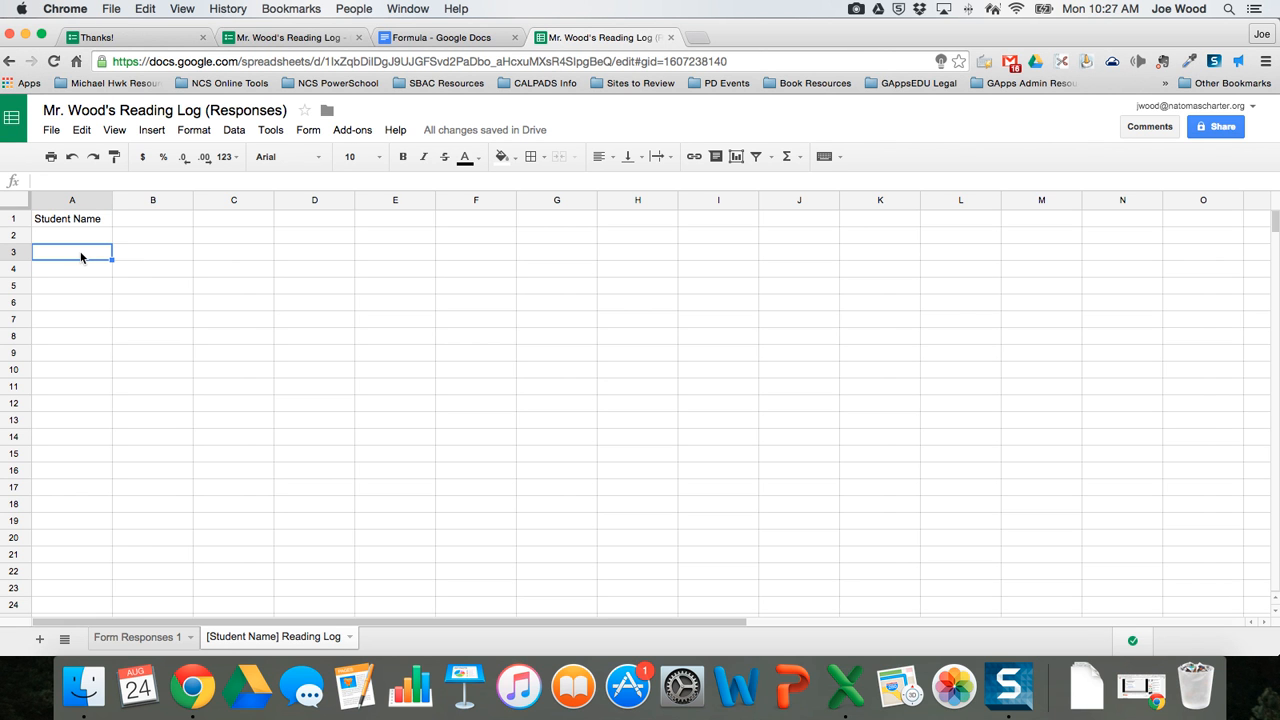
Step: Select the Timestamp through Type of Book headers on Form Responses 1, then return to the log
{"action": "left_click", "coordinate": [137, 637]}
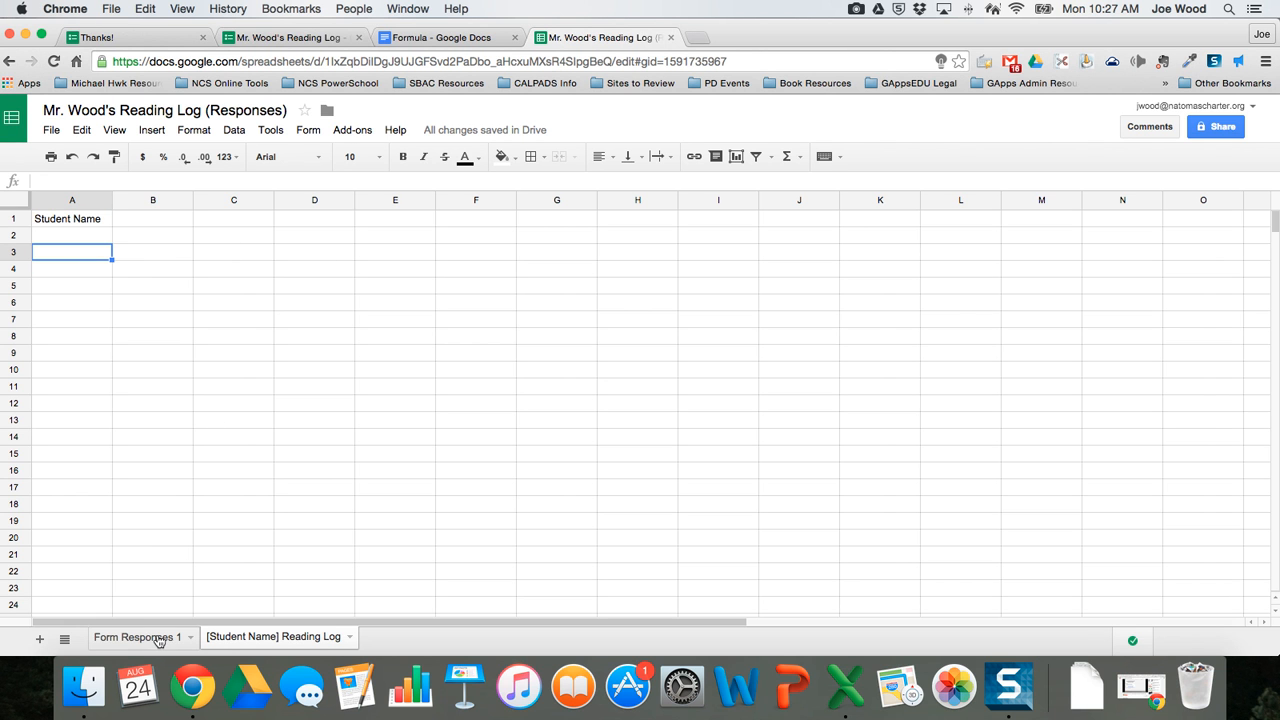
{"action": "left_click", "coordinate": [137, 636]}
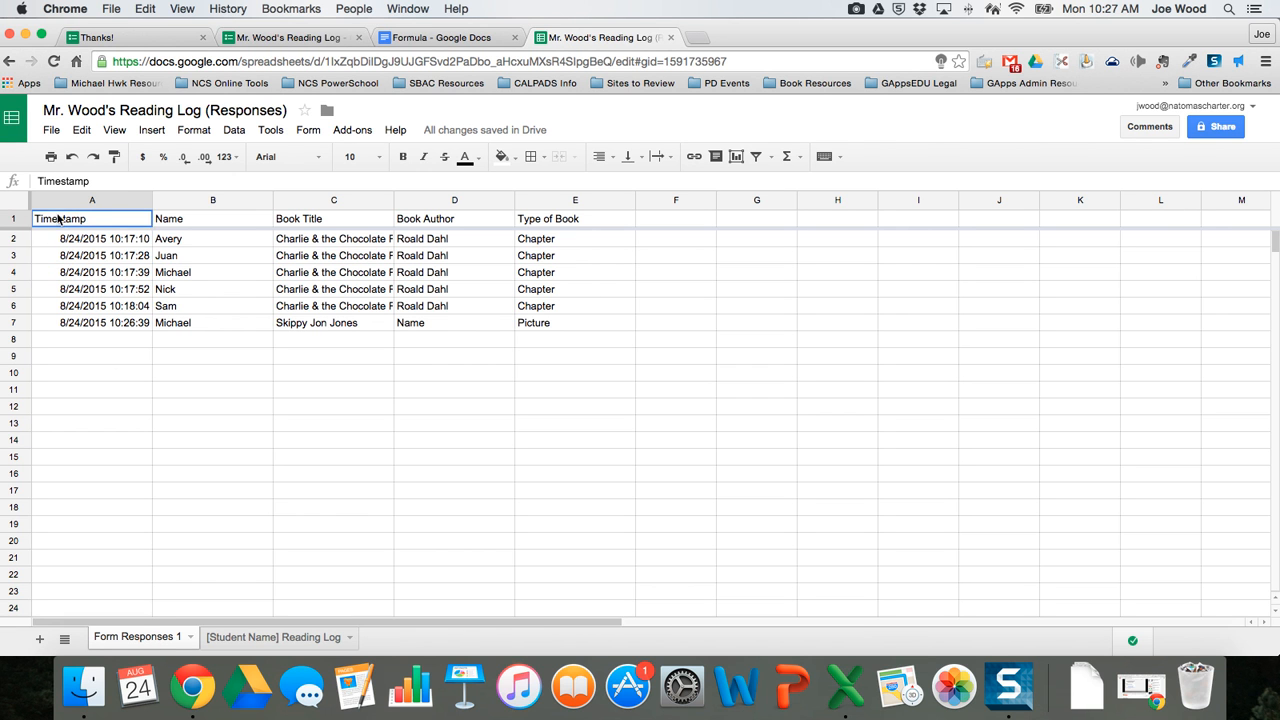
{"action": "left_click_drag", "start_coordinate": [60, 218], "coordinate": [549, 218]}
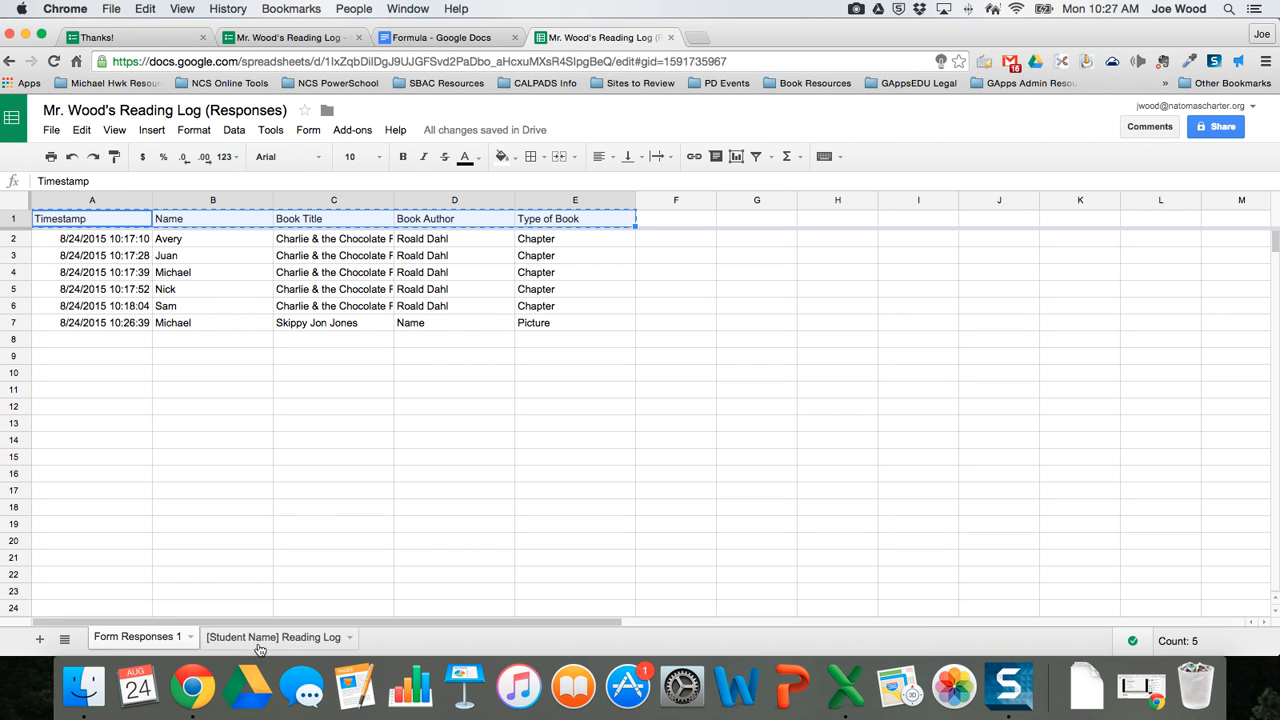
{"action": "left_click", "coordinate": [272, 637]}
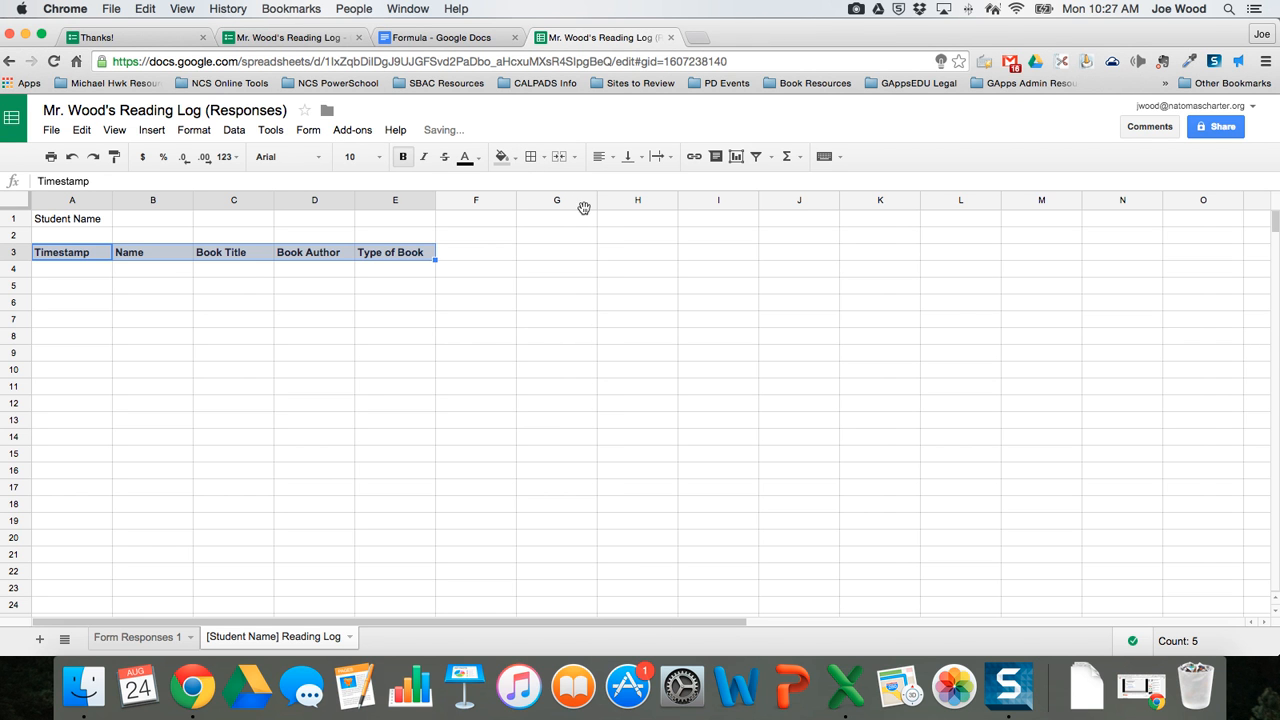
{"action": "mouse_move", "coordinate": [44, 319]}
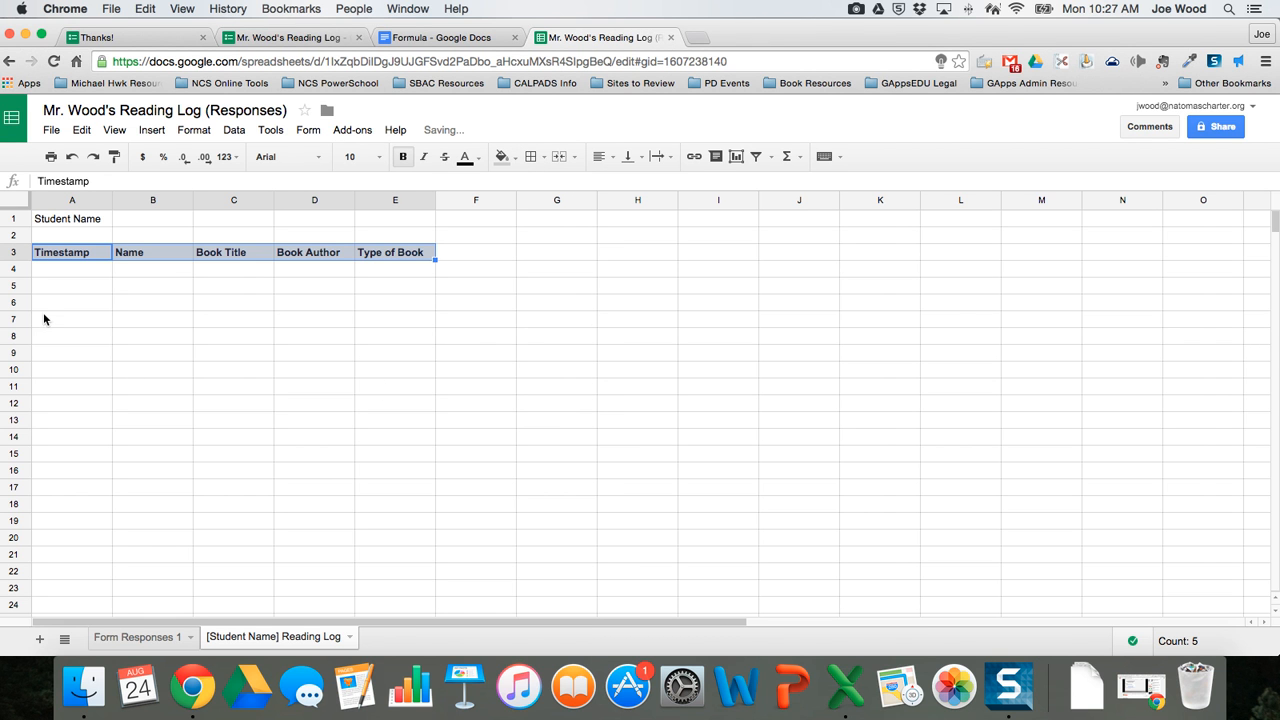
Step: Enlarge the header text size and select the Student Name label and cell B1
{"action": "left_click", "coordinate": [358, 156]}
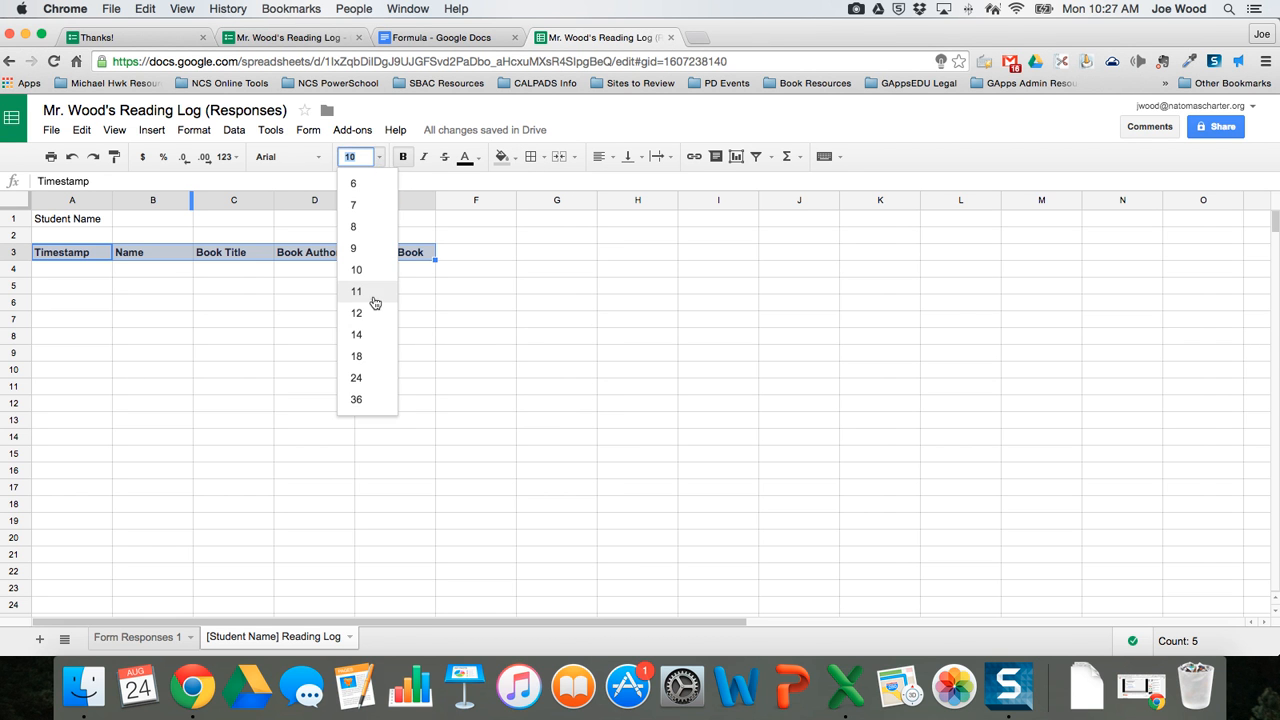
{"action": "left_click", "coordinate": [356, 313]}
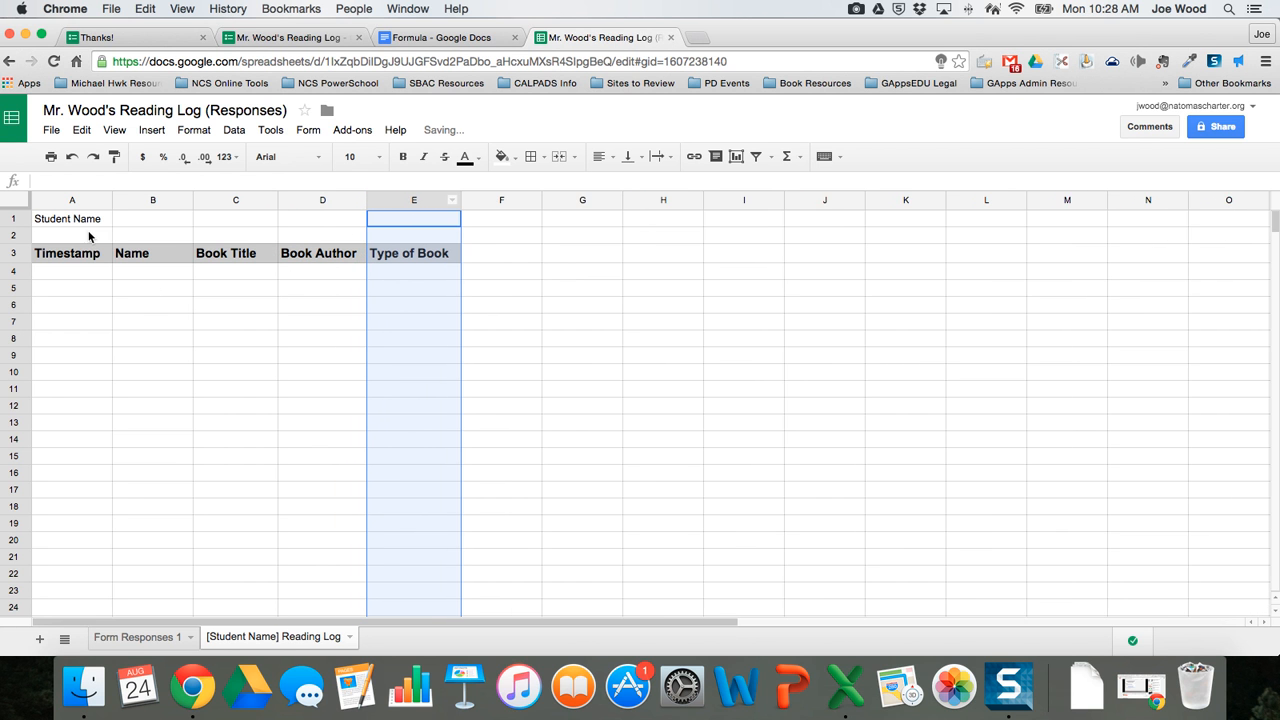
{"action": "left_click", "coordinate": [358, 156]}
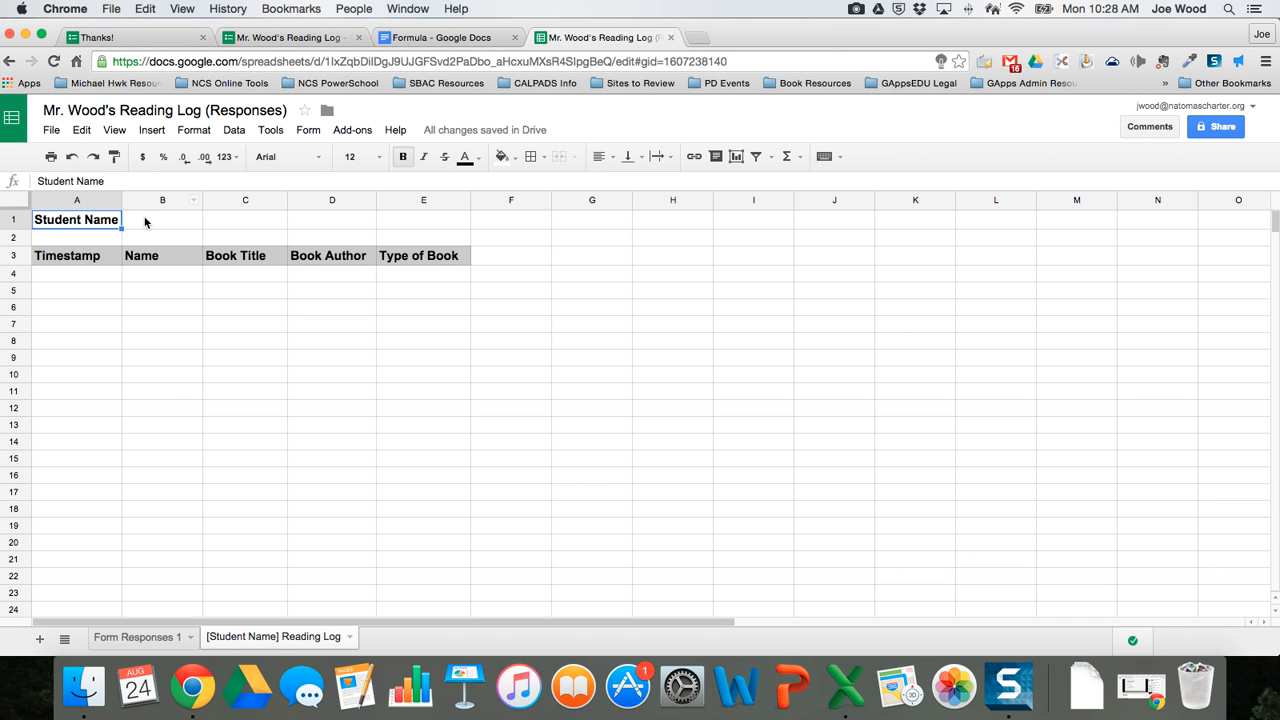
{"action": "left_click", "coordinate": [162, 219]}
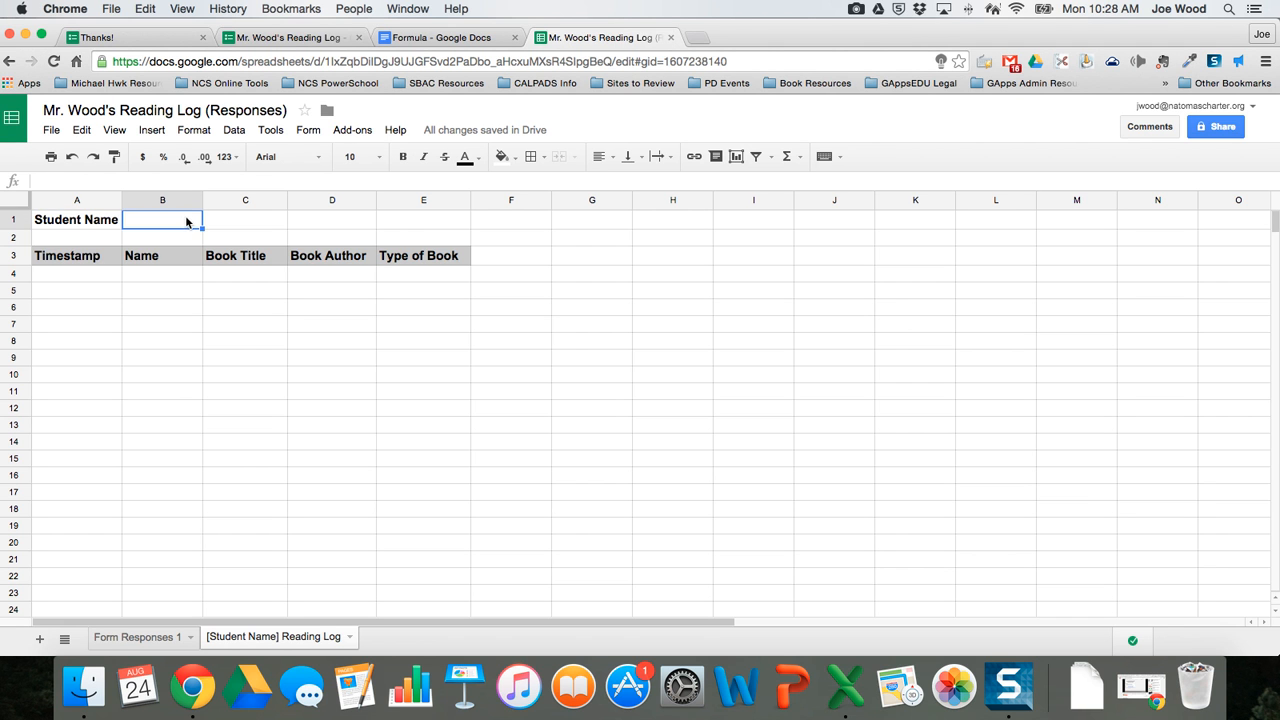
{"action": "mouse_move", "coordinate": [170, 224]}
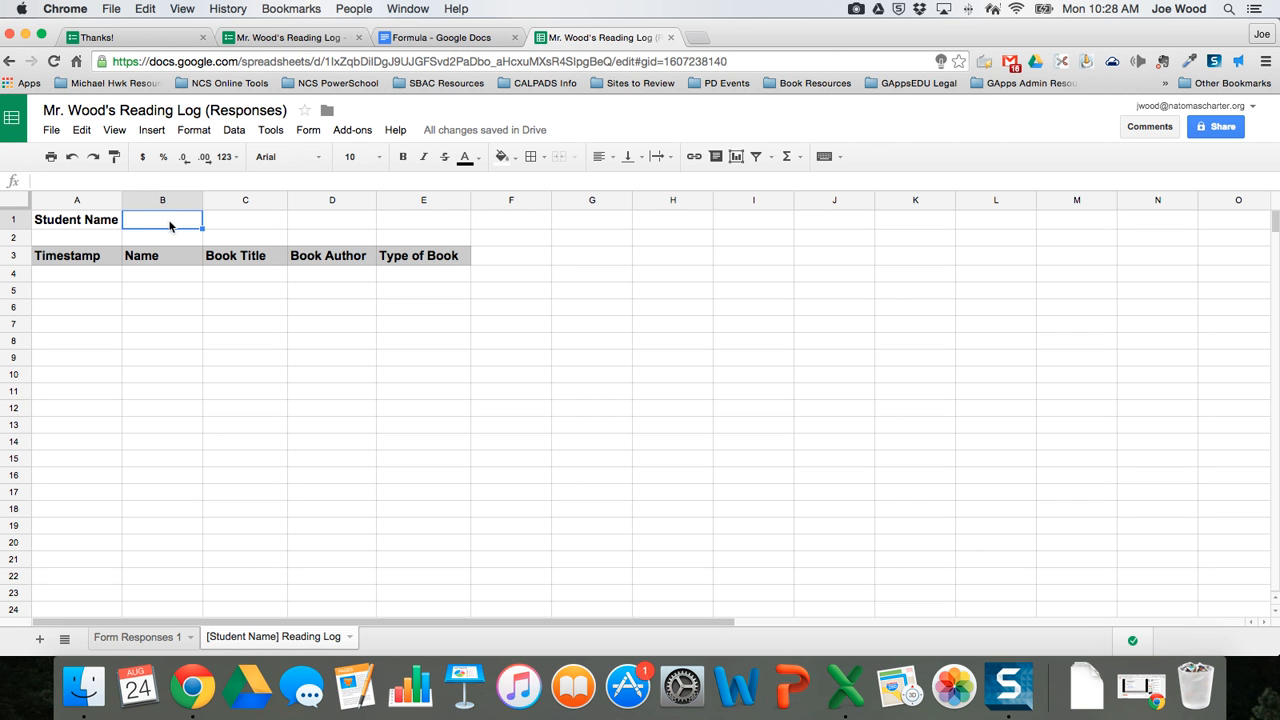
{"action": "mouse_move", "coordinate": [234, 130]}
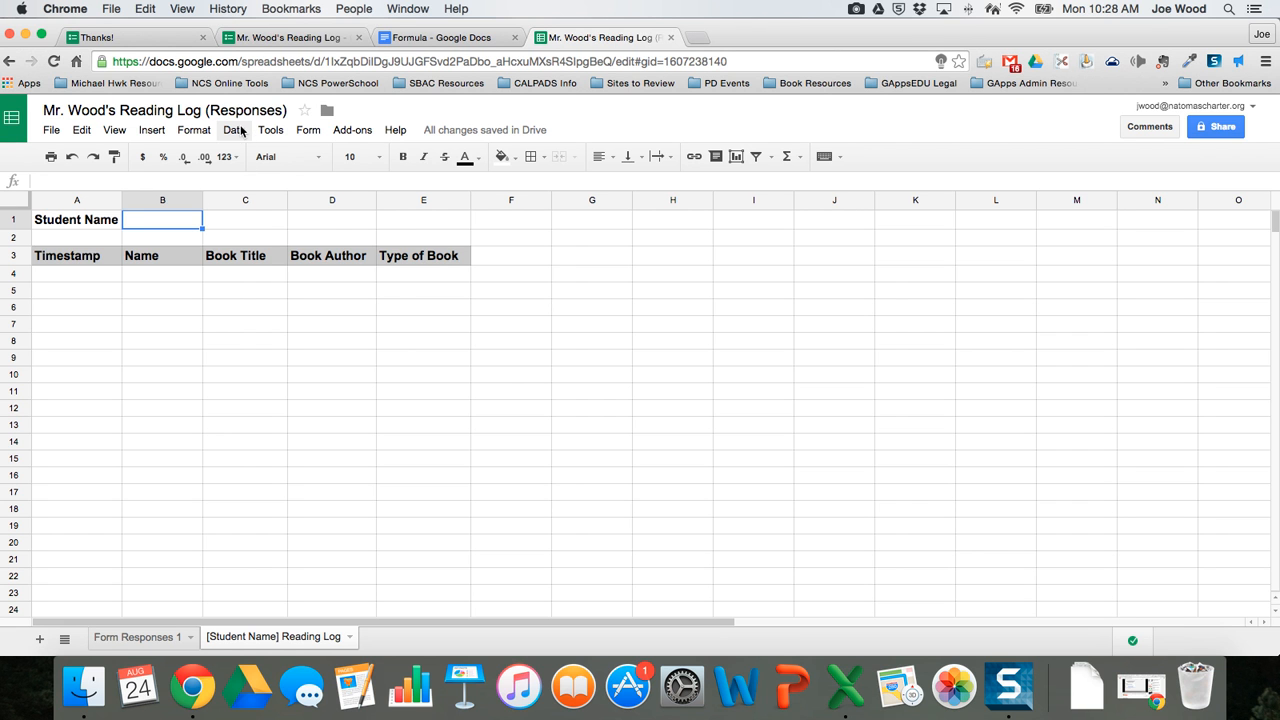
Step: Restrict B1 to a list of names from 'Form Responses 1'!B2:B40
{"action": "left_click", "coordinate": [233, 130]}
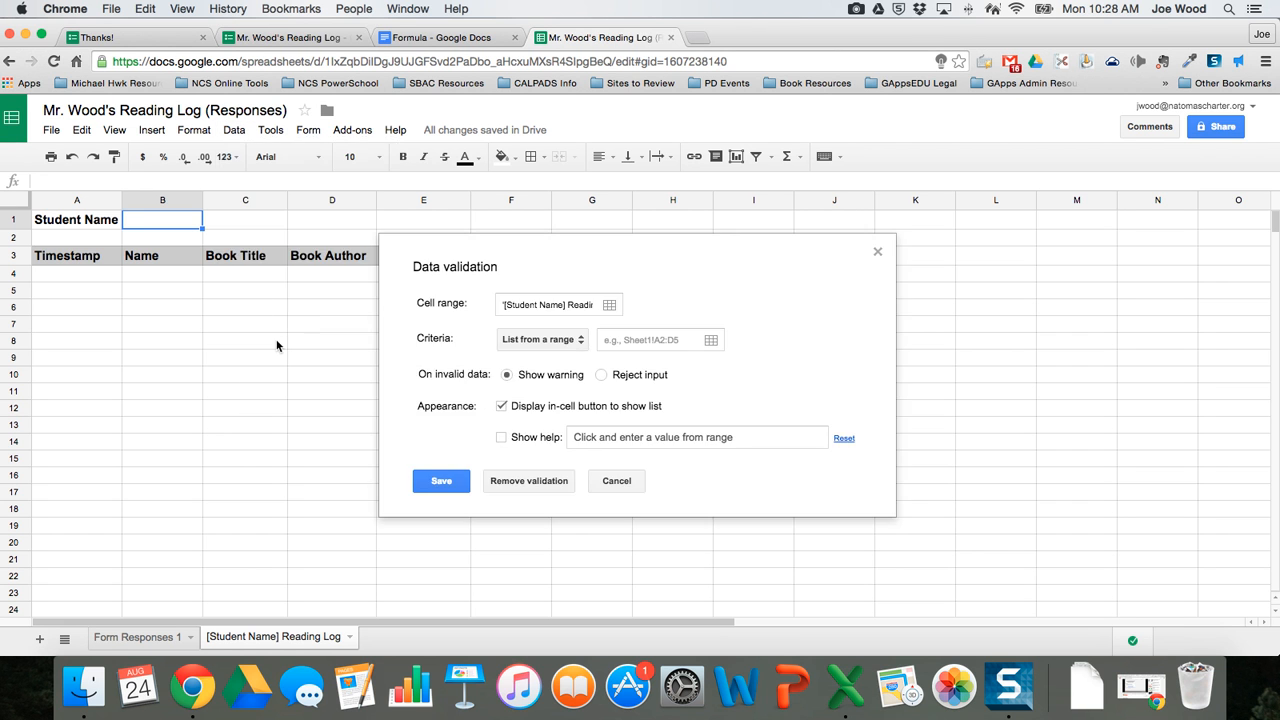
{"action": "mouse_move", "coordinate": [264, 341]}
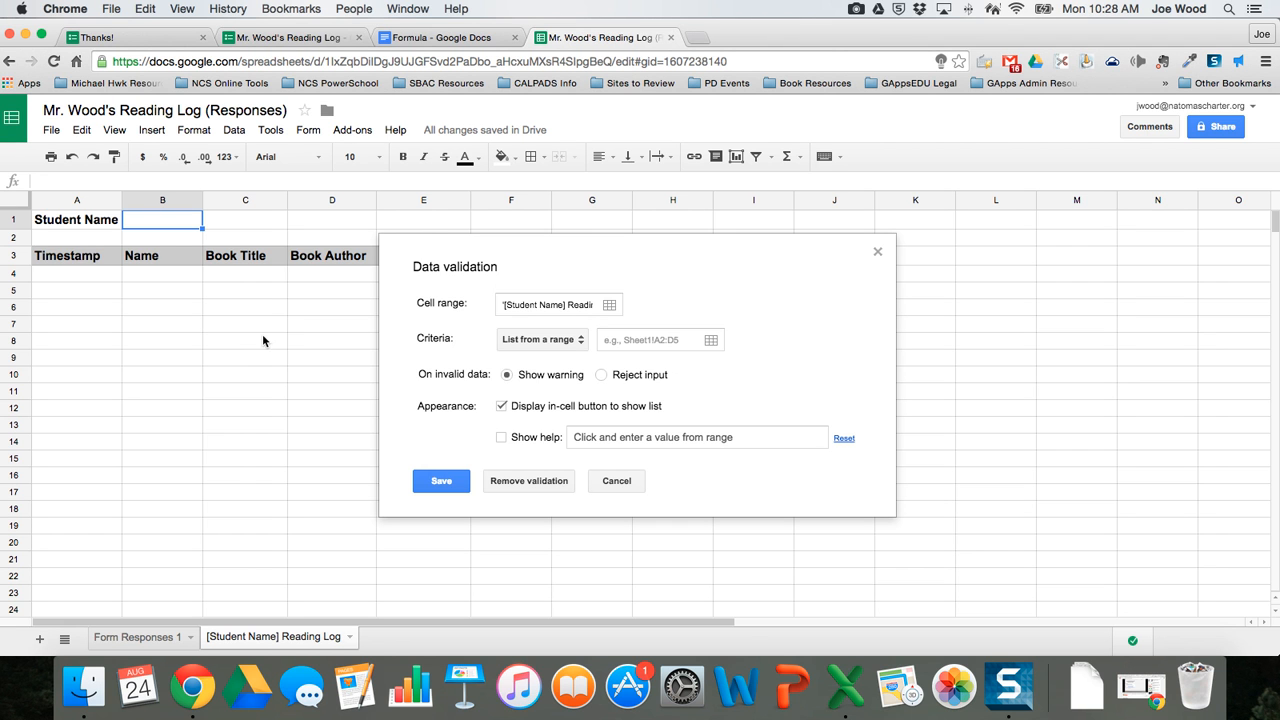
{"action": "mouse_move", "coordinate": [555, 305]}
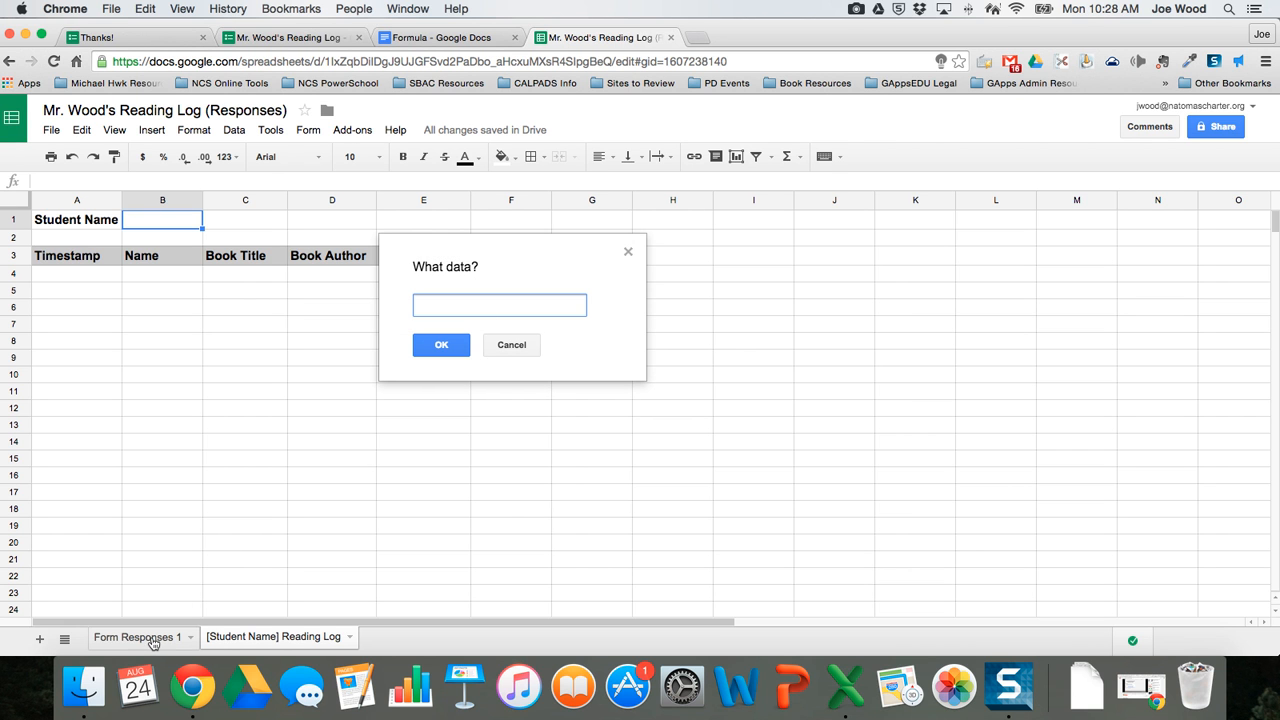
{"action": "mouse_move", "coordinate": [155, 643]}
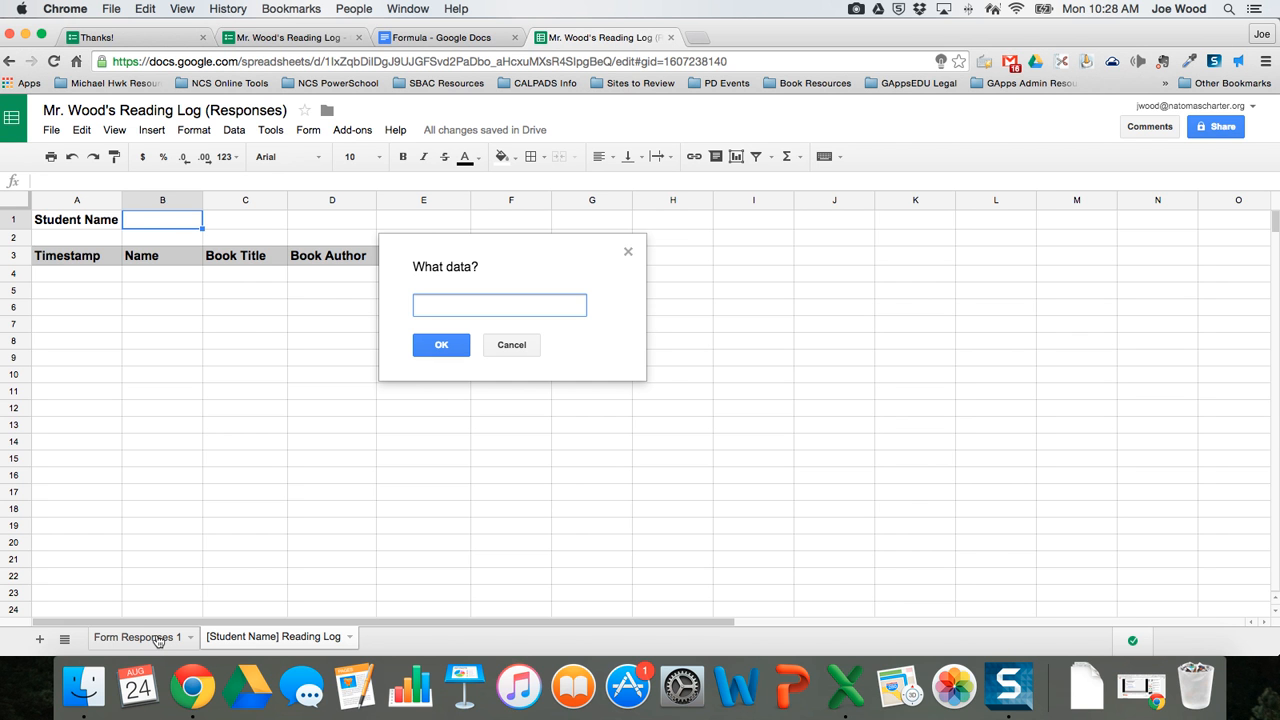
{"action": "left_click", "coordinate": [137, 637]}
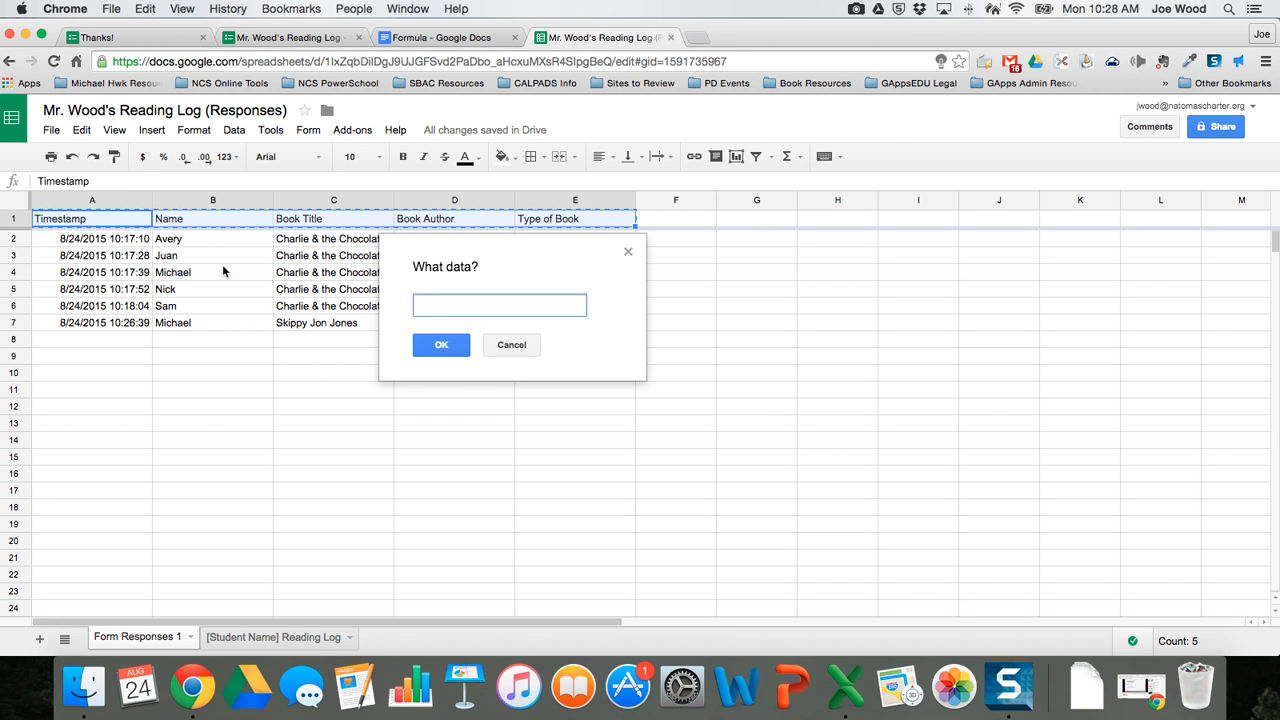
{"action": "left_click", "coordinate": [212, 238]}
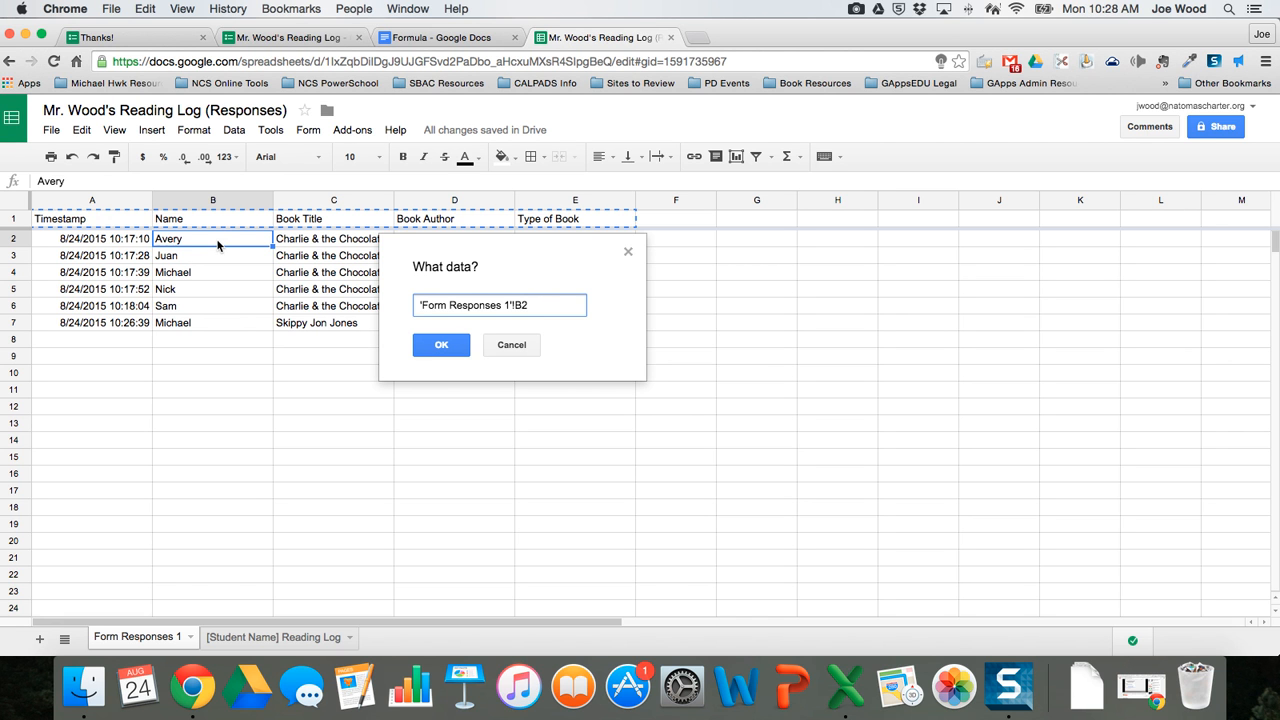
{"action": "left_click_drag", "start_coordinate": [212, 238], "coordinate": [212, 322]}
{"action": "type", "text": ":B40"}
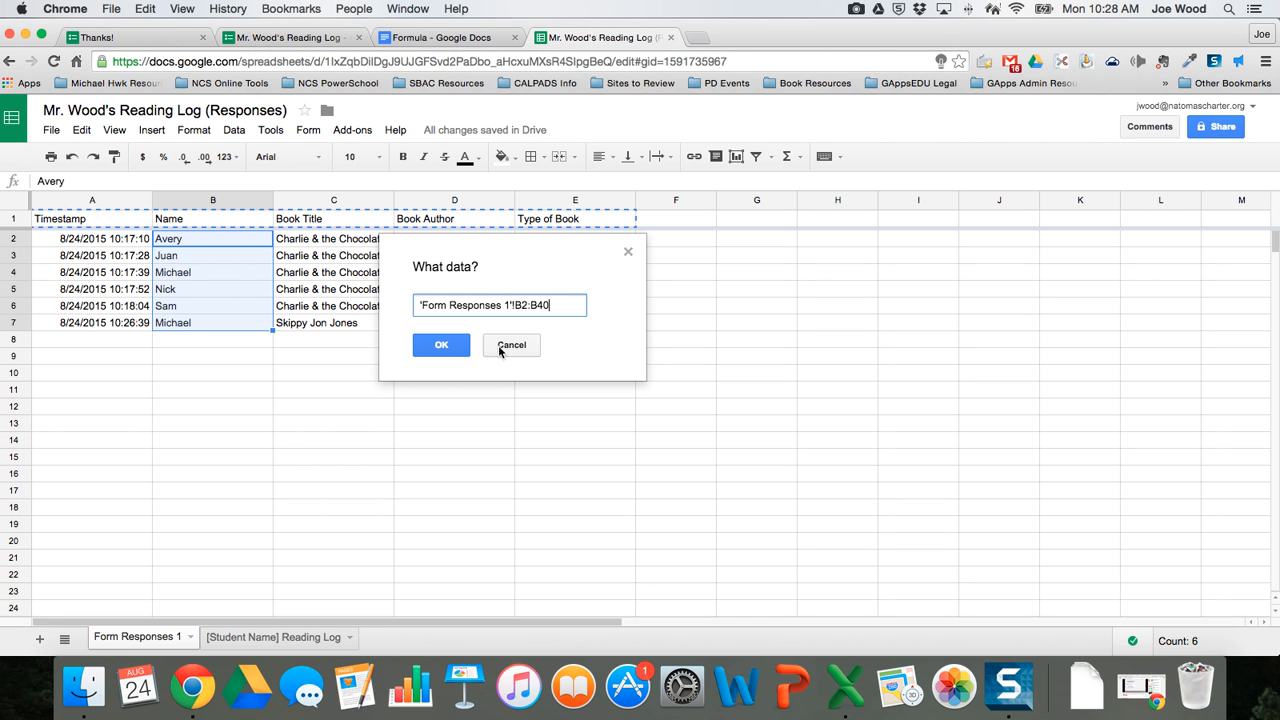
{"action": "left_click", "coordinate": [441, 345]}
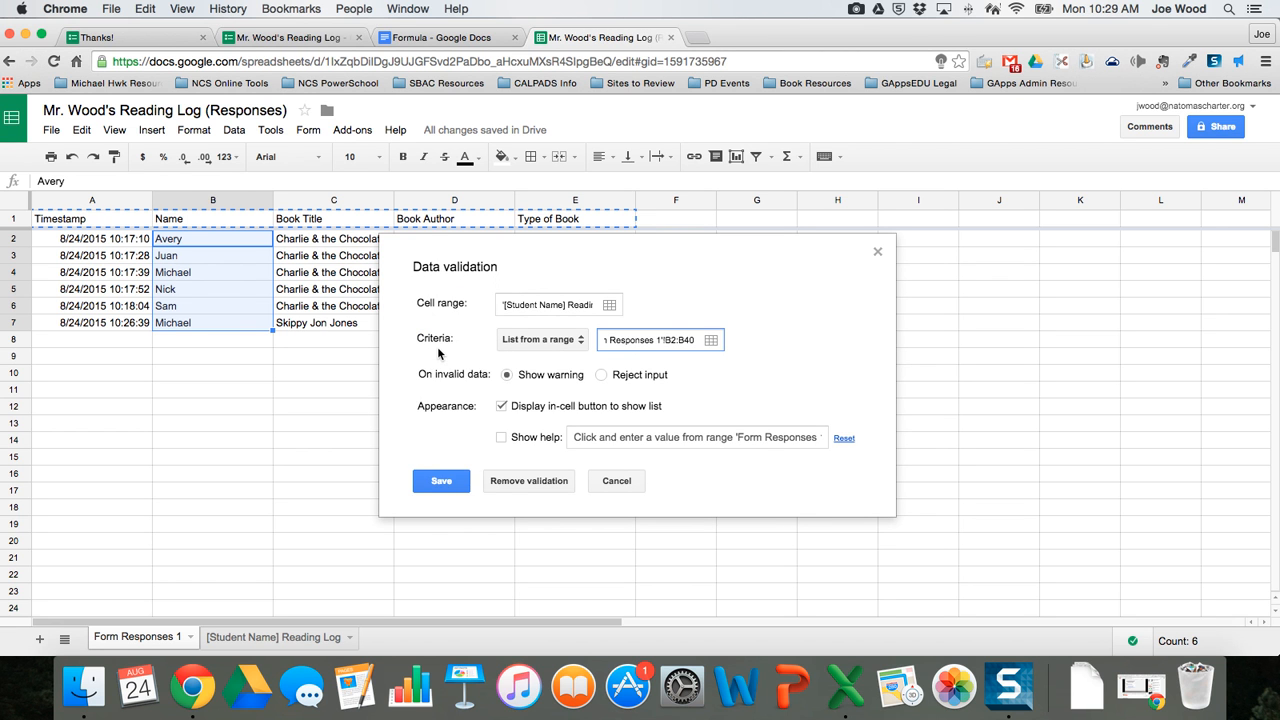
{"action": "left_click", "coordinate": [440, 481]}
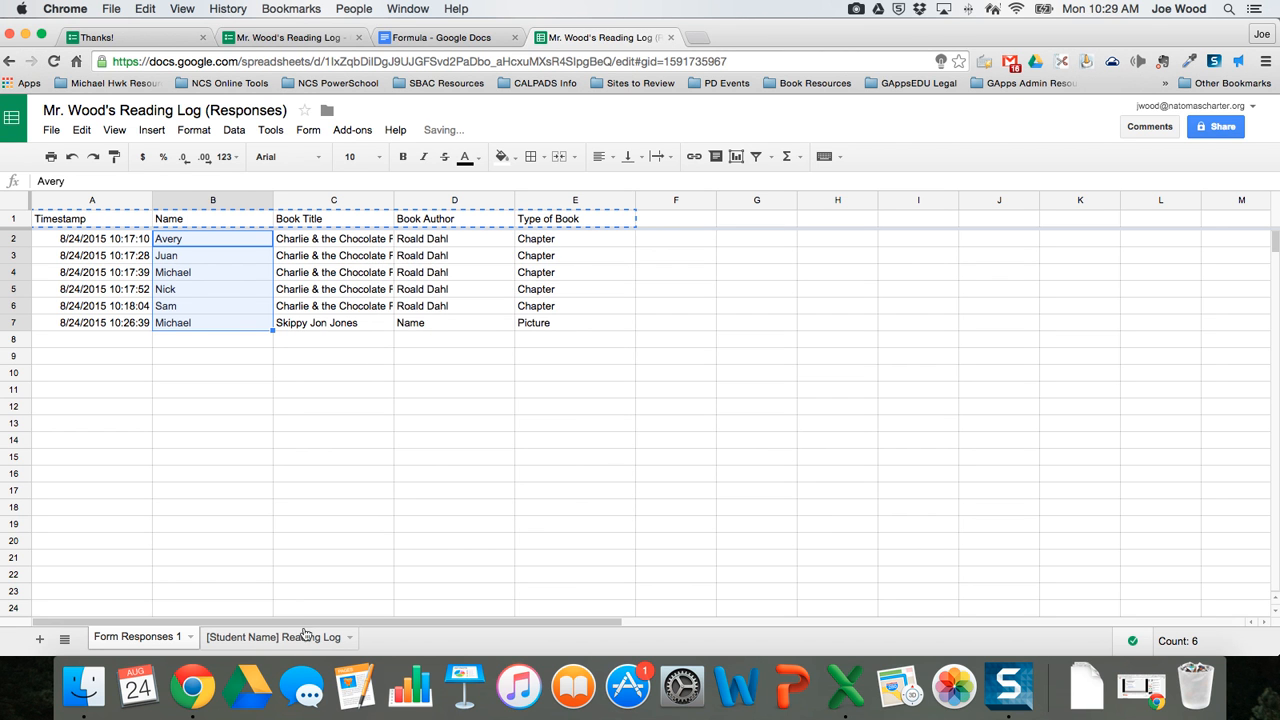
Step: Pick Michael from the B1 name dropdown on the reading log, then select A4
{"action": "left_click", "coordinate": [272, 637]}
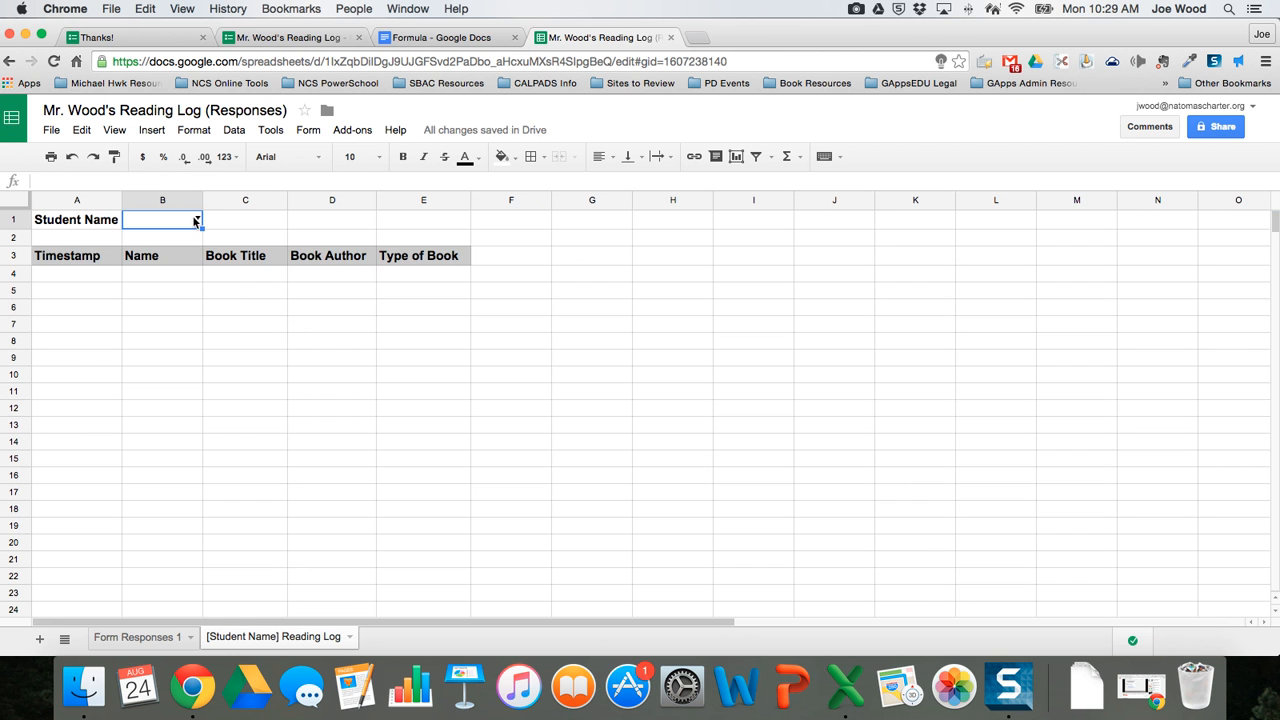
{"action": "left_click", "coordinate": [195, 220]}
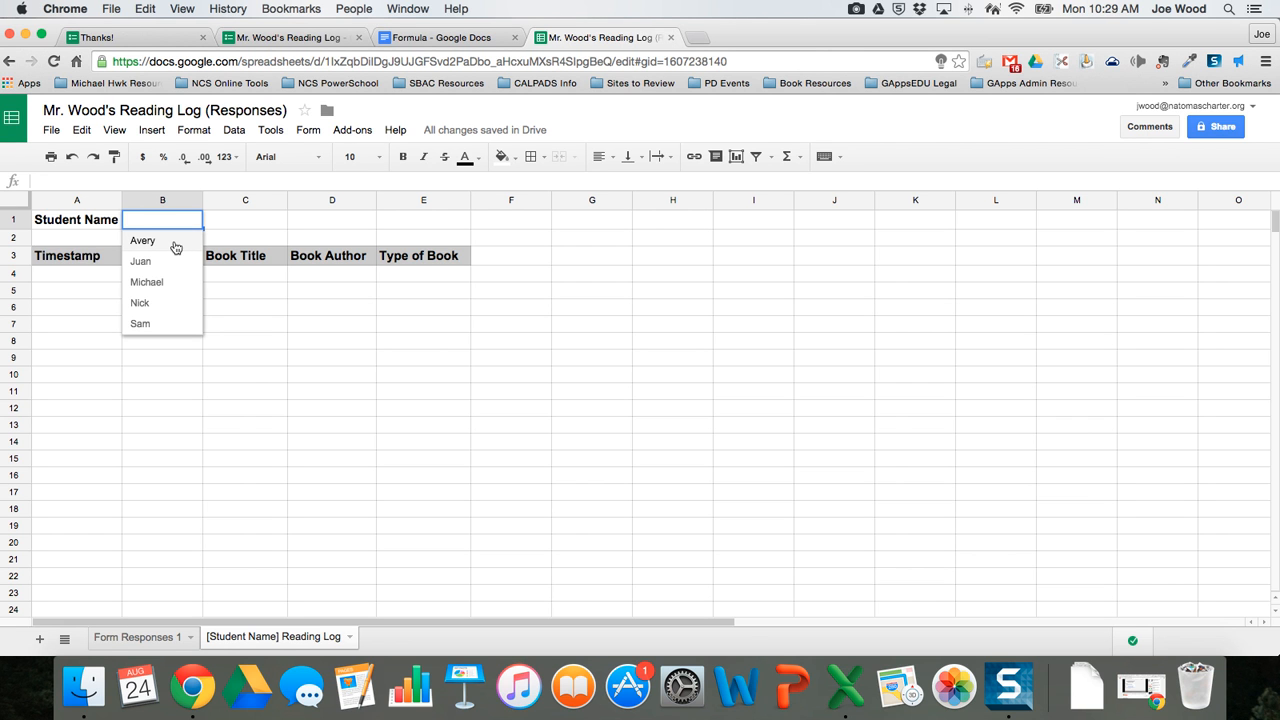
{"action": "mouse_move", "coordinate": [150, 282]}
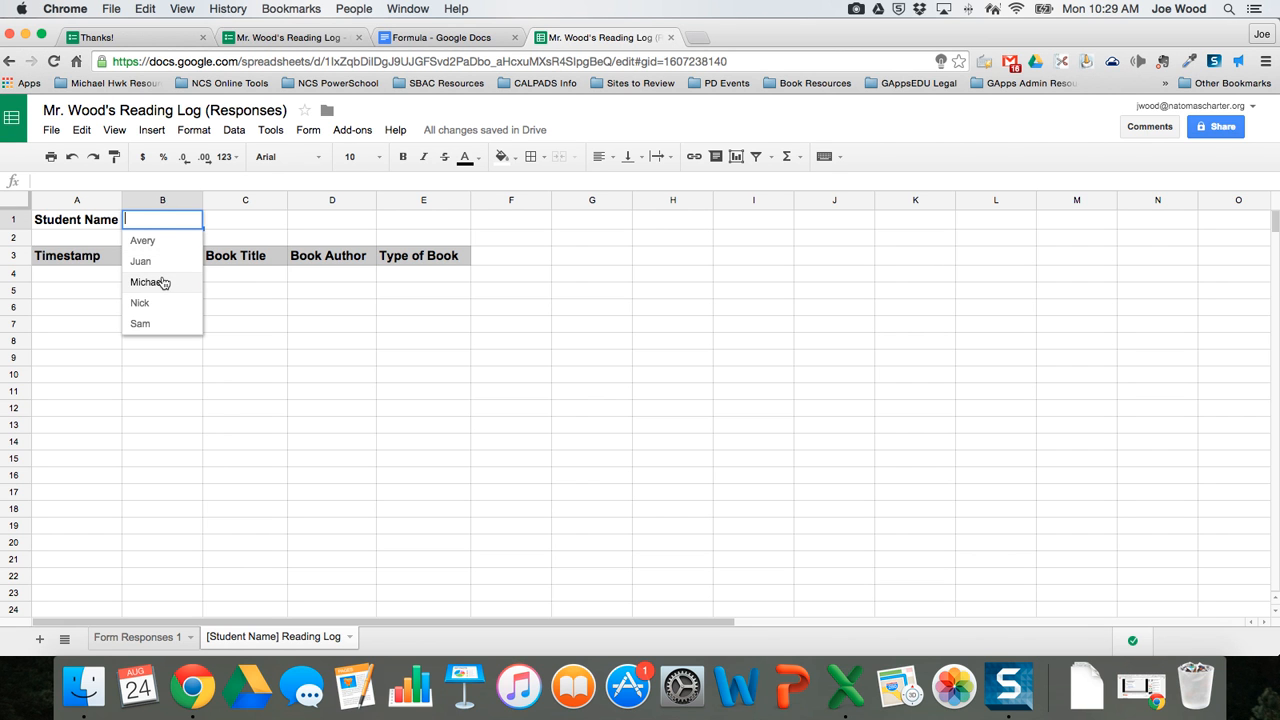
{"action": "left_click", "coordinate": [147, 282]}
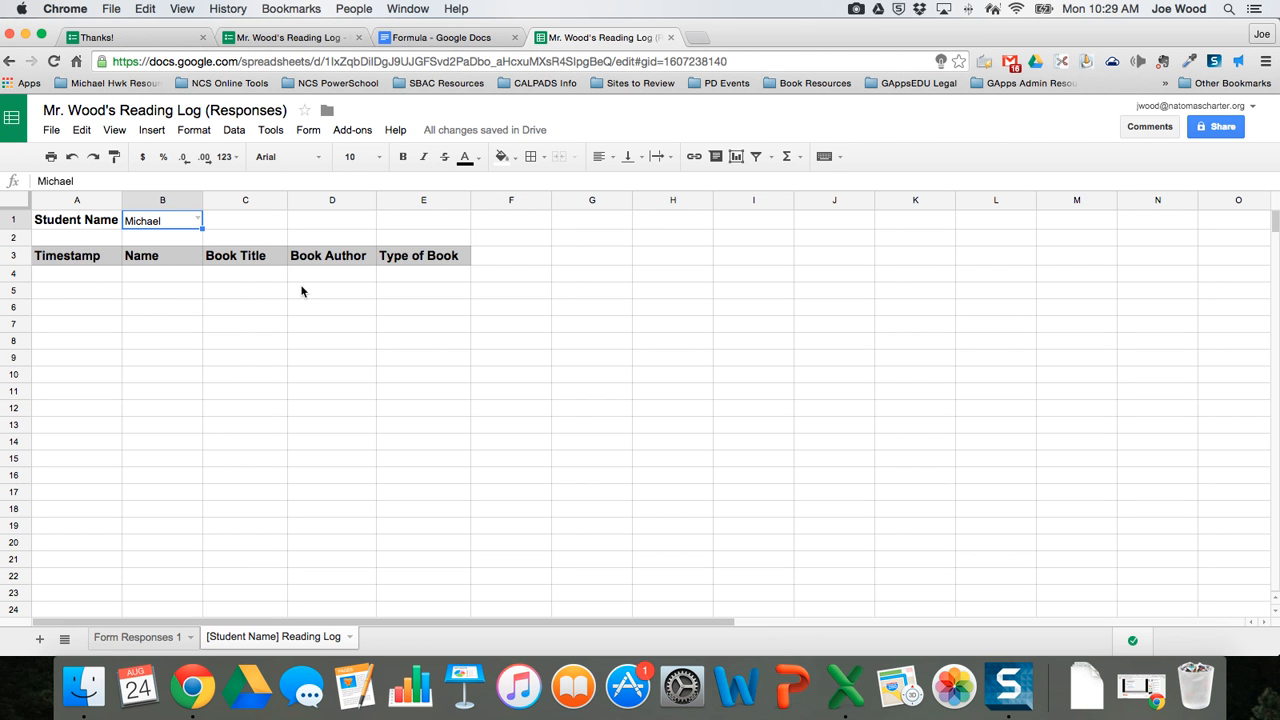
{"action": "mouse_move", "coordinate": [89, 280]}
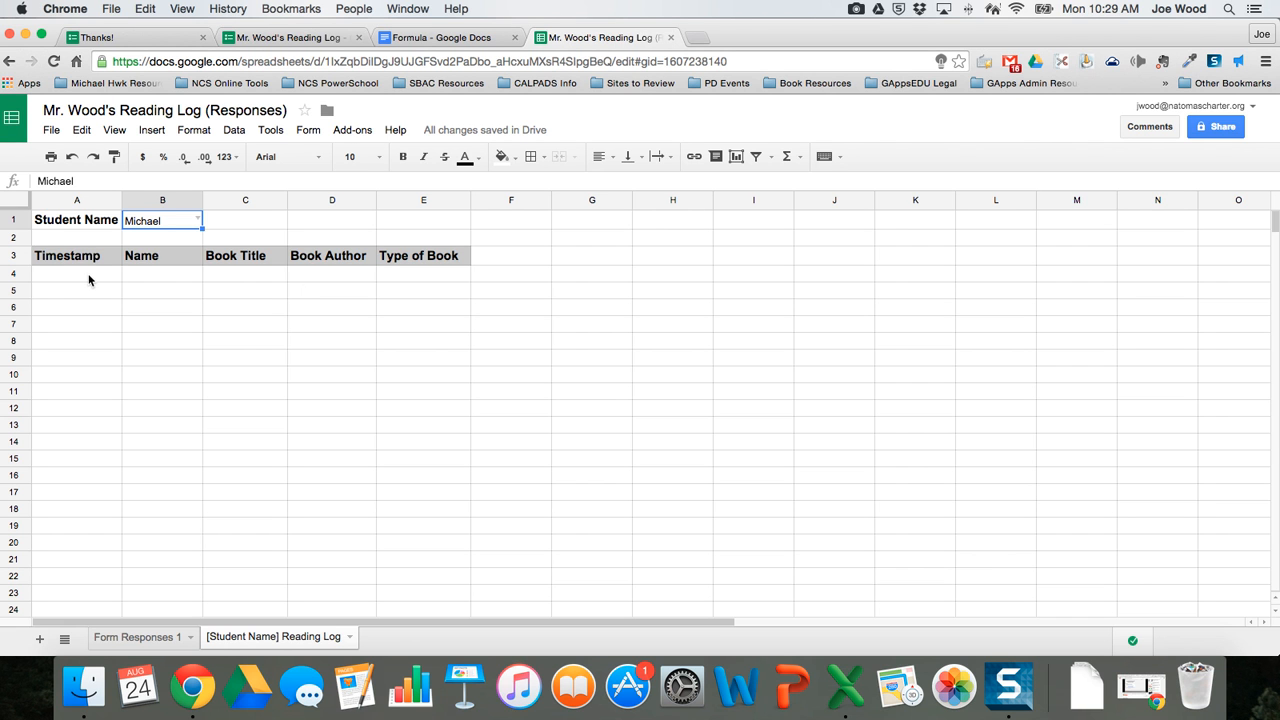
{"action": "left_click", "coordinate": [76, 274]}
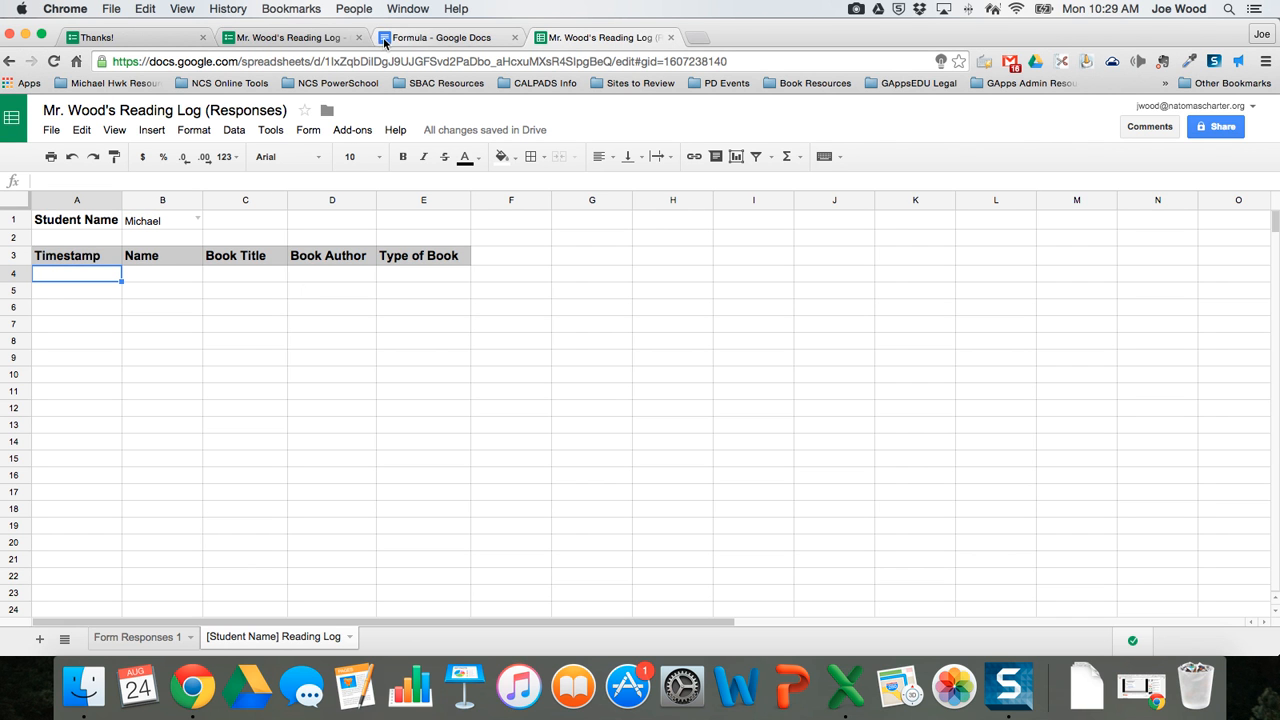
Step: Copy the whole IF/QUERY formula from the Formula document after checking Form Responses 1
{"action": "left_click", "coordinate": [440, 37]}
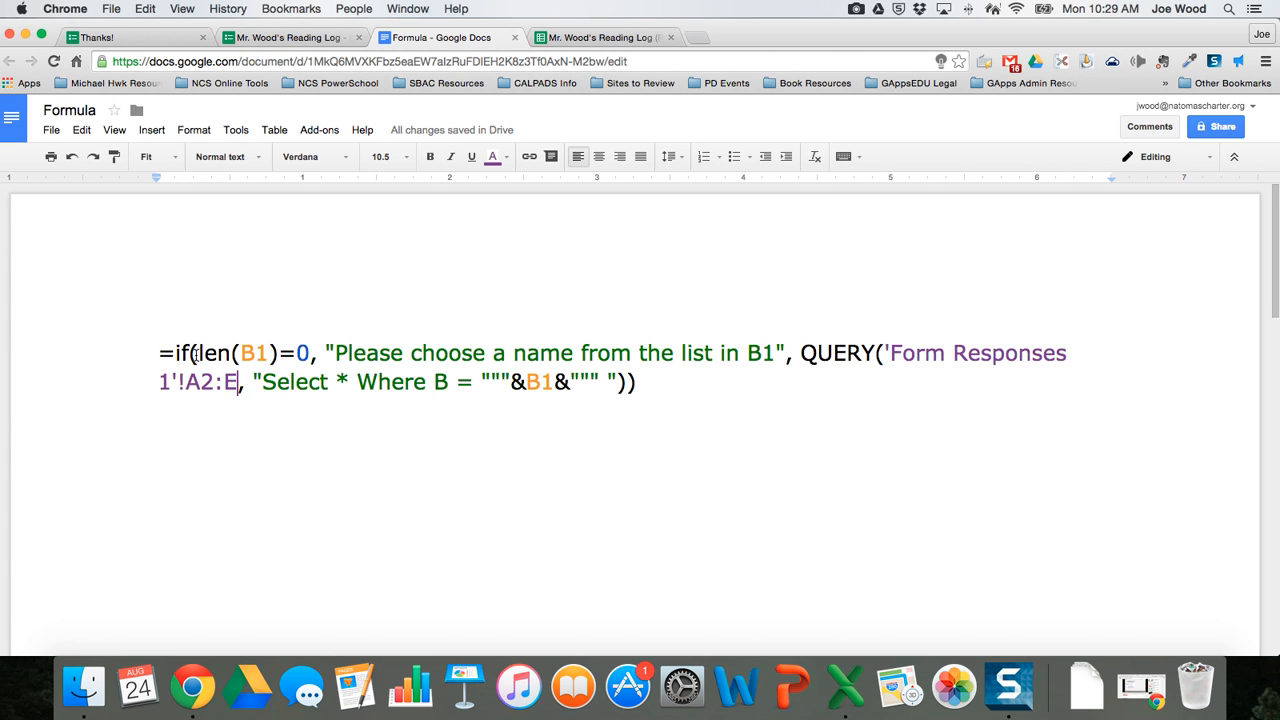
{"action": "mouse_move", "coordinate": [353, 353]}
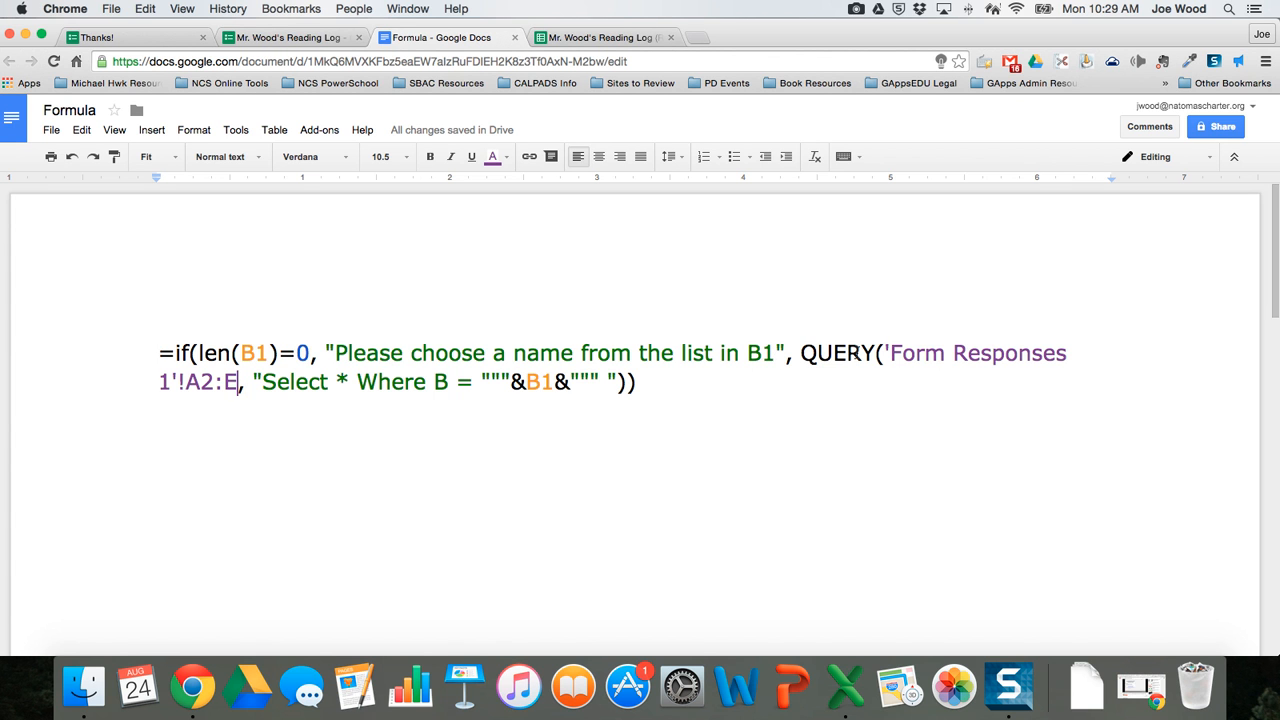
{"action": "mouse_move", "coordinate": [1027, 358]}
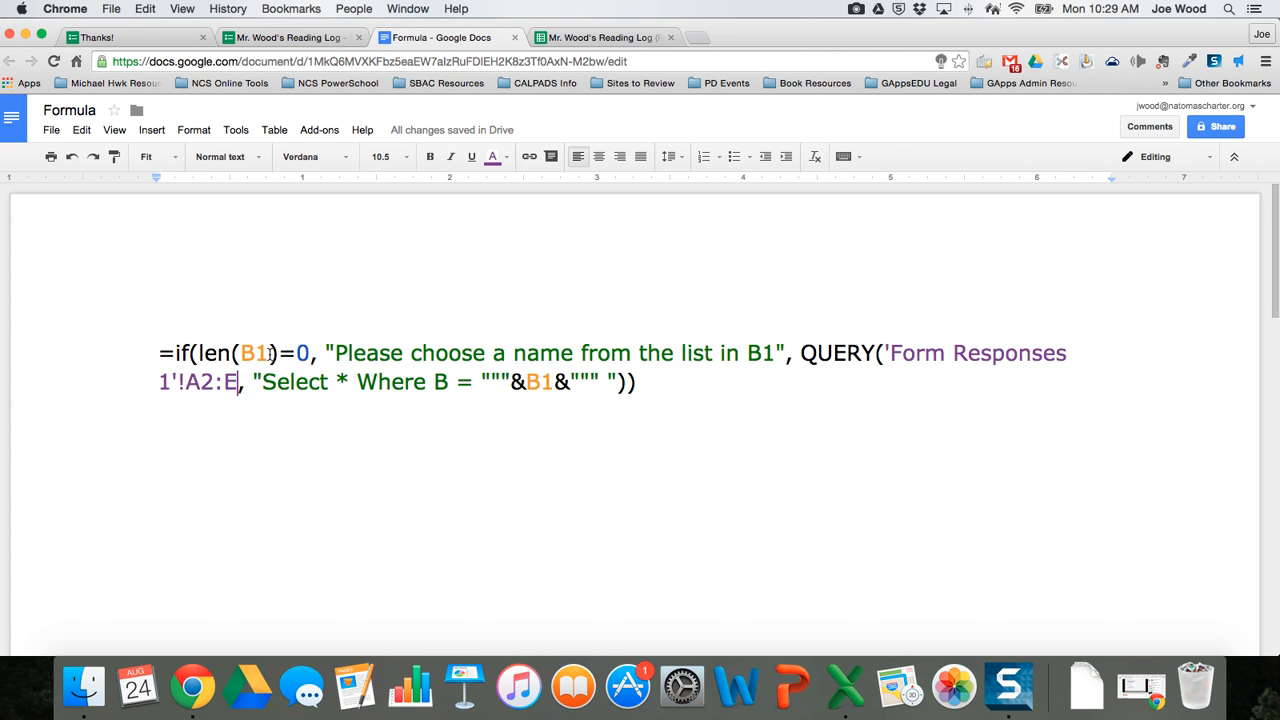
{"action": "left_click", "coordinate": [600, 37]}
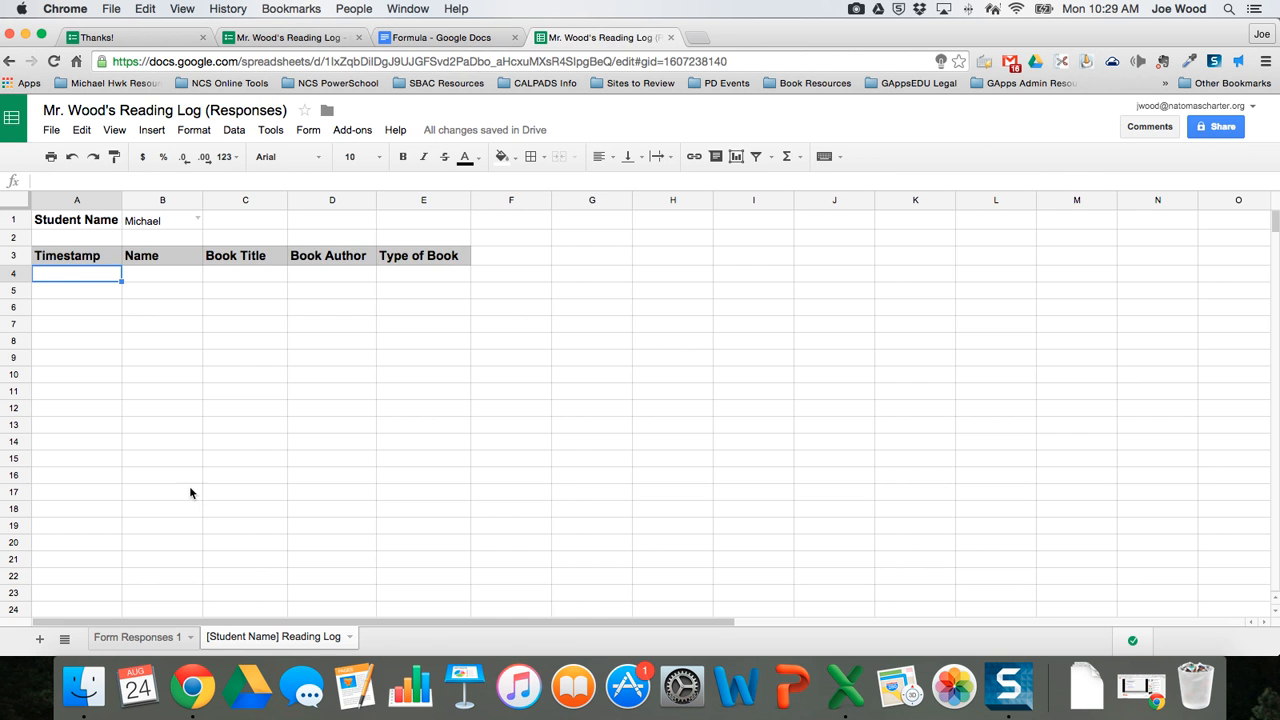
{"action": "left_click", "coordinate": [137, 637]}
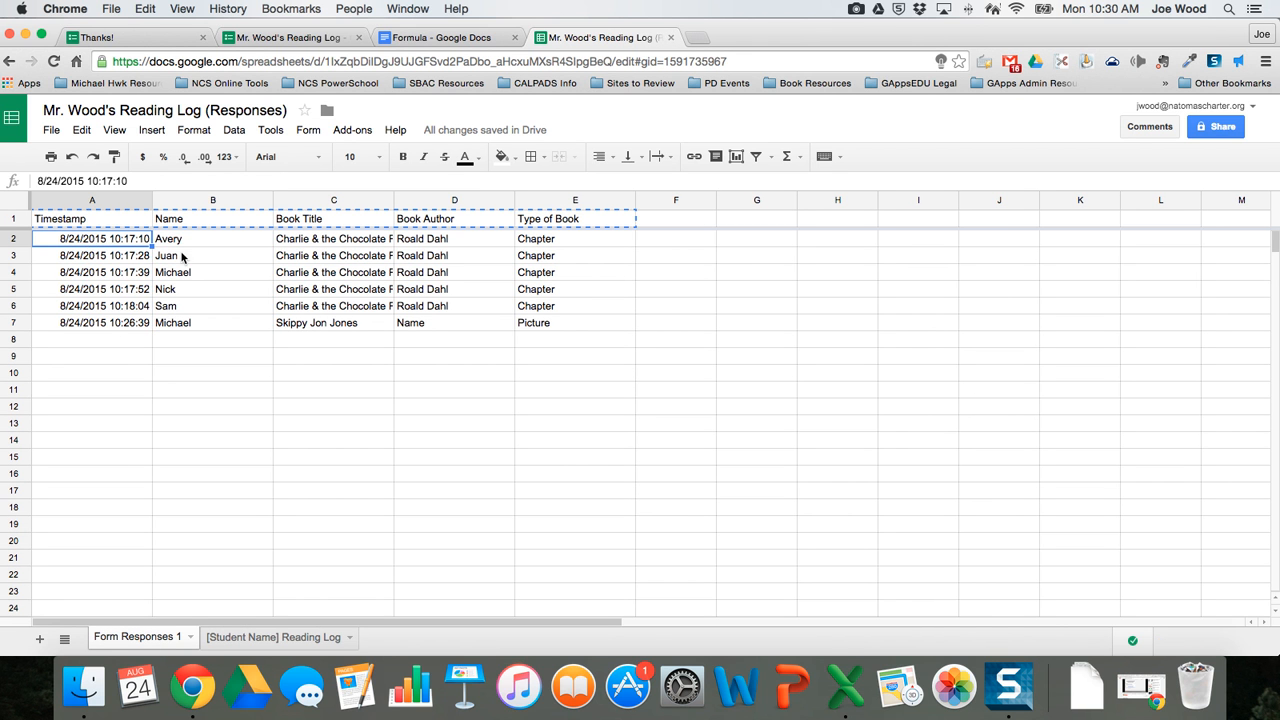
{"action": "mouse_move", "coordinate": [581, 329]}
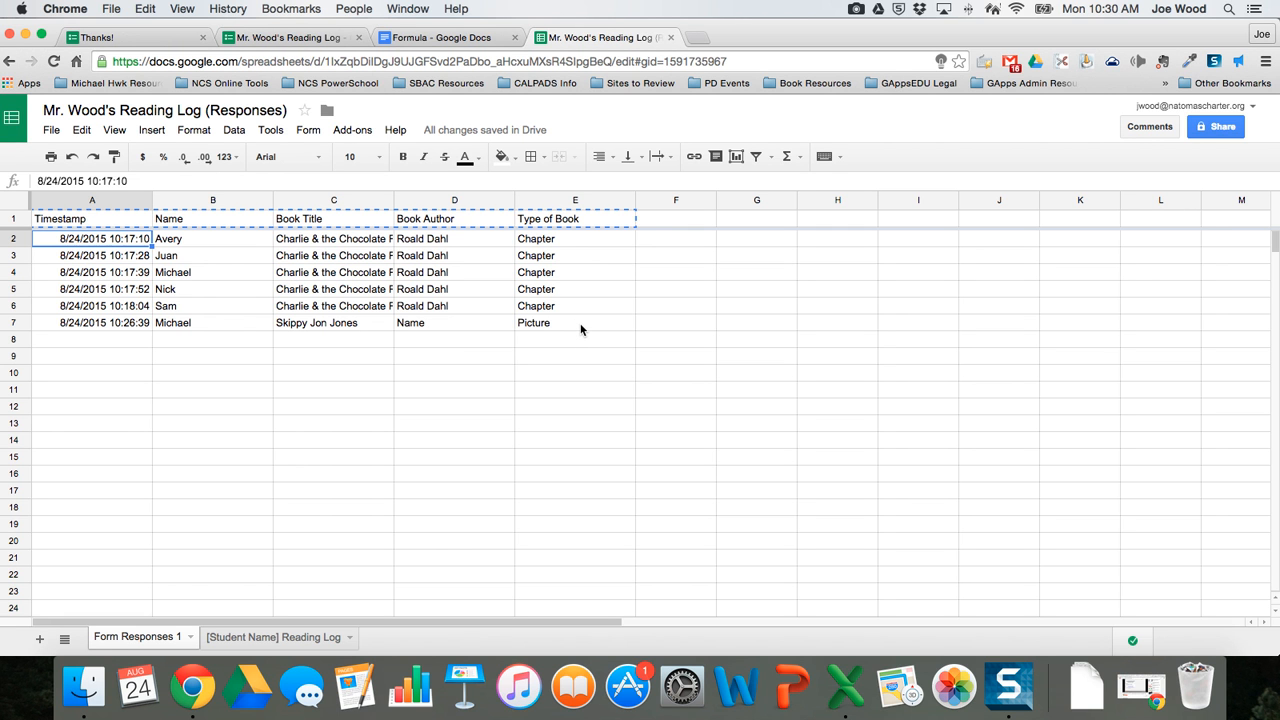
{"action": "left_click", "coordinate": [444, 37]}
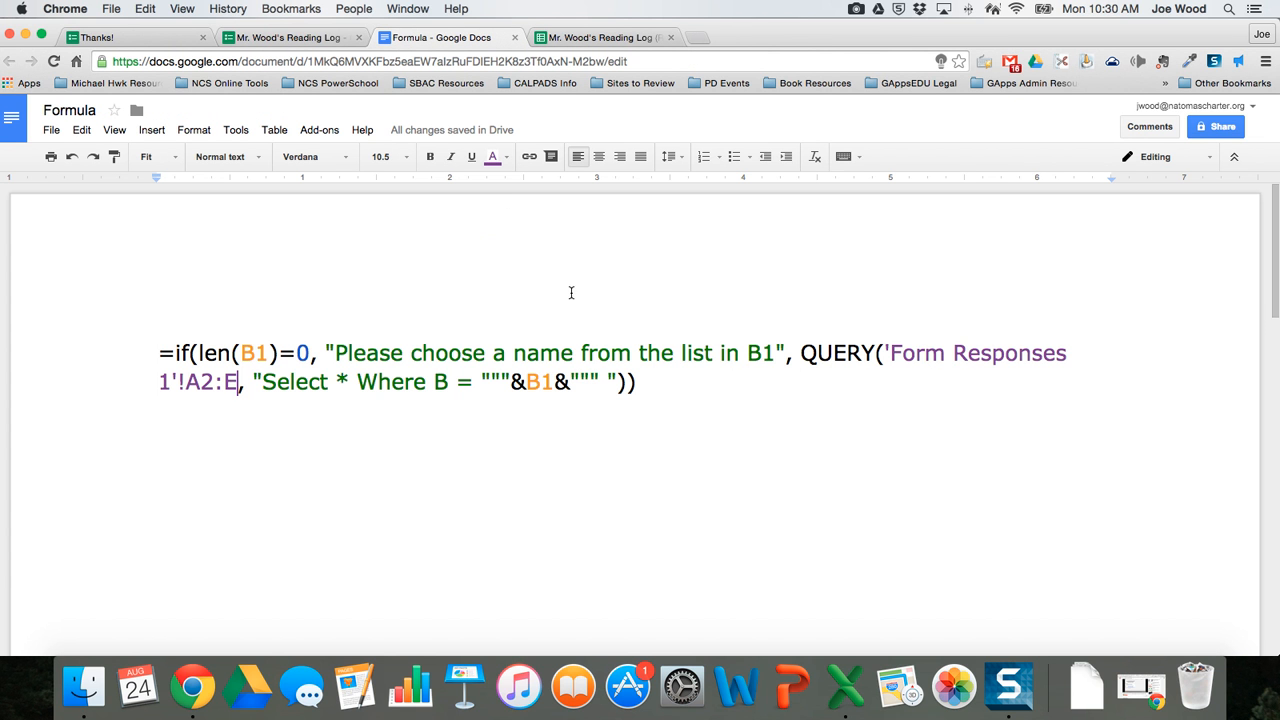
{"action": "mouse_move", "coordinate": [273, 388]}
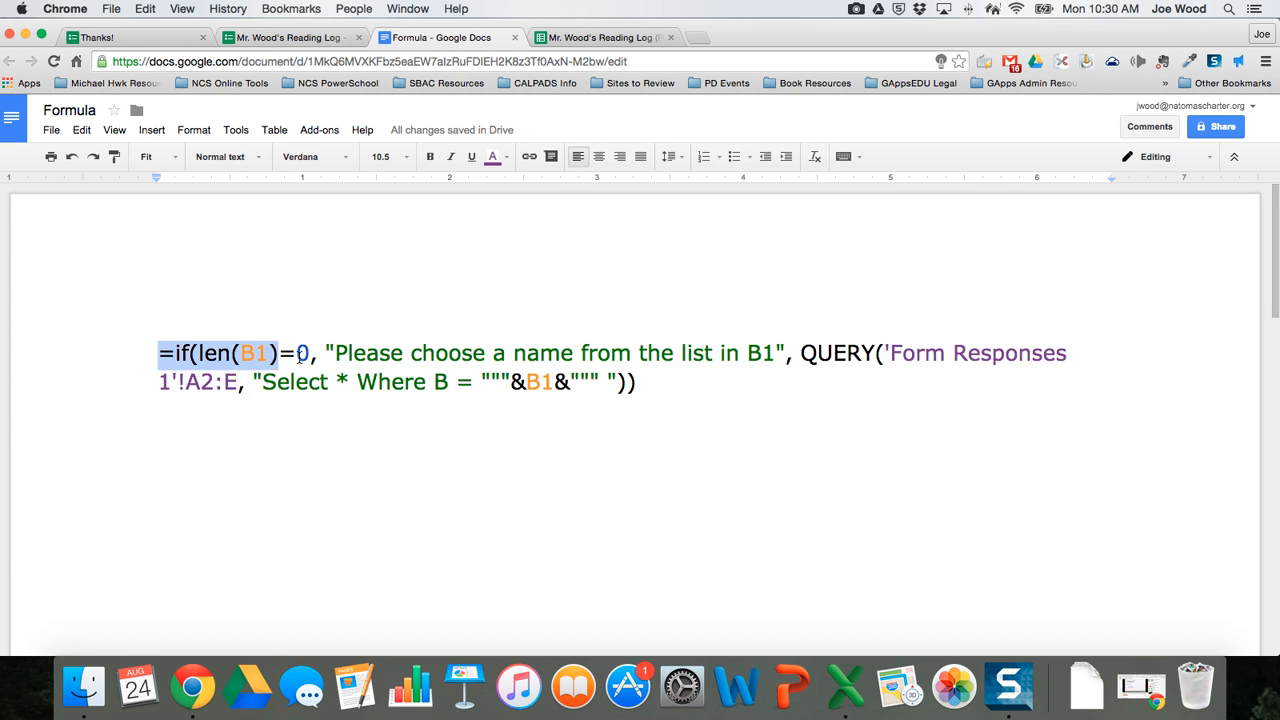
{"action": "key", "text": "cmd+a"}
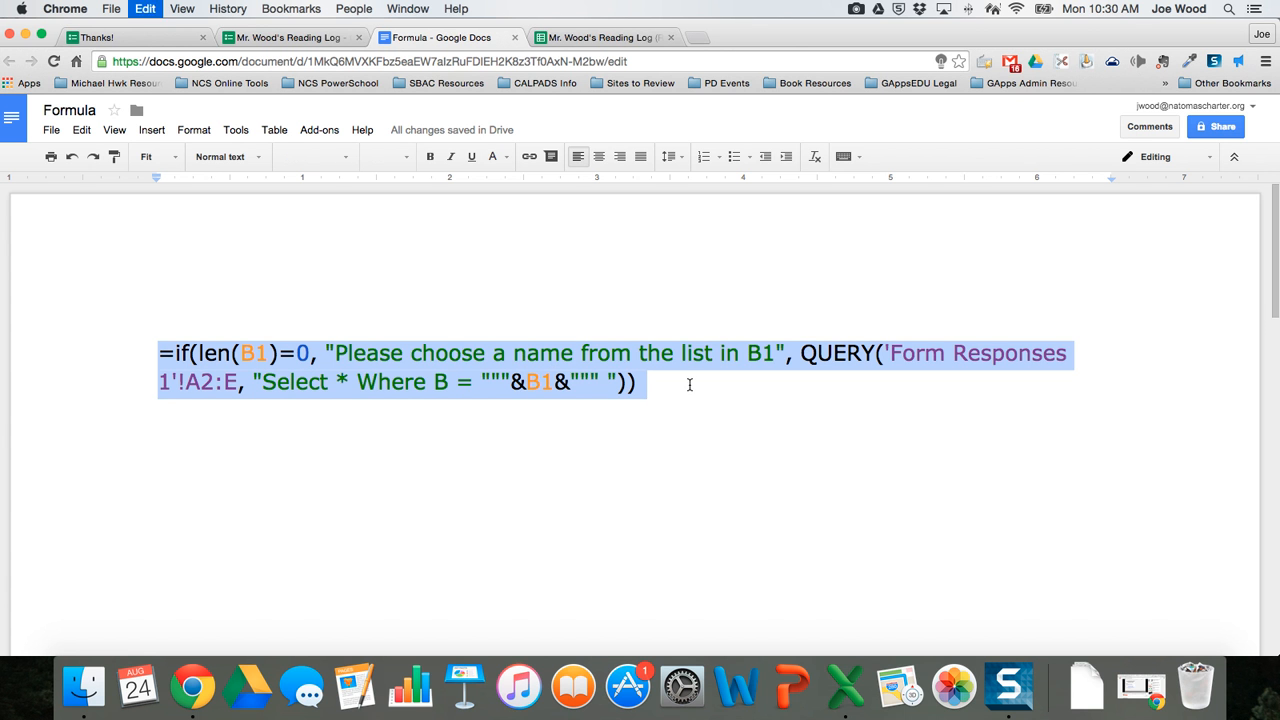
{"action": "left_click", "coordinate": [600, 37]}
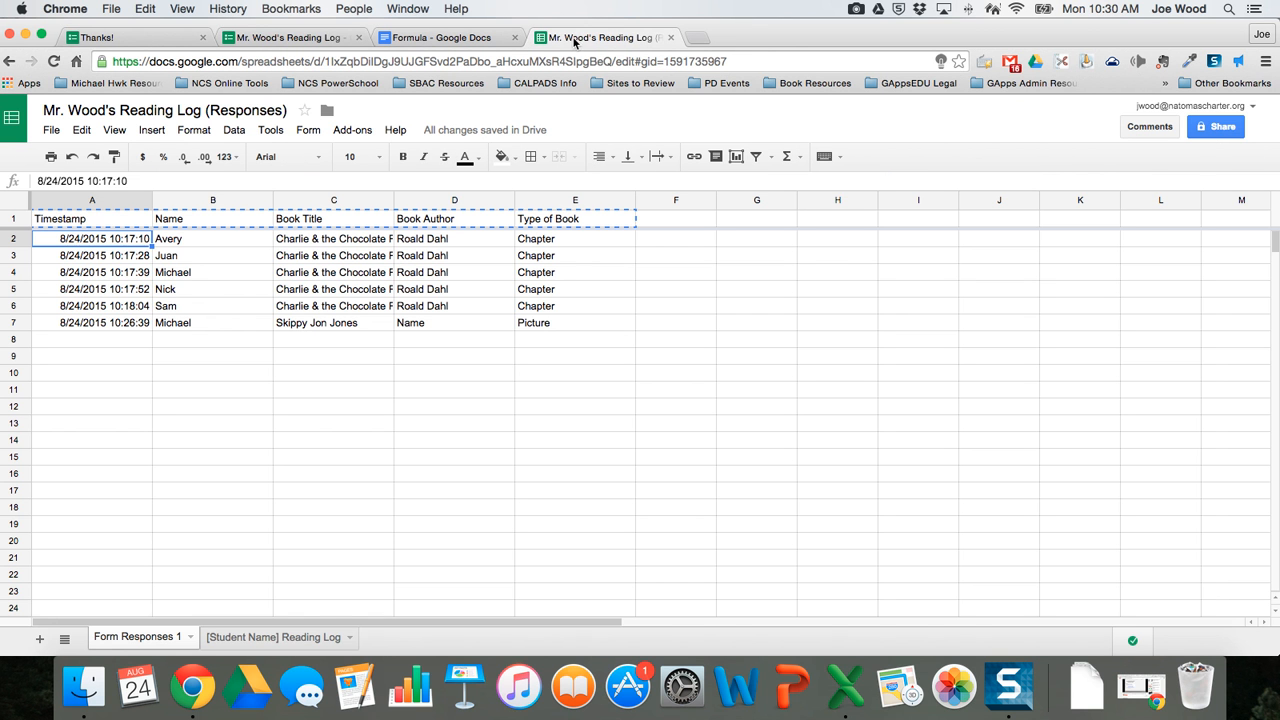
Step: Switch B1 between Avery, Nick and Sam to confirm each student's QUERY rows appear
{"action": "left_click", "coordinate": [272, 637]}
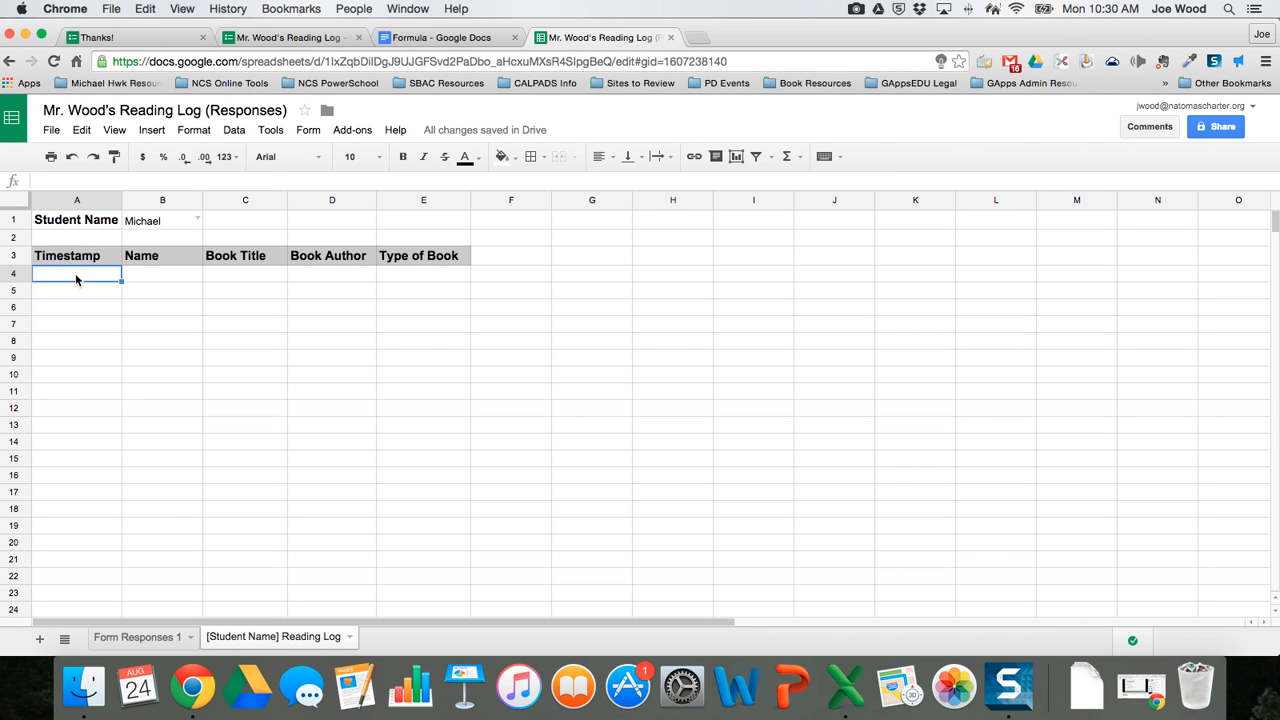
{"action": "mouse_move", "coordinate": [130, 184]}
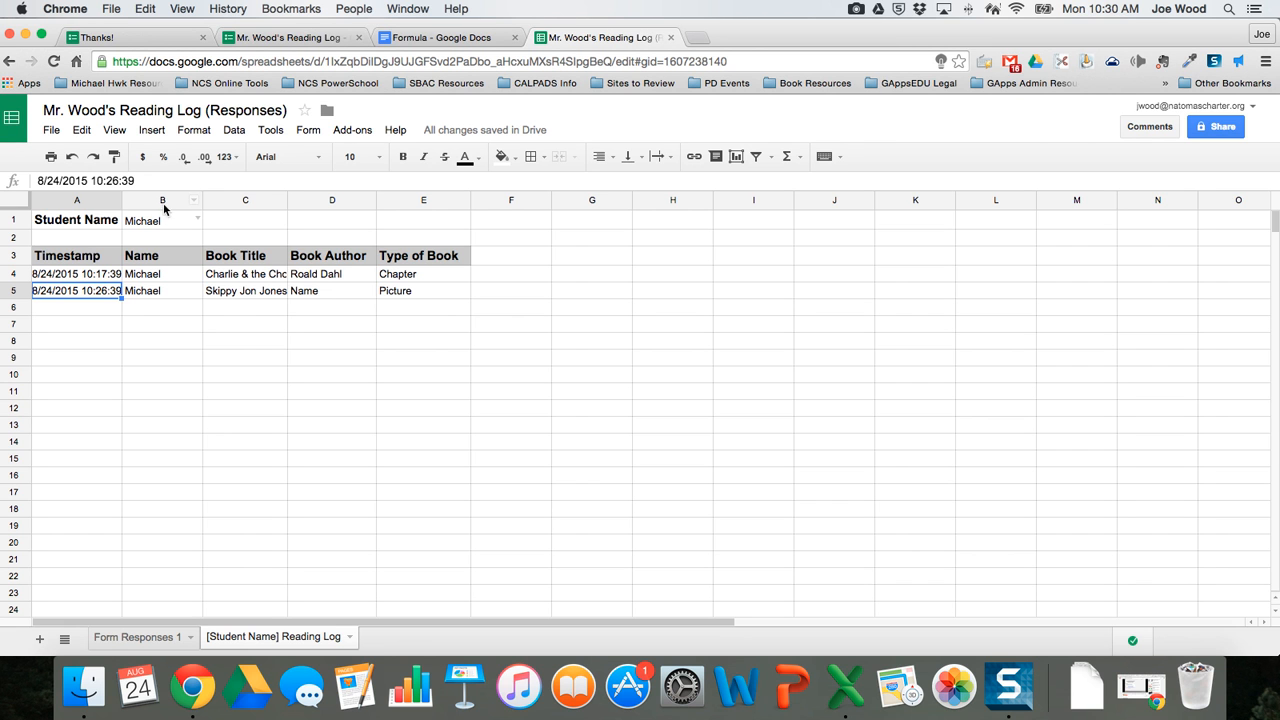
{"action": "left_click", "coordinate": [162, 218]}
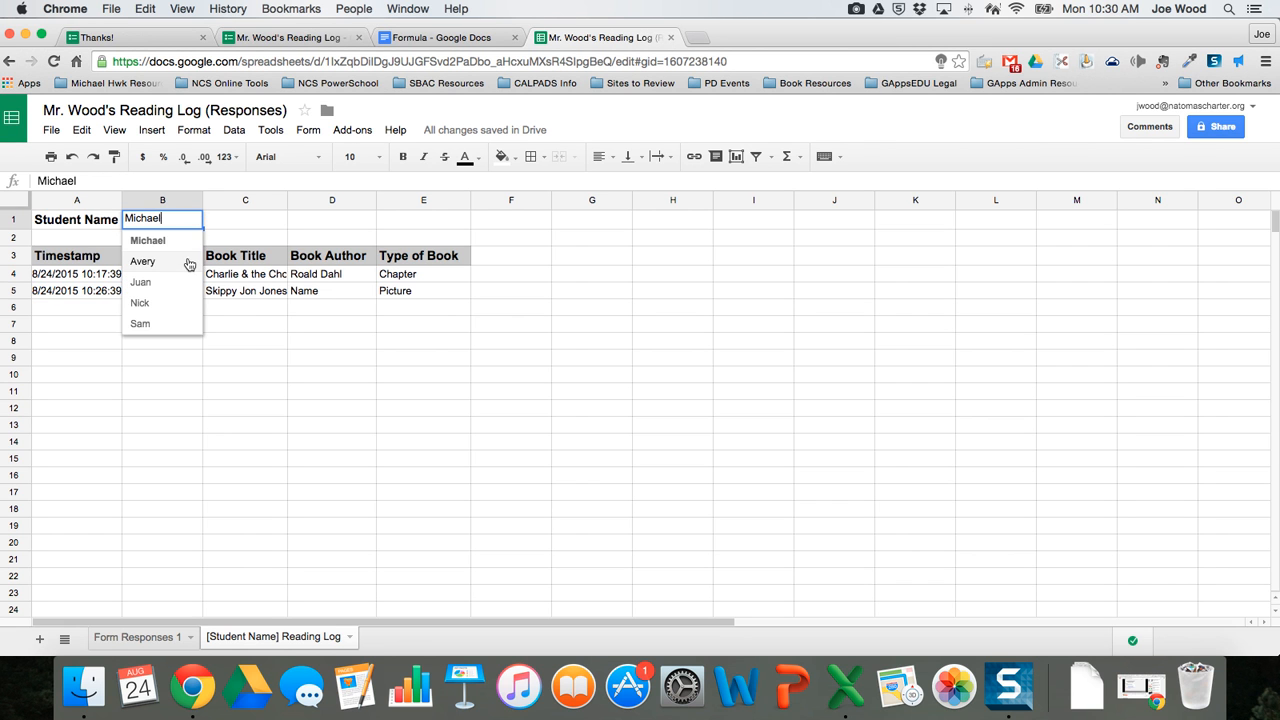
{"action": "left_click", "coordinate": [142, 261]}
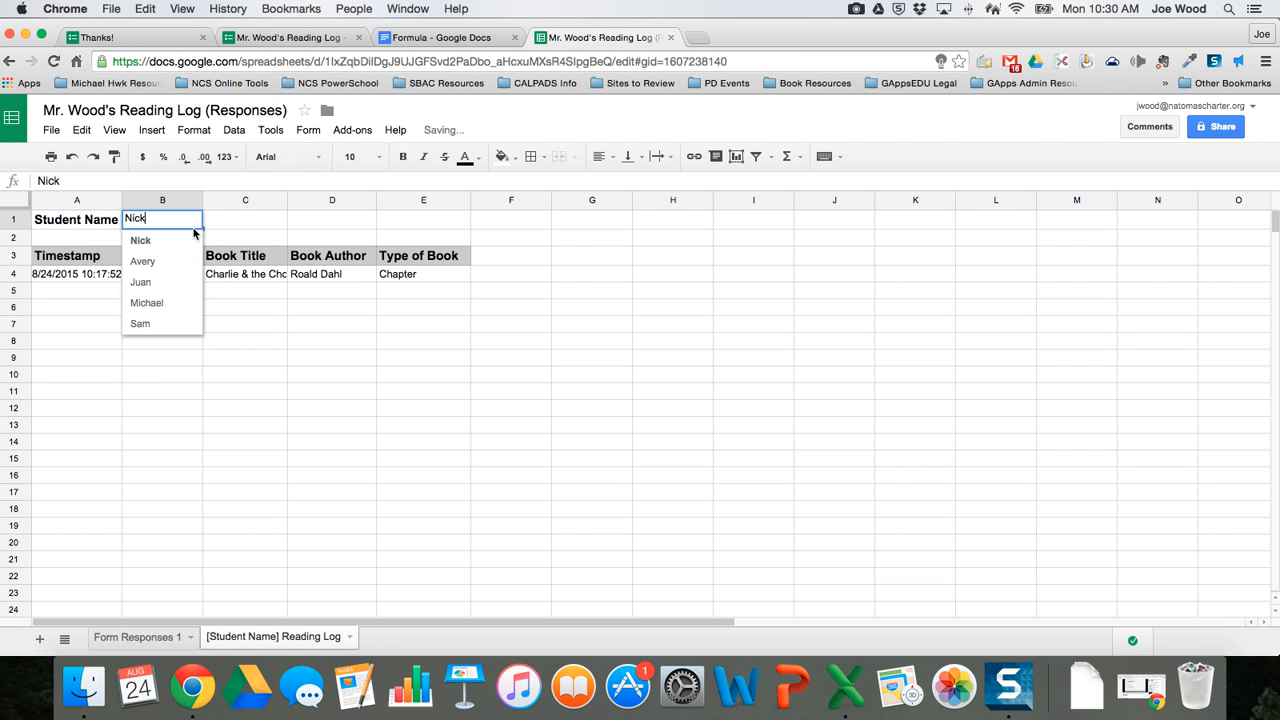
{"action": "left_click", "coordinate": [140, 323]}
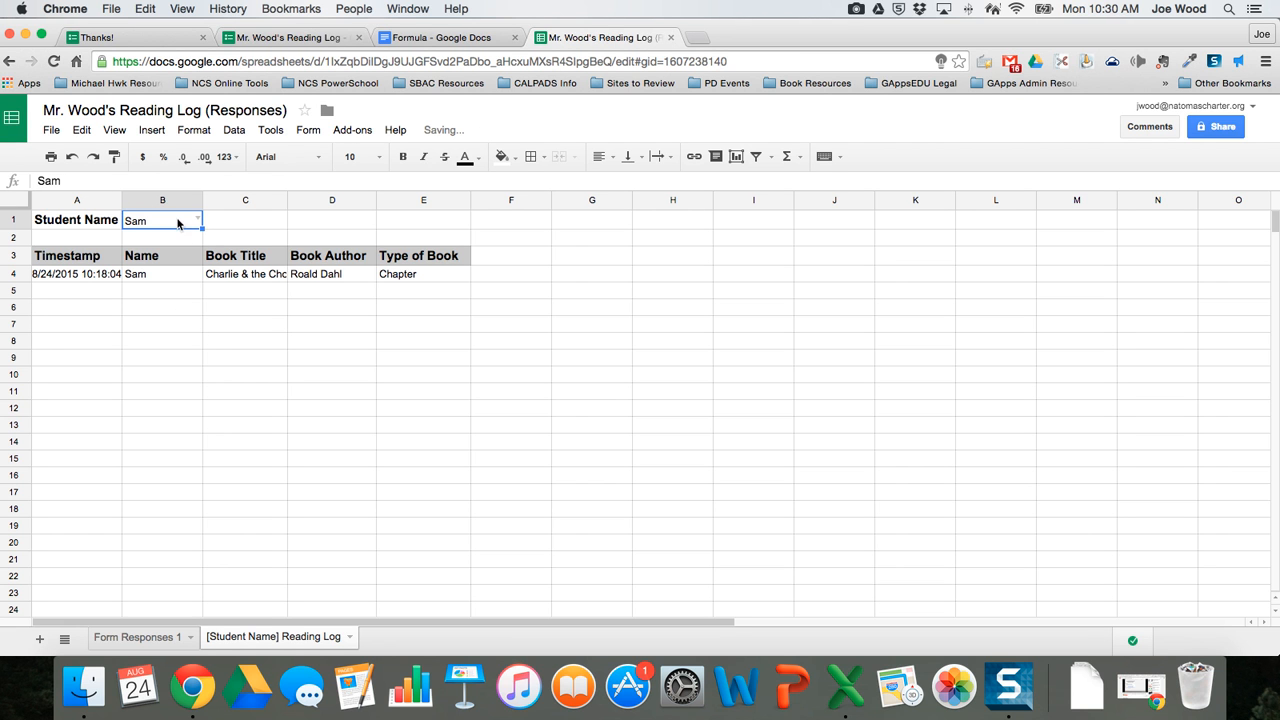
{"action": "left_click", "coordinate": [162, 323]}
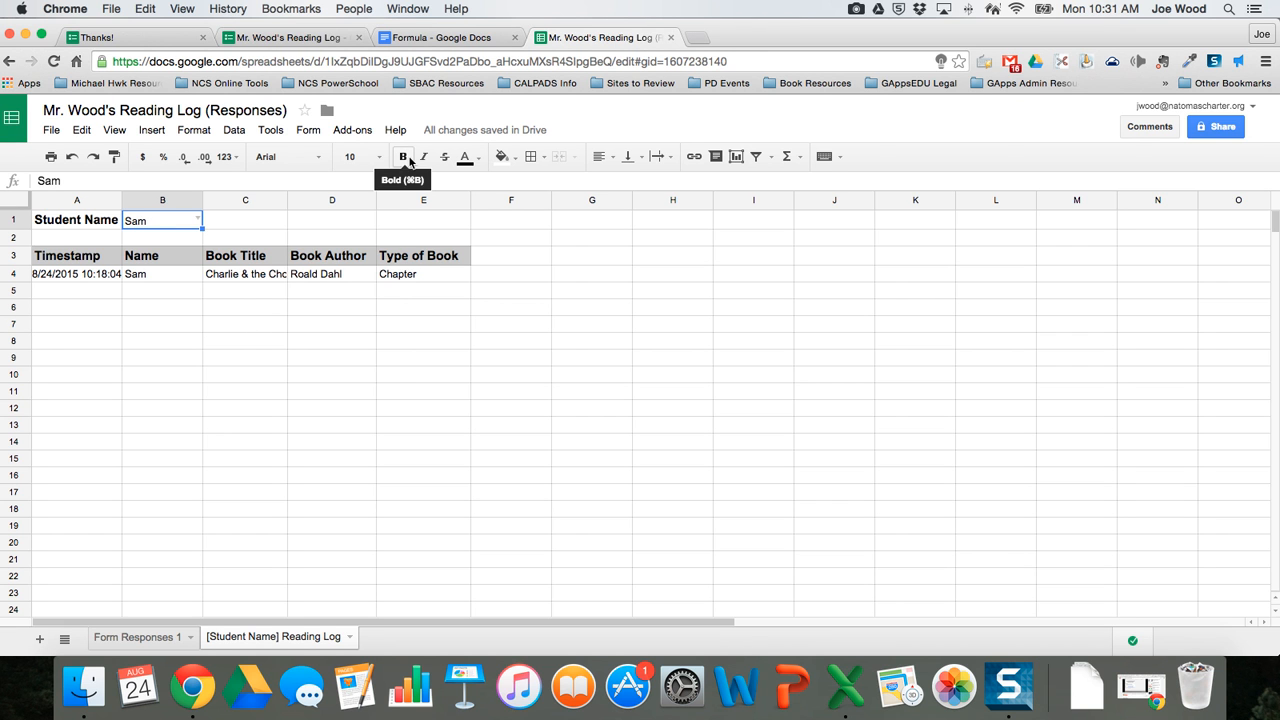
Step: Make the B1 student name bold and red, then reopen the name dropdown
{"action": "left_click", "coordinate": [357, 156]}
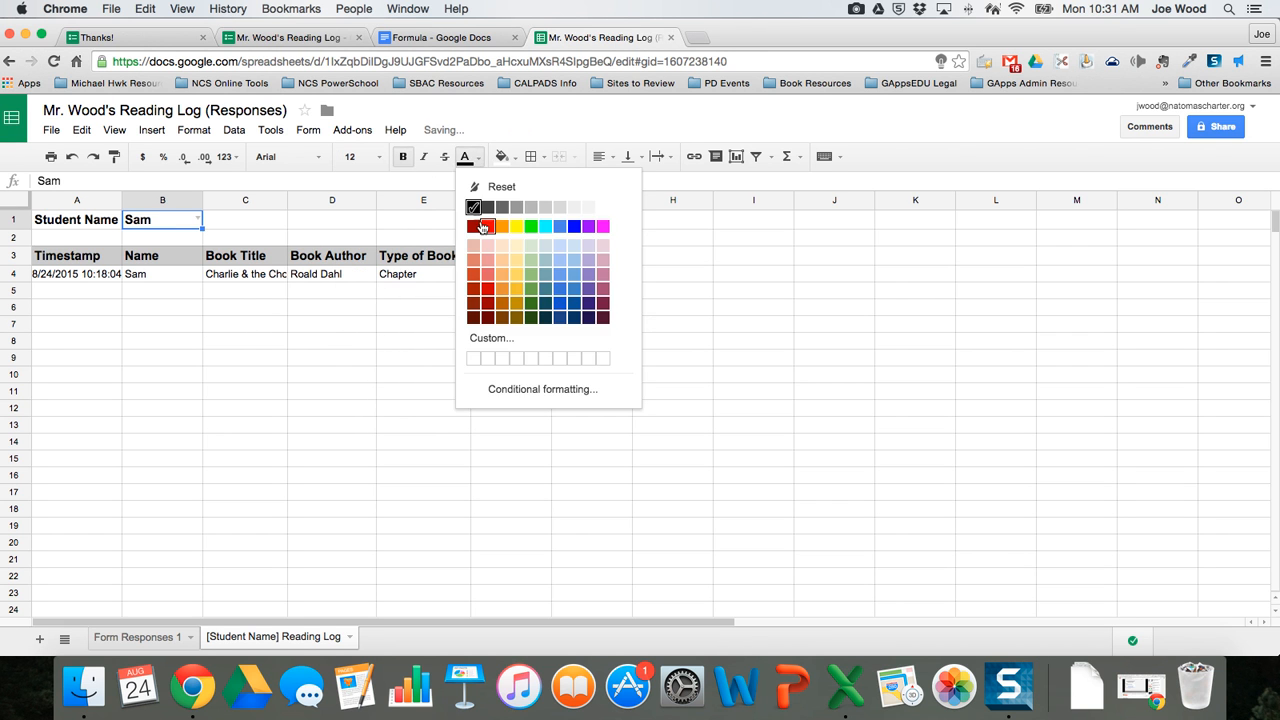
{"action": "left_click", "coordinate": [473, 225]}
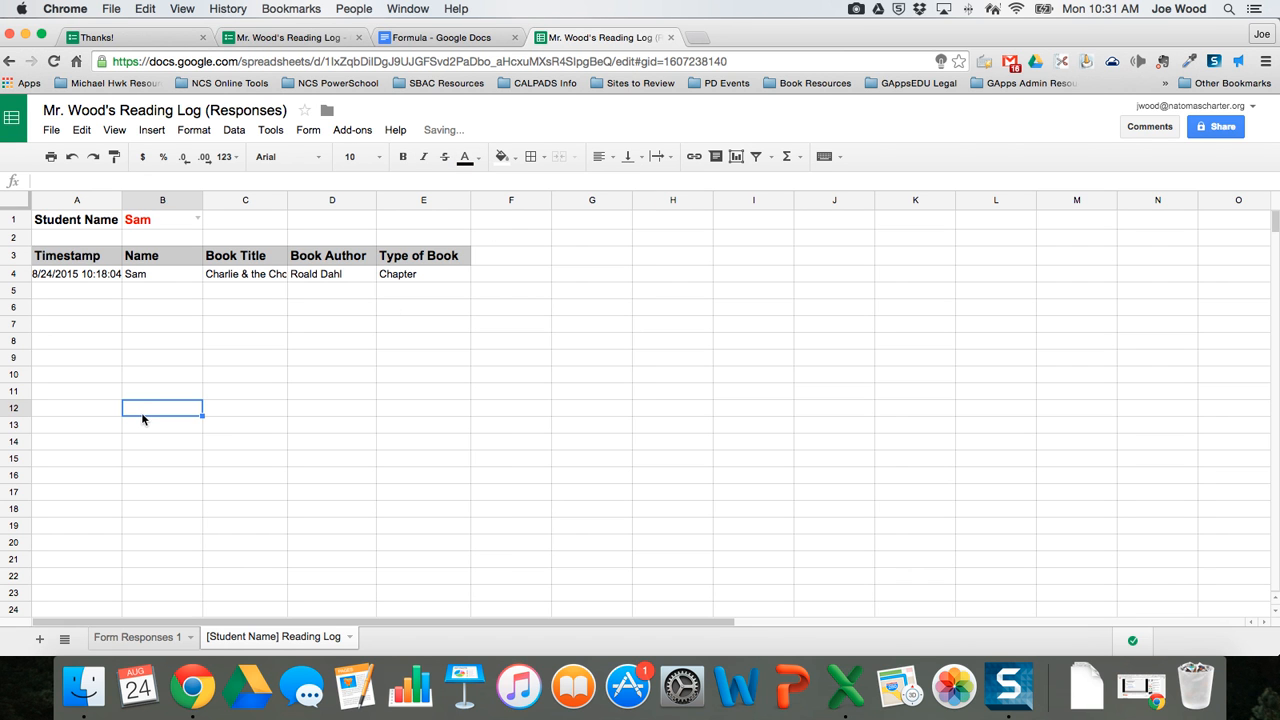
{"action": "left_click", "coordinate": [197, 219]}
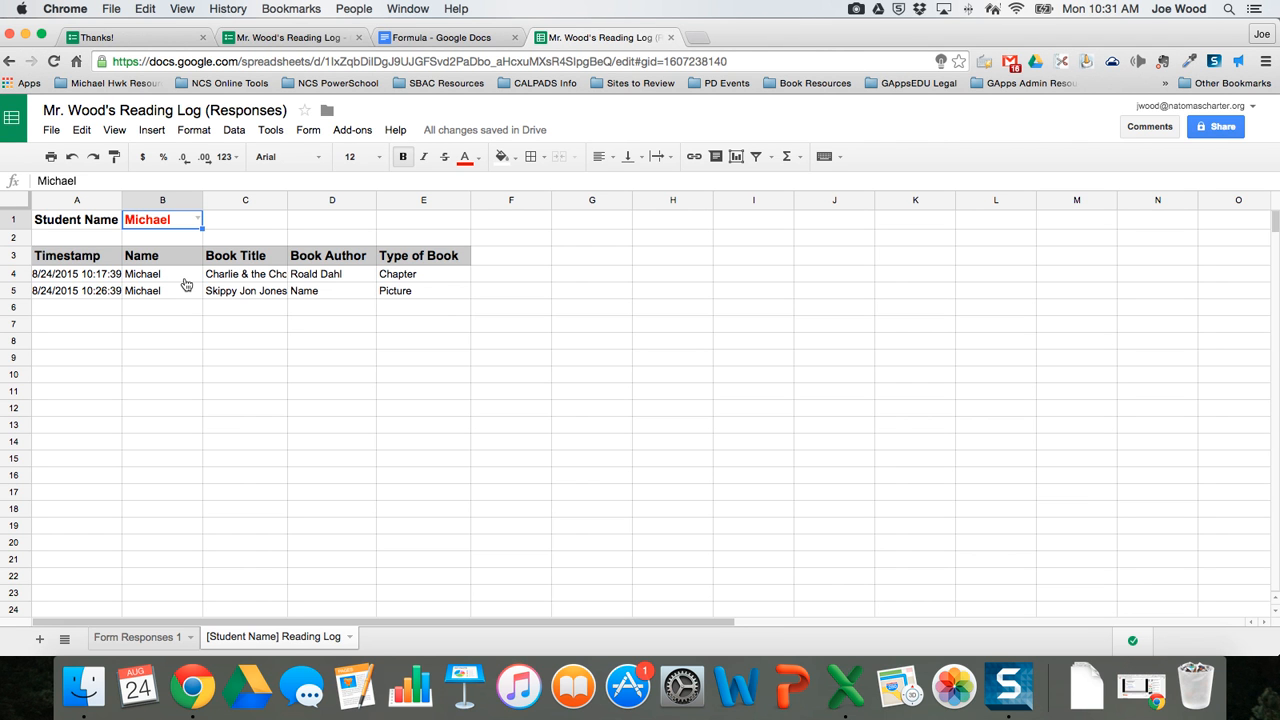
{"action": "mouse_move", "coordinate": [503, 327]}
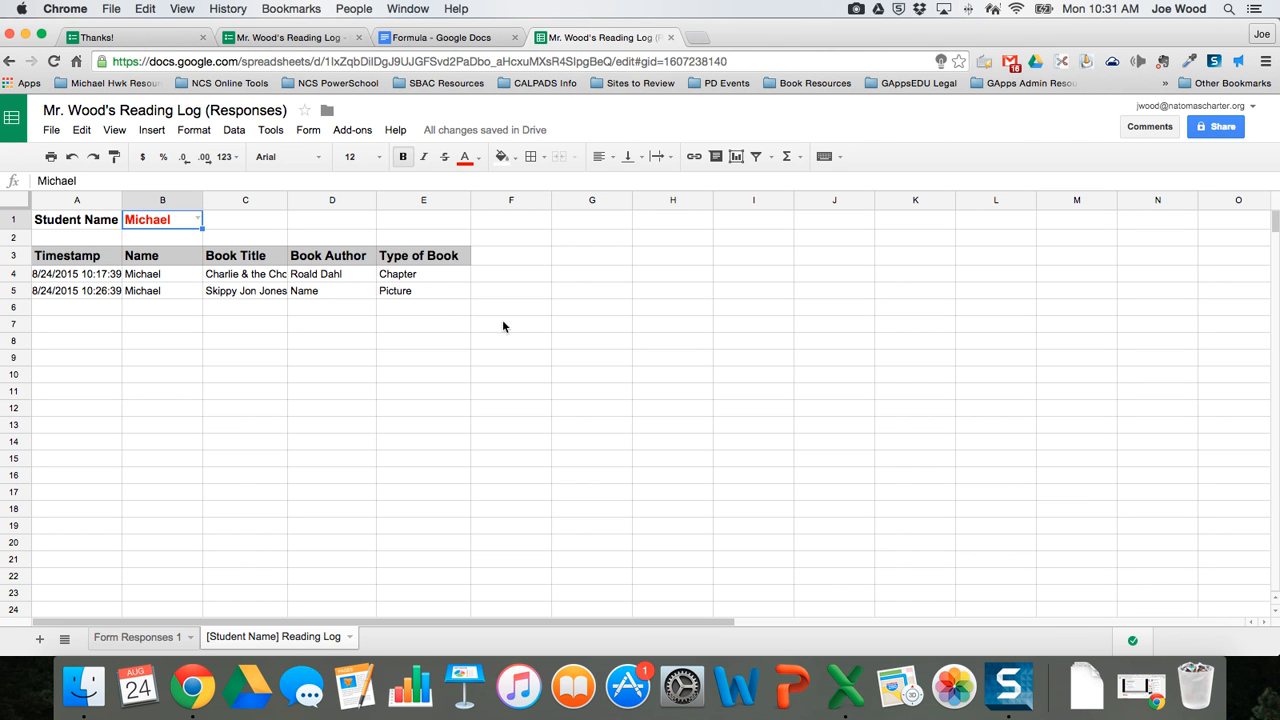
Step: Type 'Totals' in G3 with 'Chapter Books' and 'Picture Books' labels below it
{"action": "left_click", "coordinate": [592, 256]}
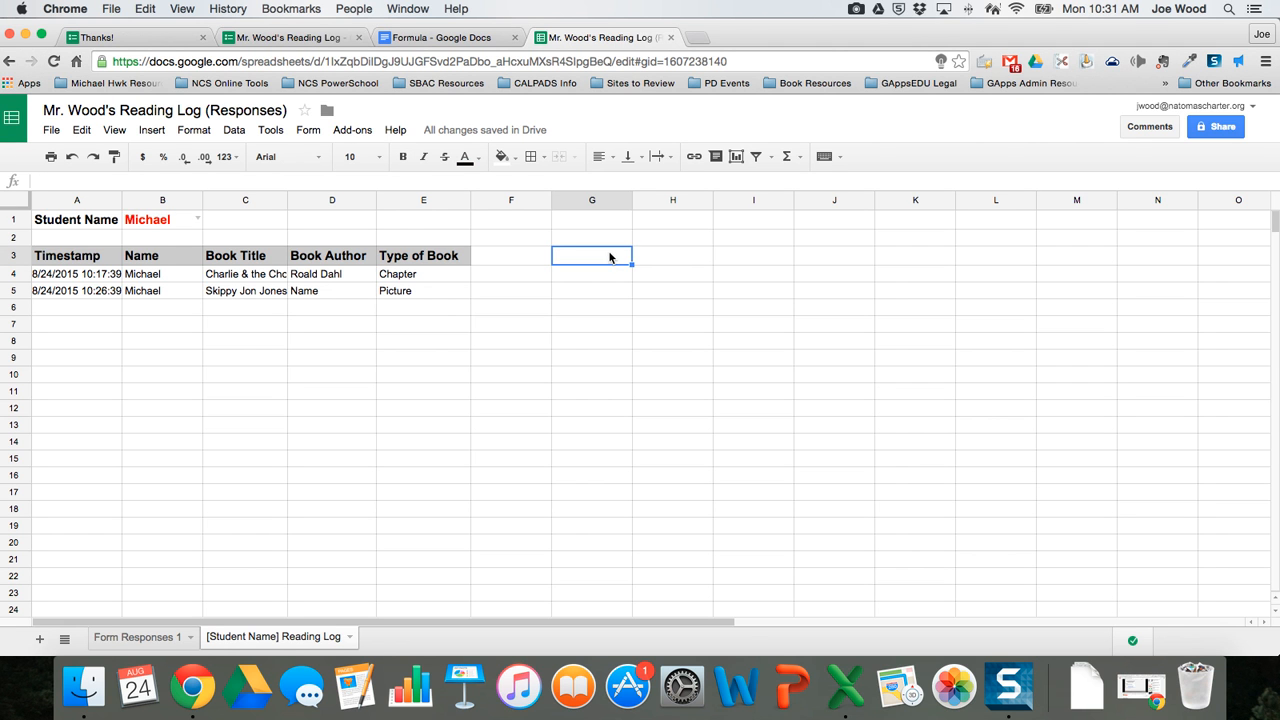
{"action": "type", "text": "Totals"}
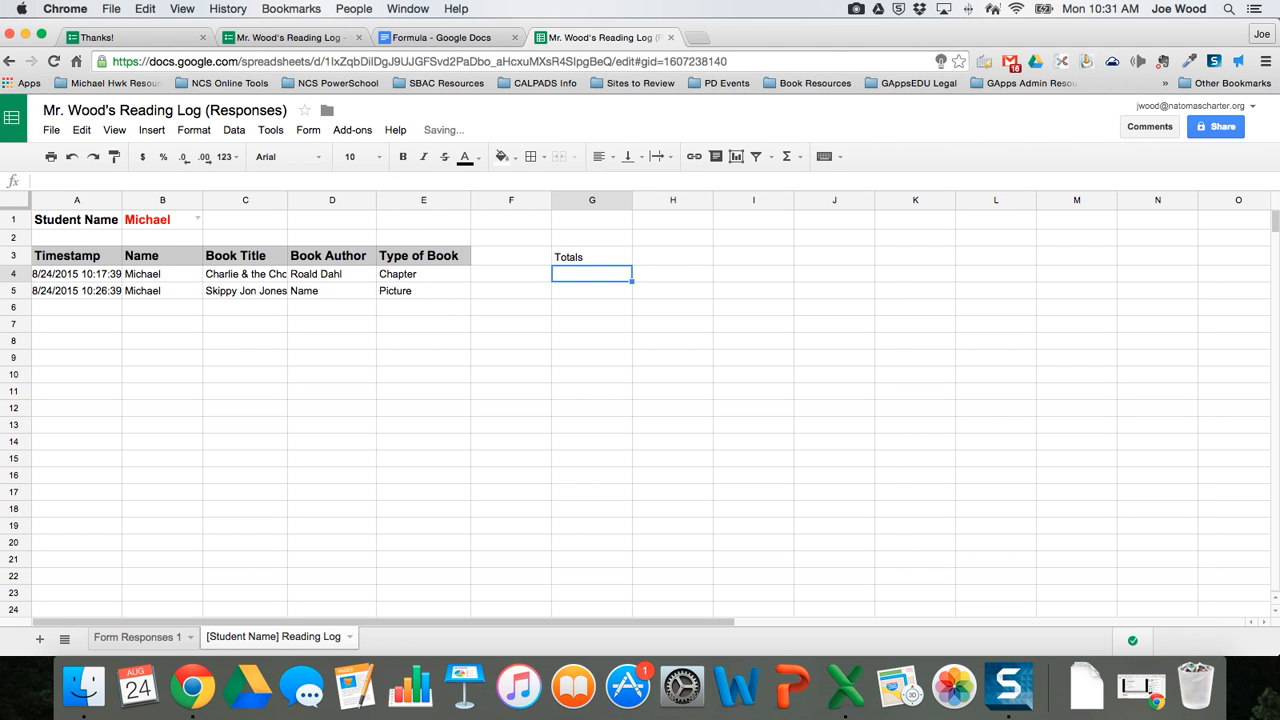
{"action": "type", "text": "Chat"}
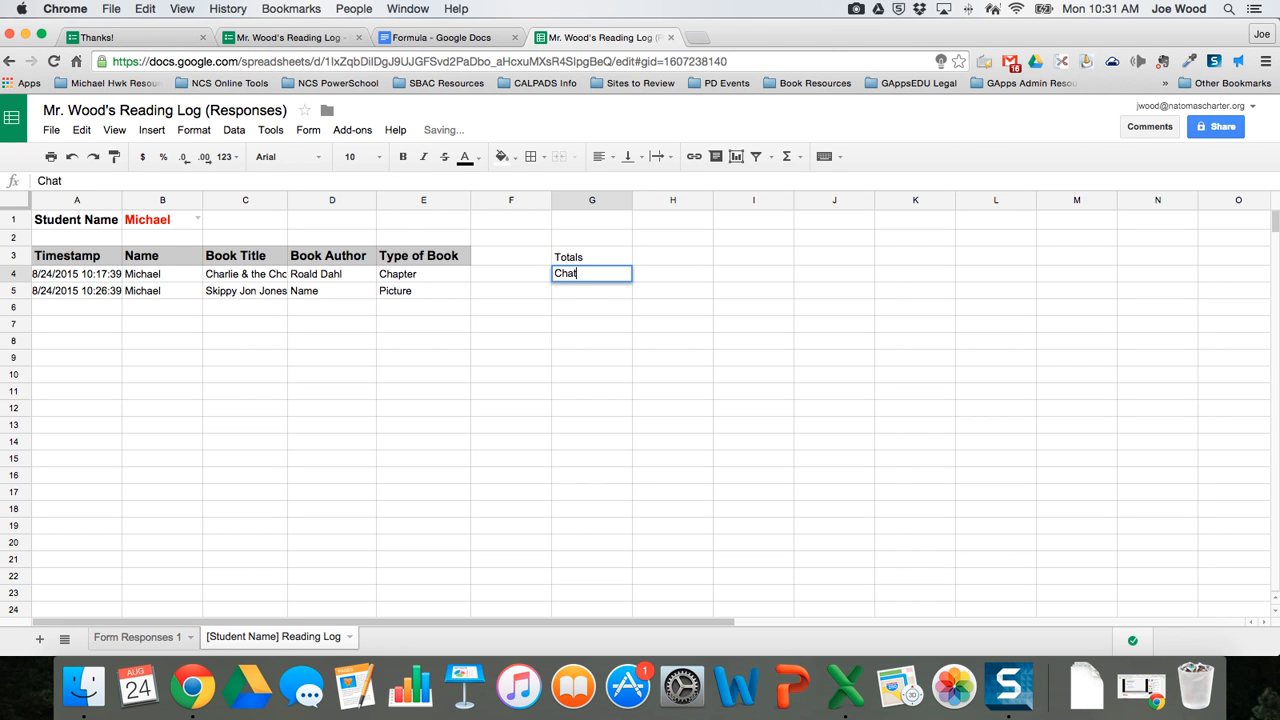
{"action": "type", "text": "Chapter B"}
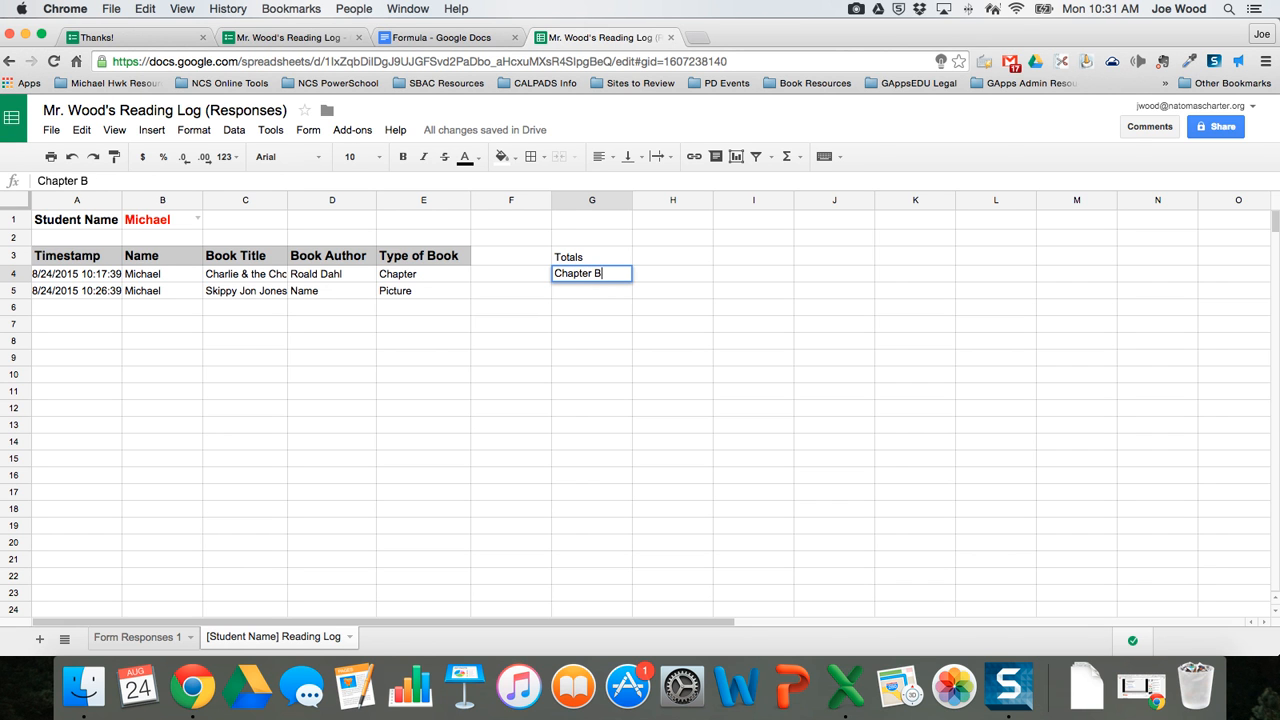
{"action": "type", "text": "Picture"}
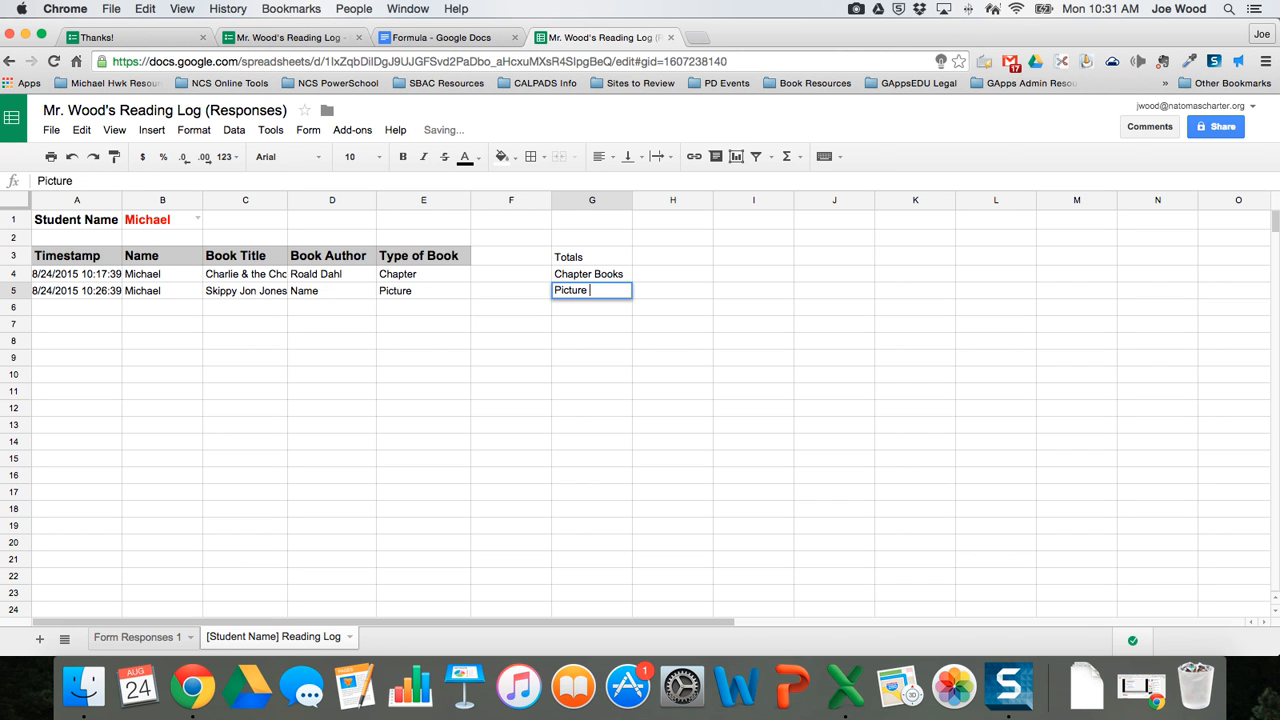
{"action": "key", "text": "enter"}
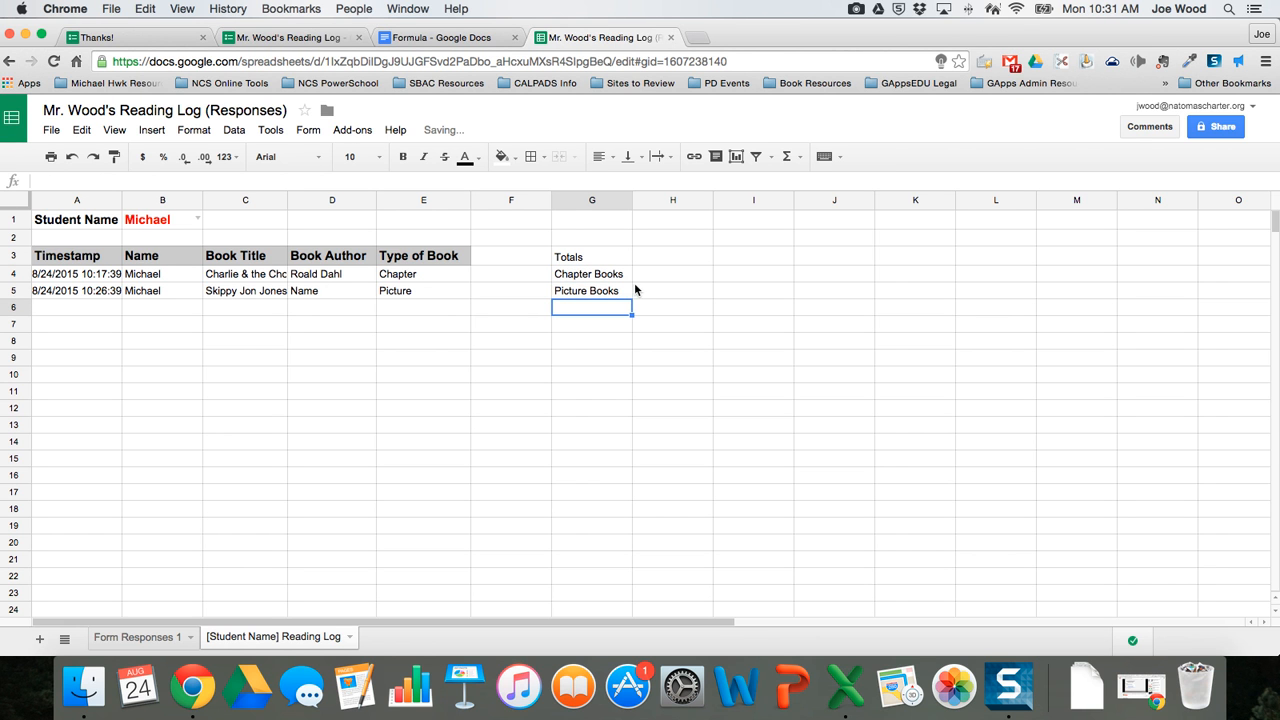
Step: Enter =COUNTIF(E4:E200,"Chapter") in H4 to count chapter books
{"action": "left_click", "coordinate": [672, 273]}
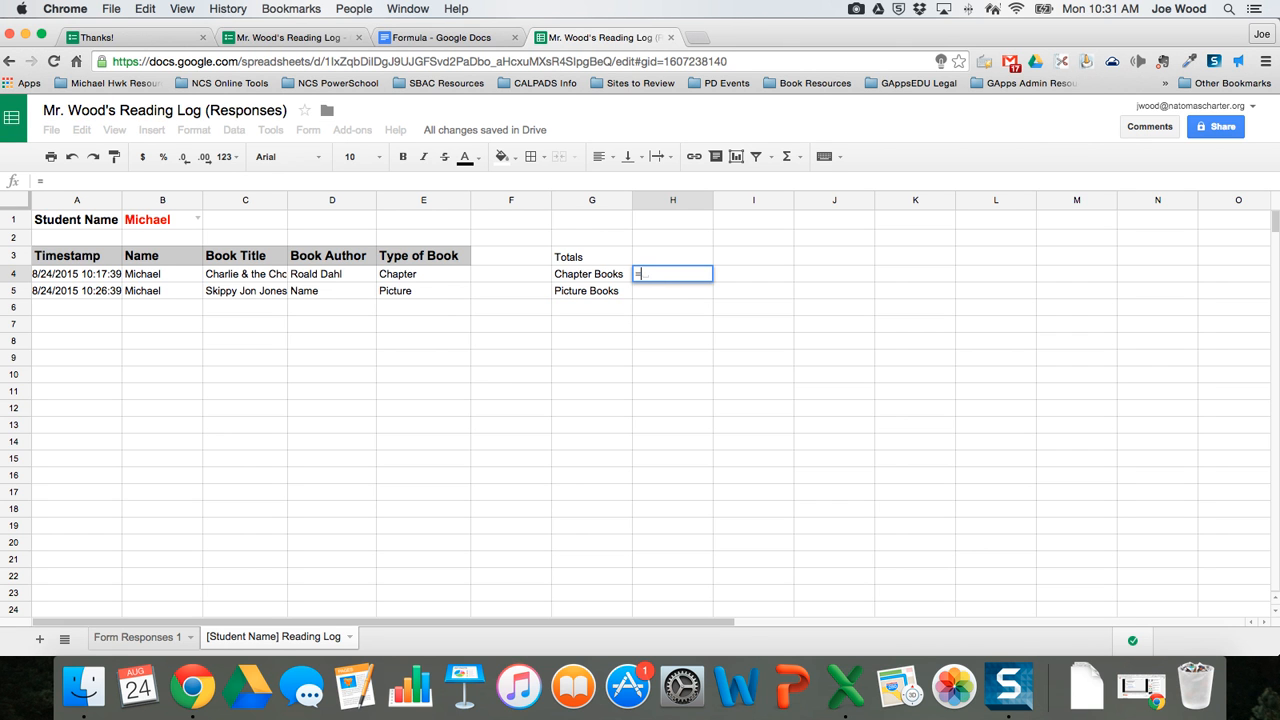
{"action": "type", "text": "count"}
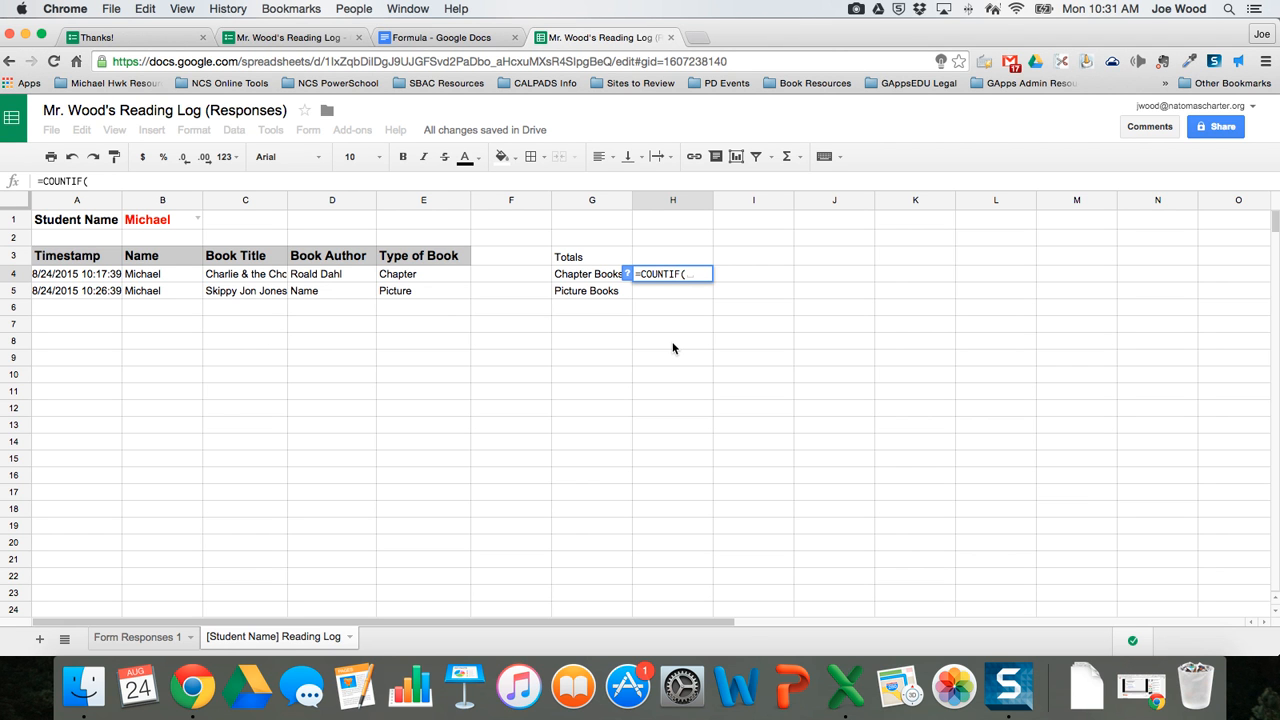
{"action": "type", "text": "E"}
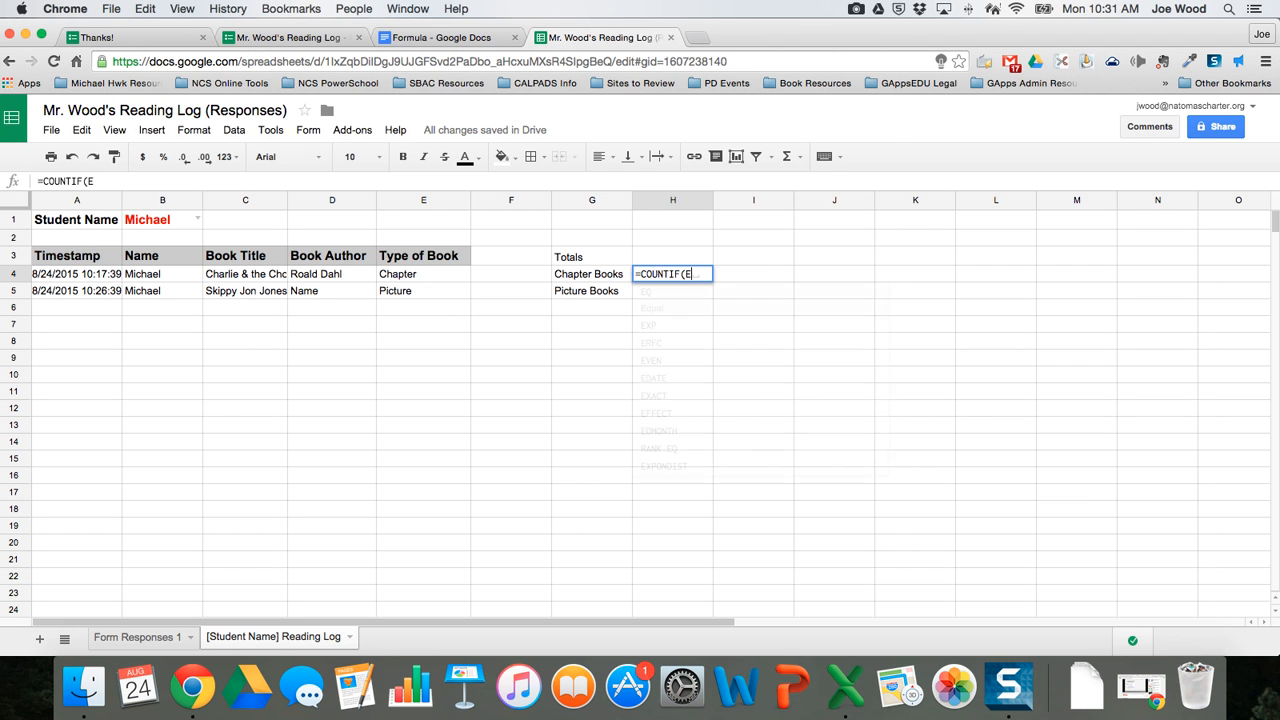
{"action": "type", "text": "4:E20"}
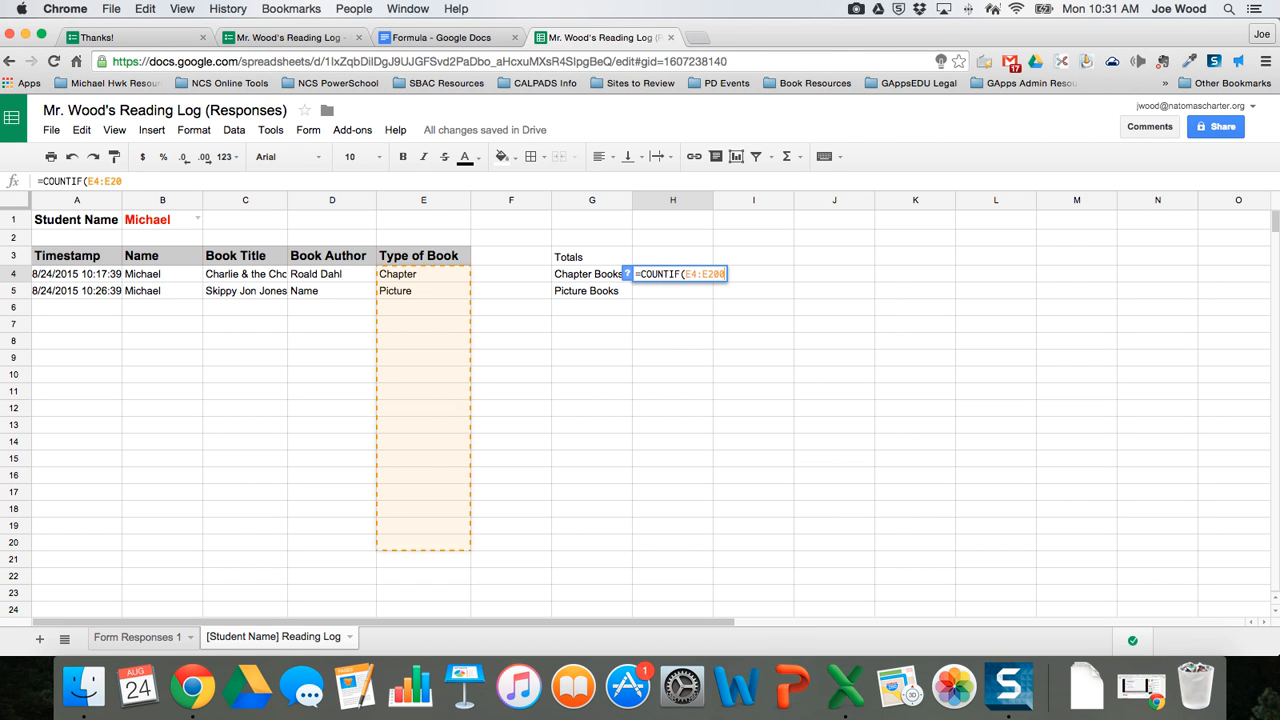
{"action": "type", "text": ","}
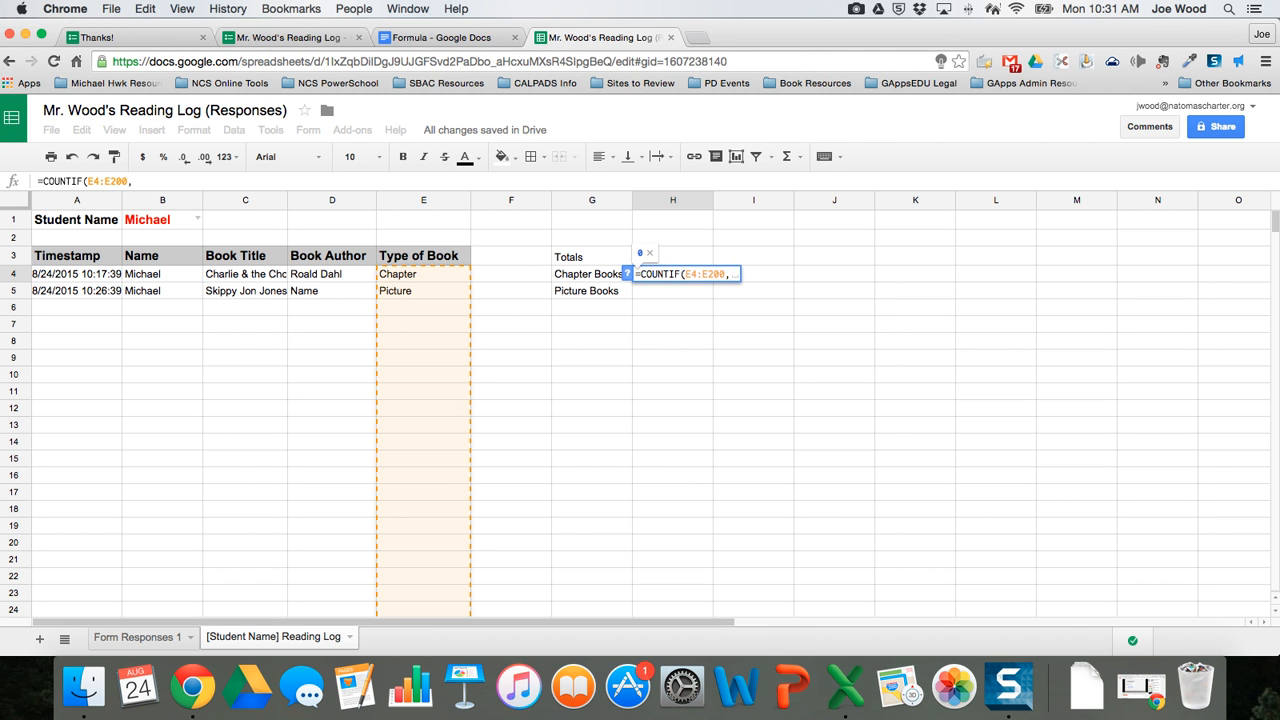
{"action": "type", "text": "\""}
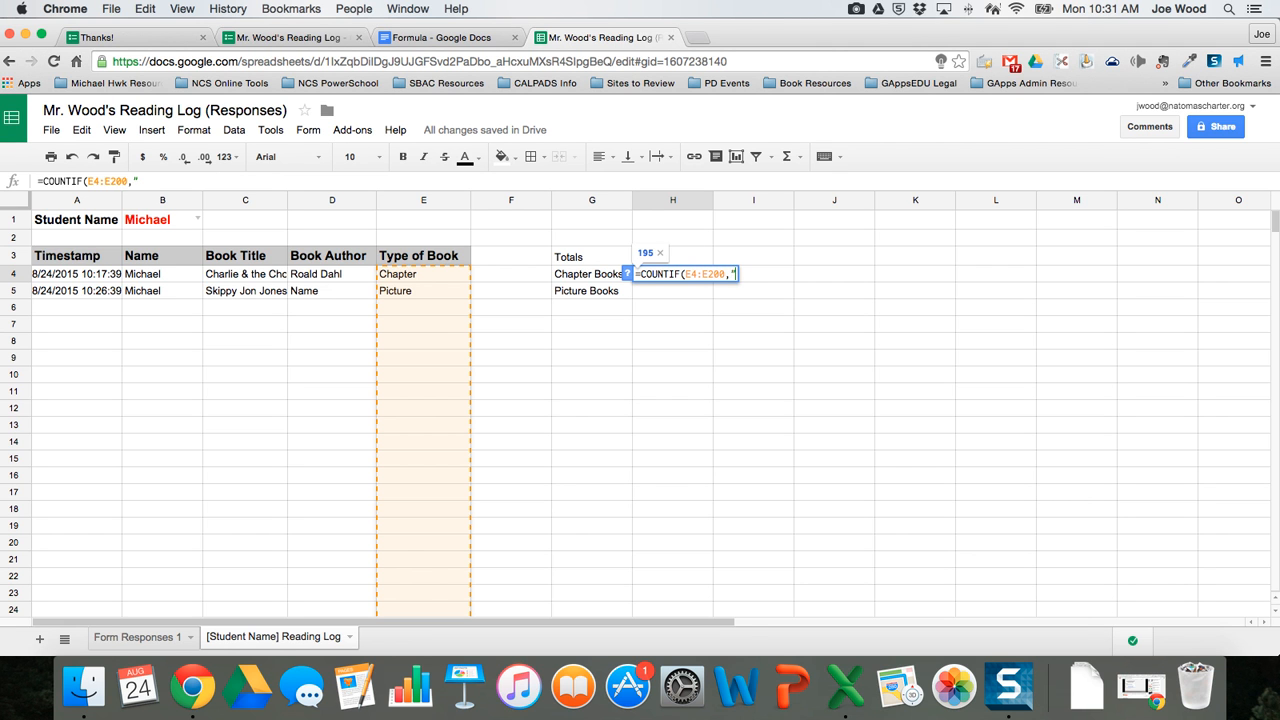
{"action": "type", "text": "Char"}
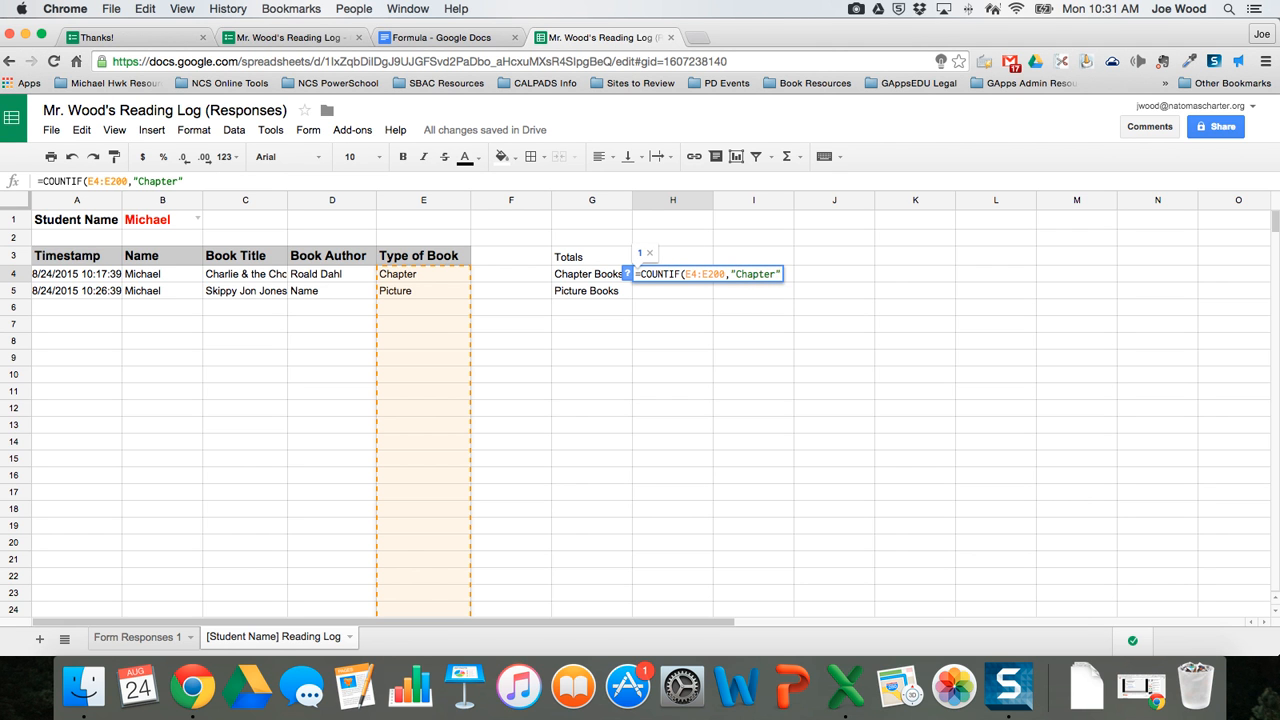
{"action": "key", "text": "Enter"}
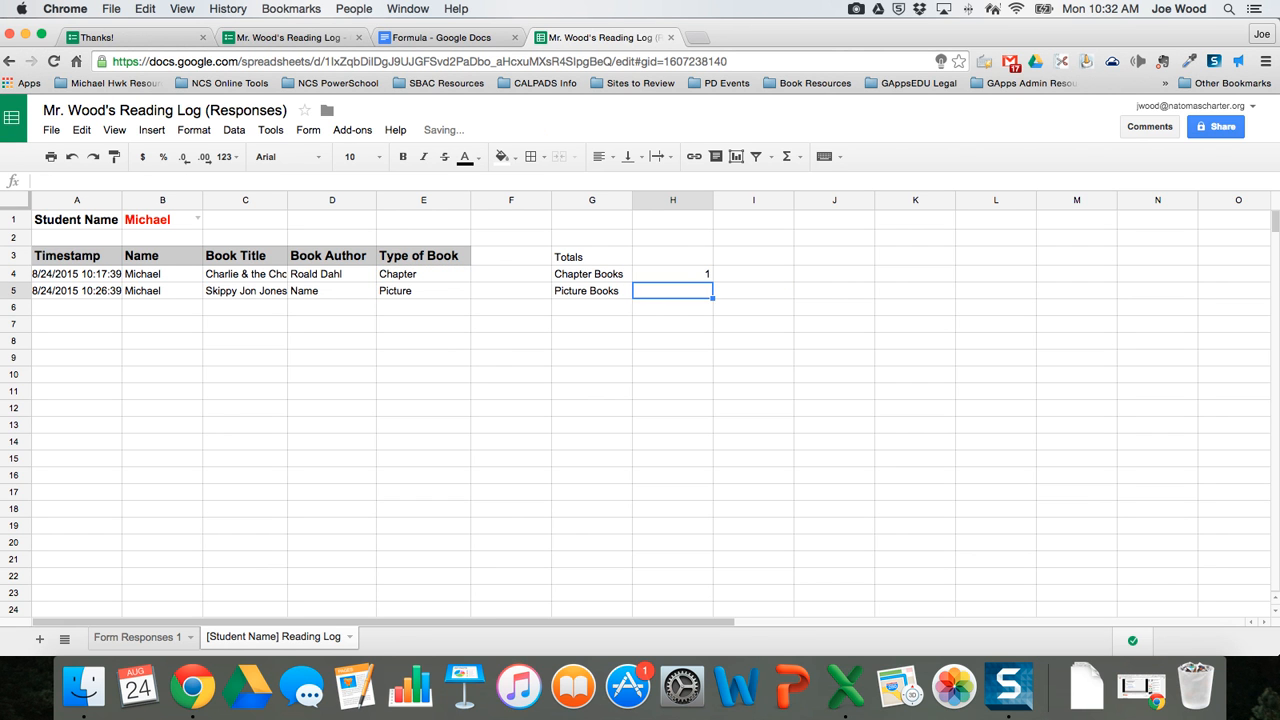
Step: Reuse the Chapter COUNTIF formula to count Picture Books, showing a count of 1
{"action": "left_click", "coordinate": [672, 273]}
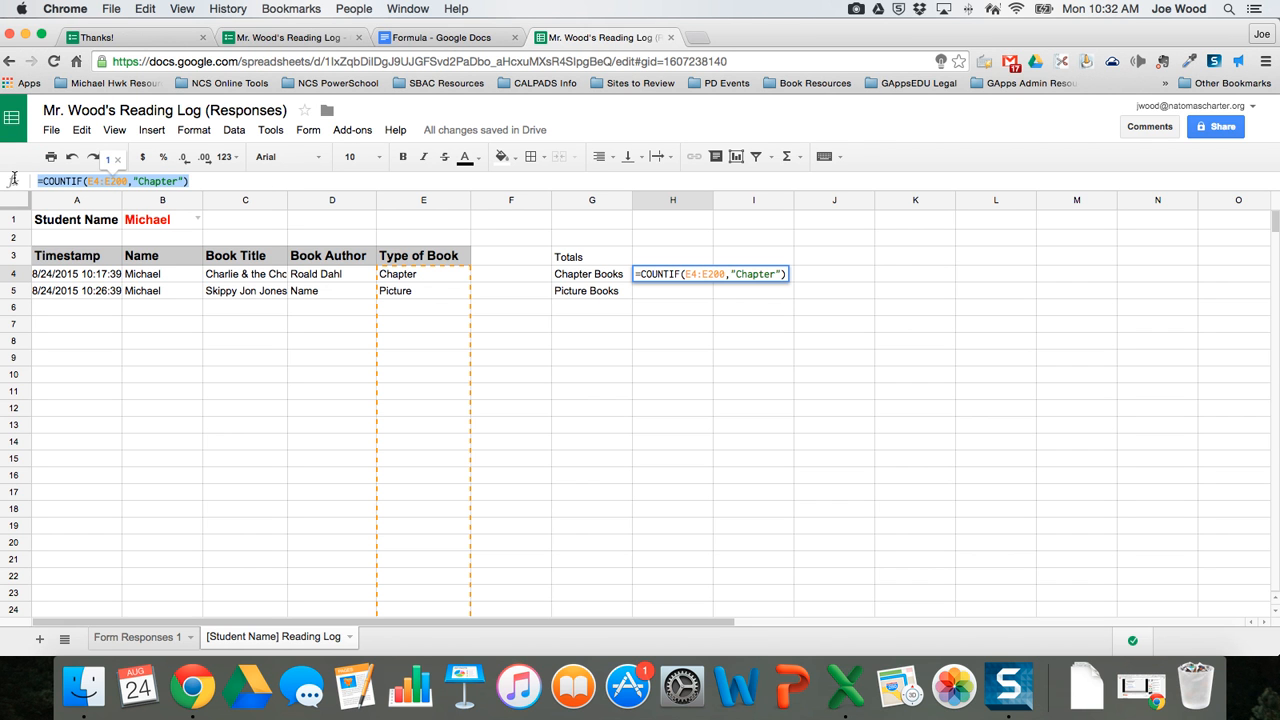
{"action": "key", "text": "Enter"}
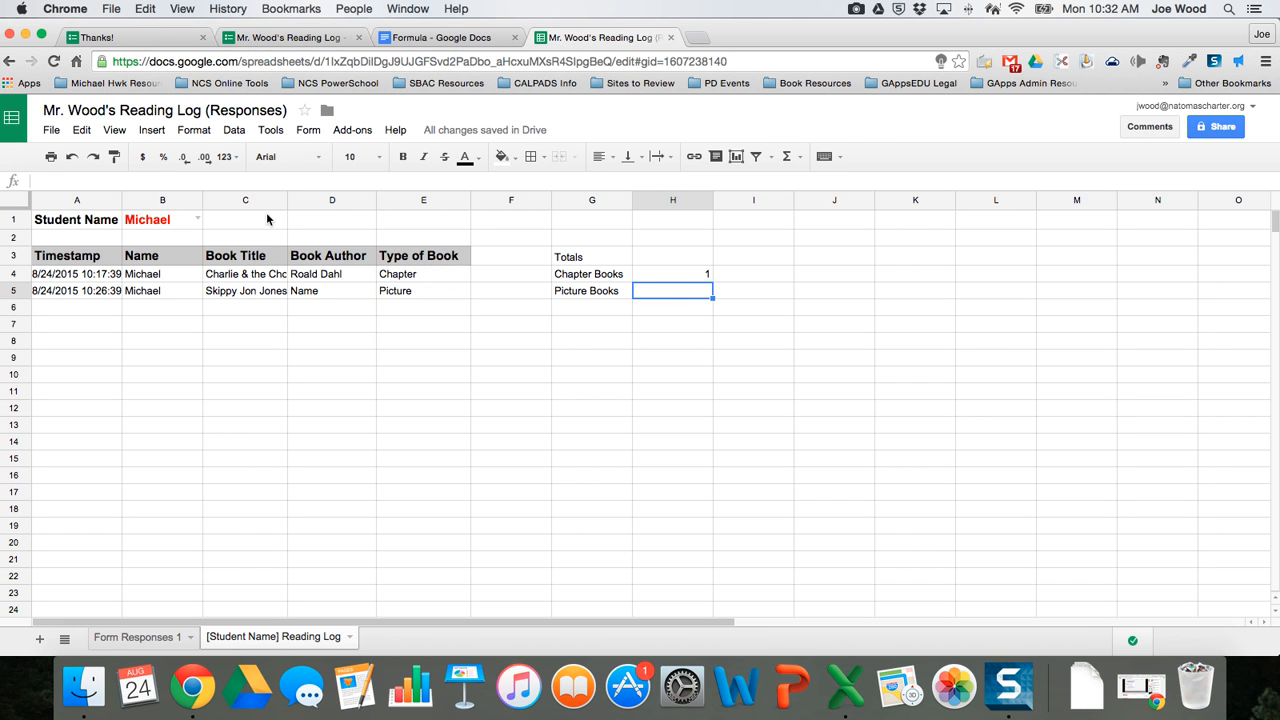
{"action": "type", "text": "=COUNTIF(E4:E200,\"Chapter\")"}
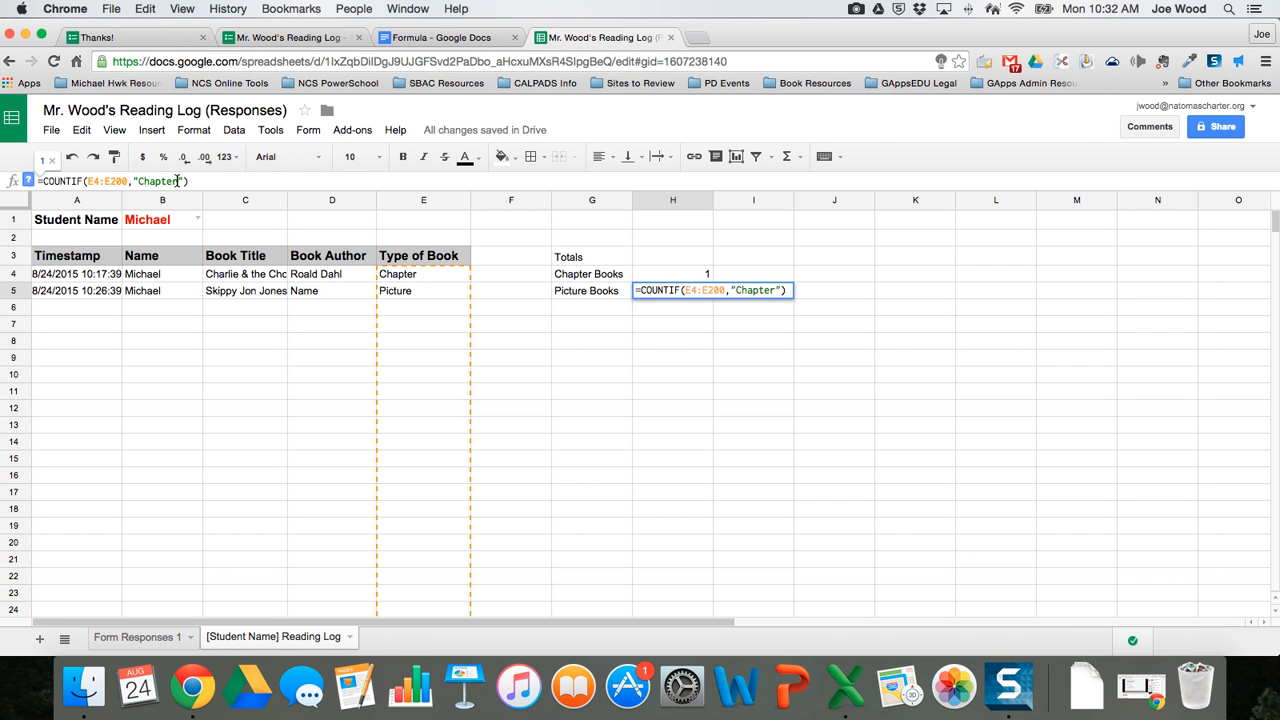
{"action": "type", "text": "P"}
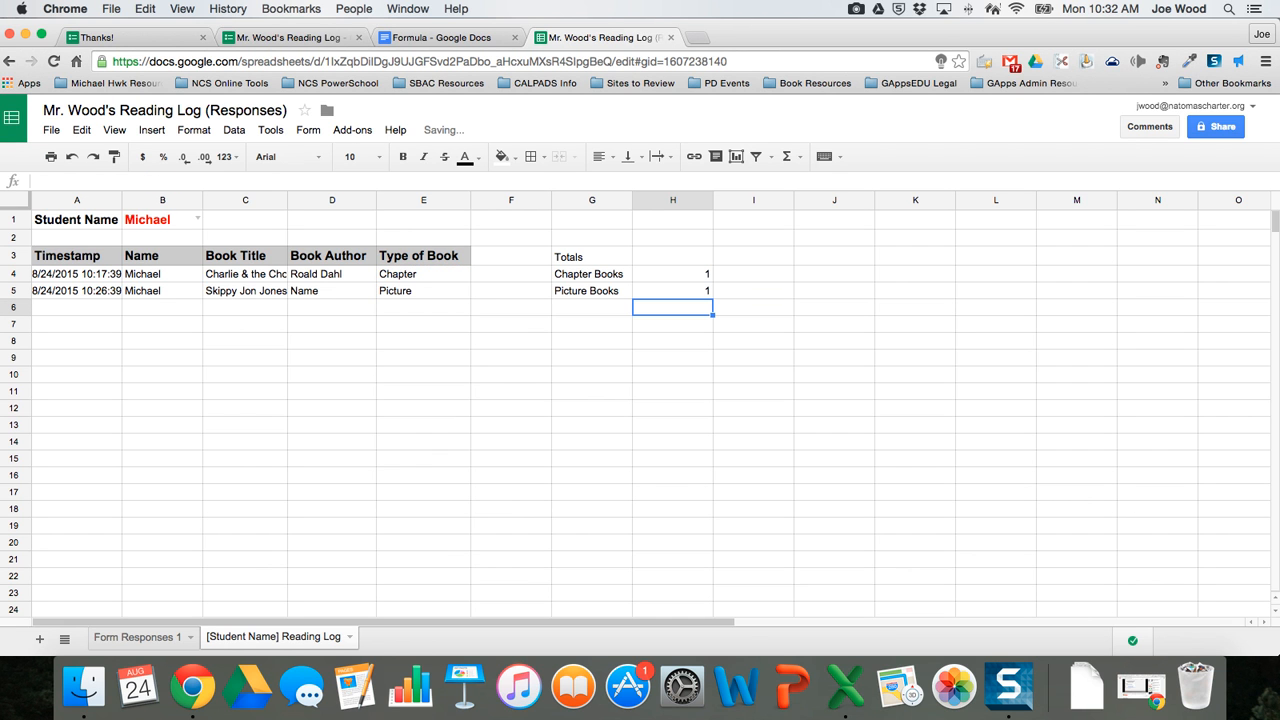
{"action": "mouse_move", "coordinate": [687, 300]}
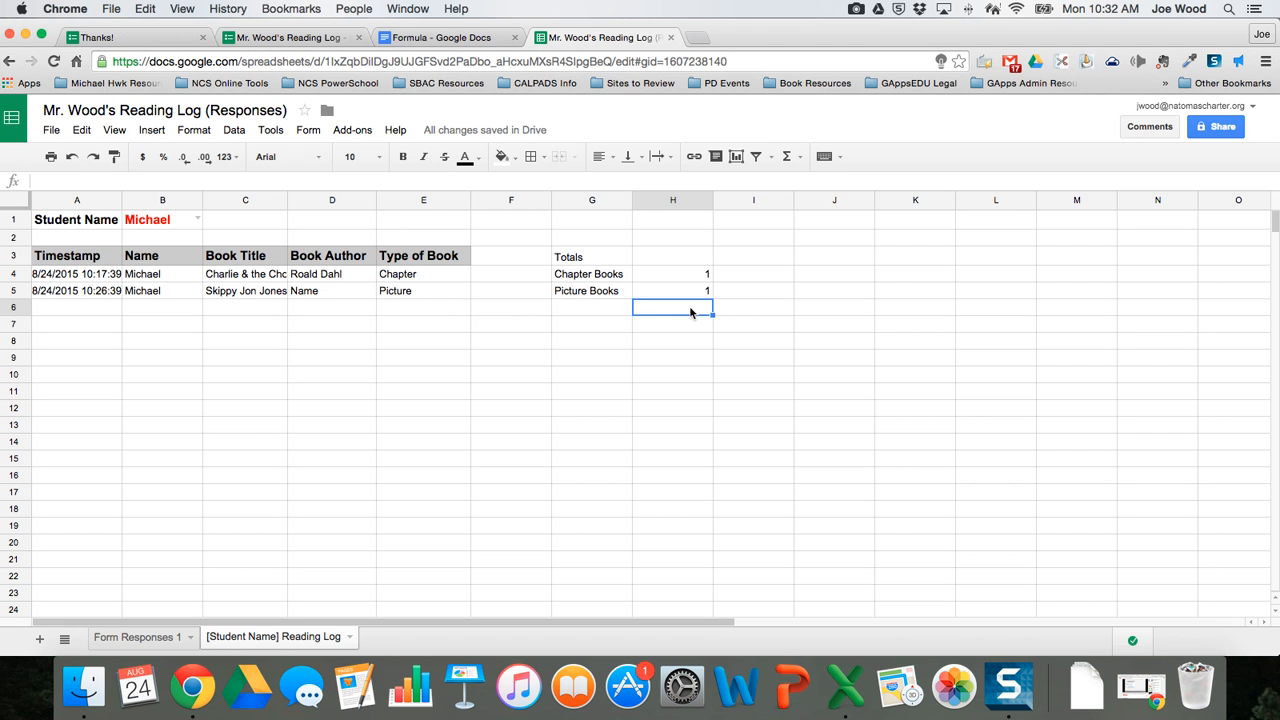
Step: Add a grand total =H4+H5 in H6 beneath both counts
{"action": "type", "text": "="}
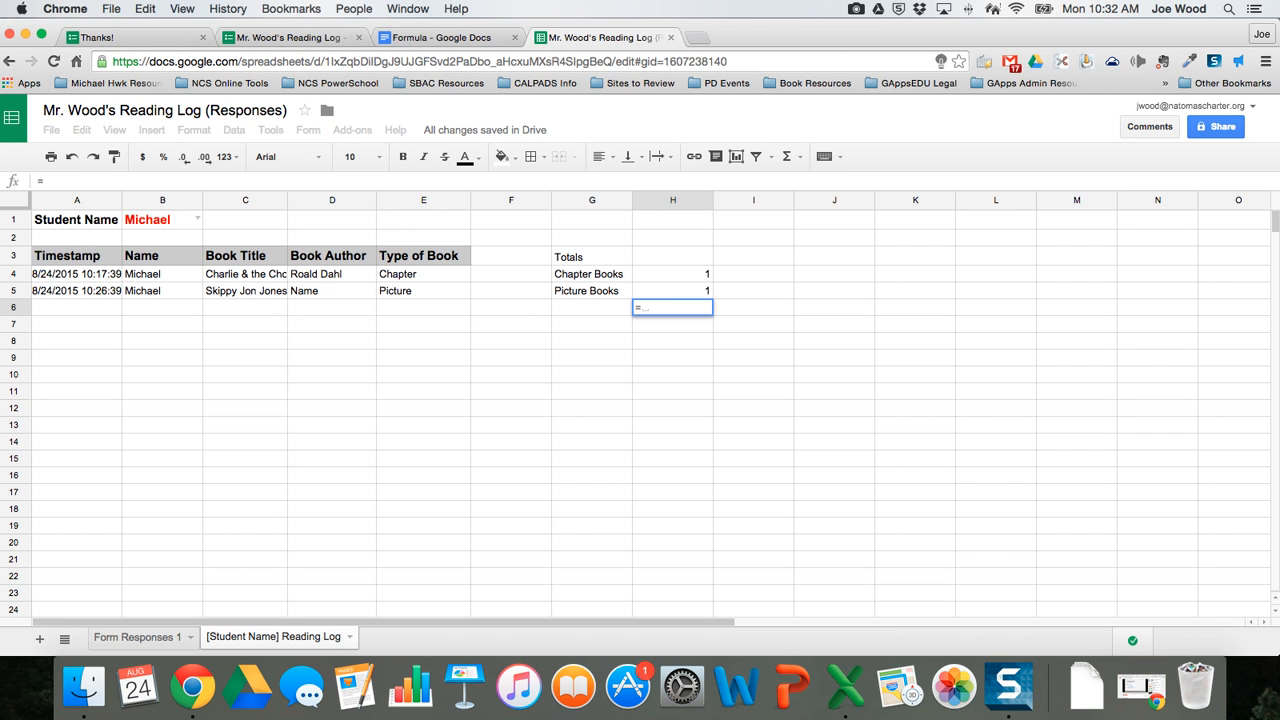
{"action": "type", "text": "H4"}
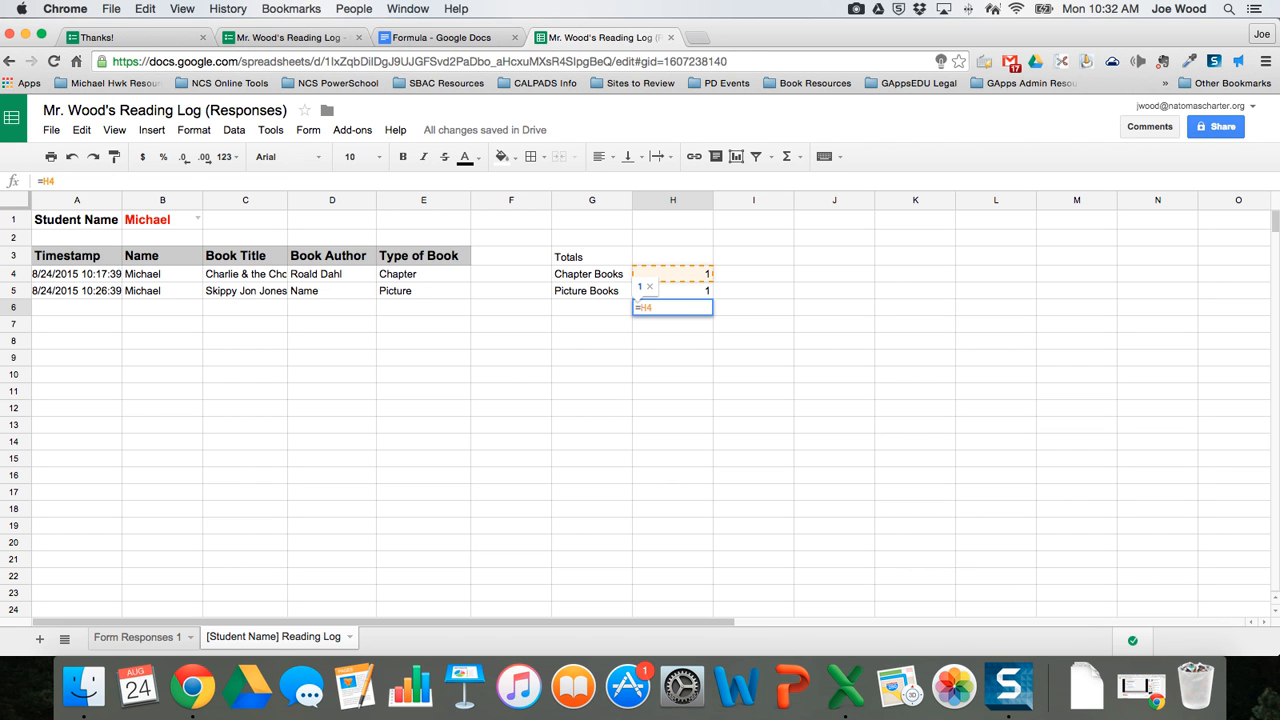
{"action": "type", "text": "+H"}
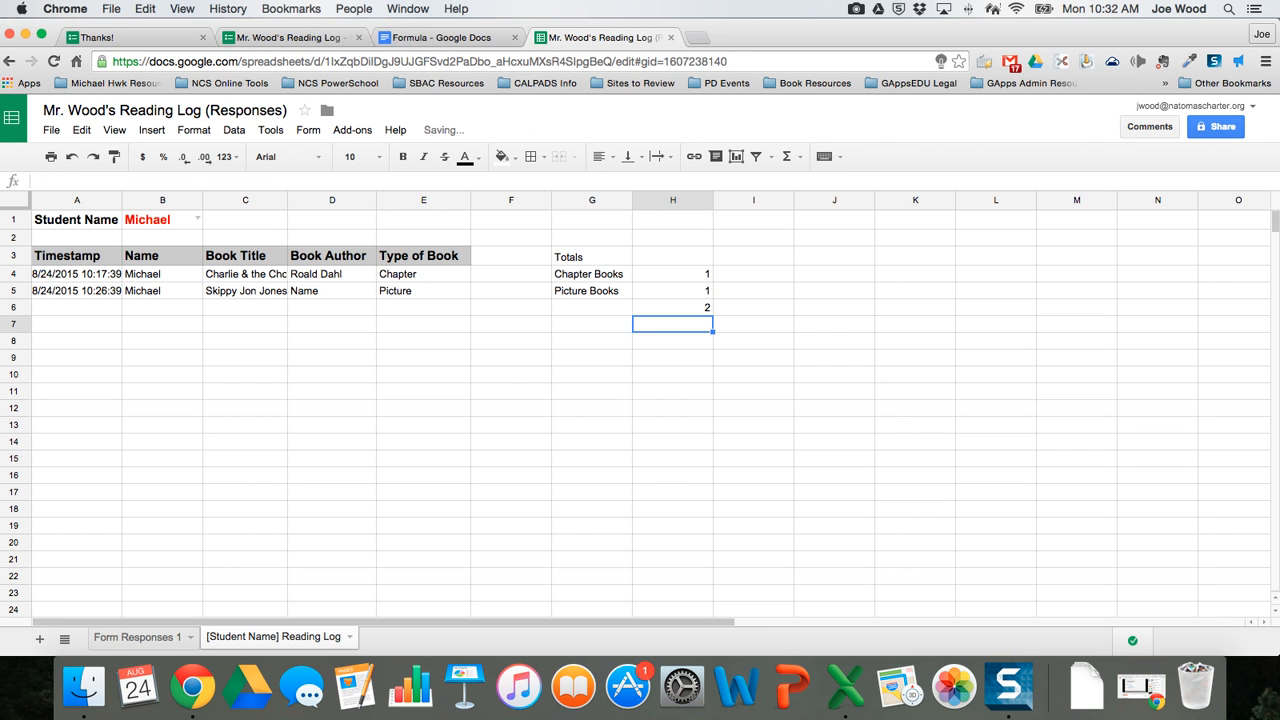
Step: Format the Totals heading cell as bold red text, then deselect to view it
{"action": "left_click", "coordinate": [591, 256]}
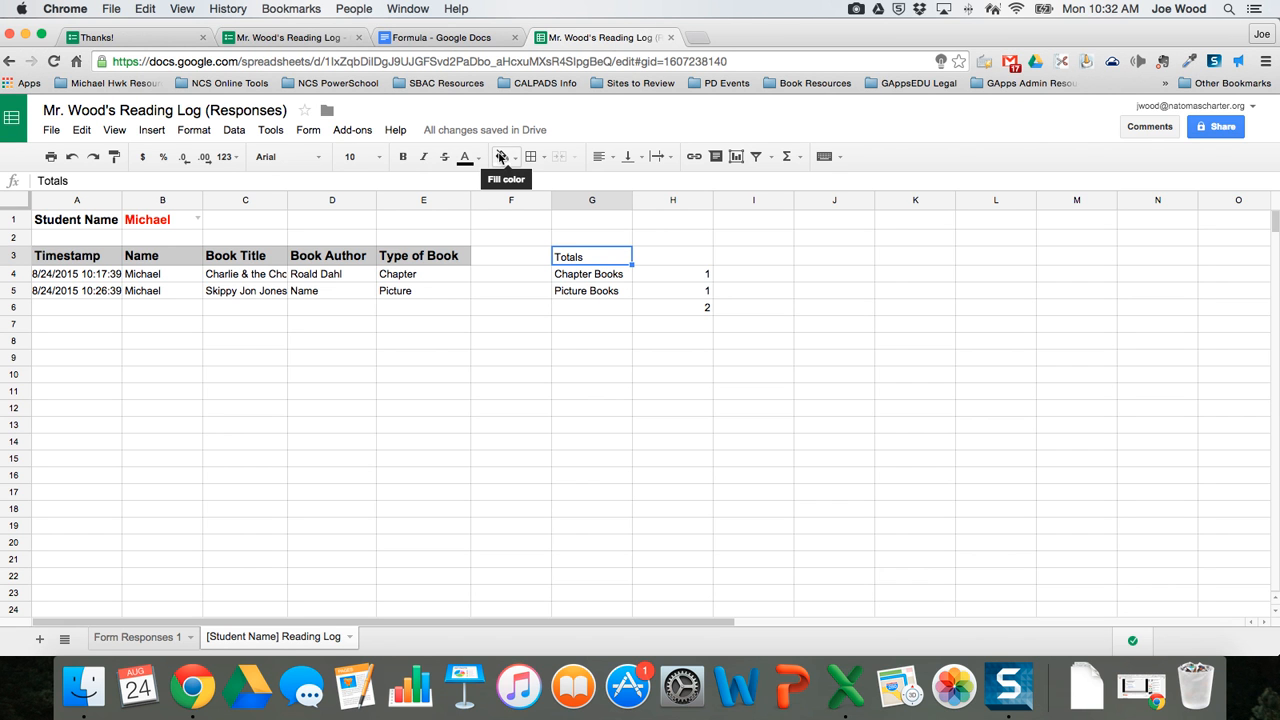
{"action": "left_click", "coordinate": [403, 156]}
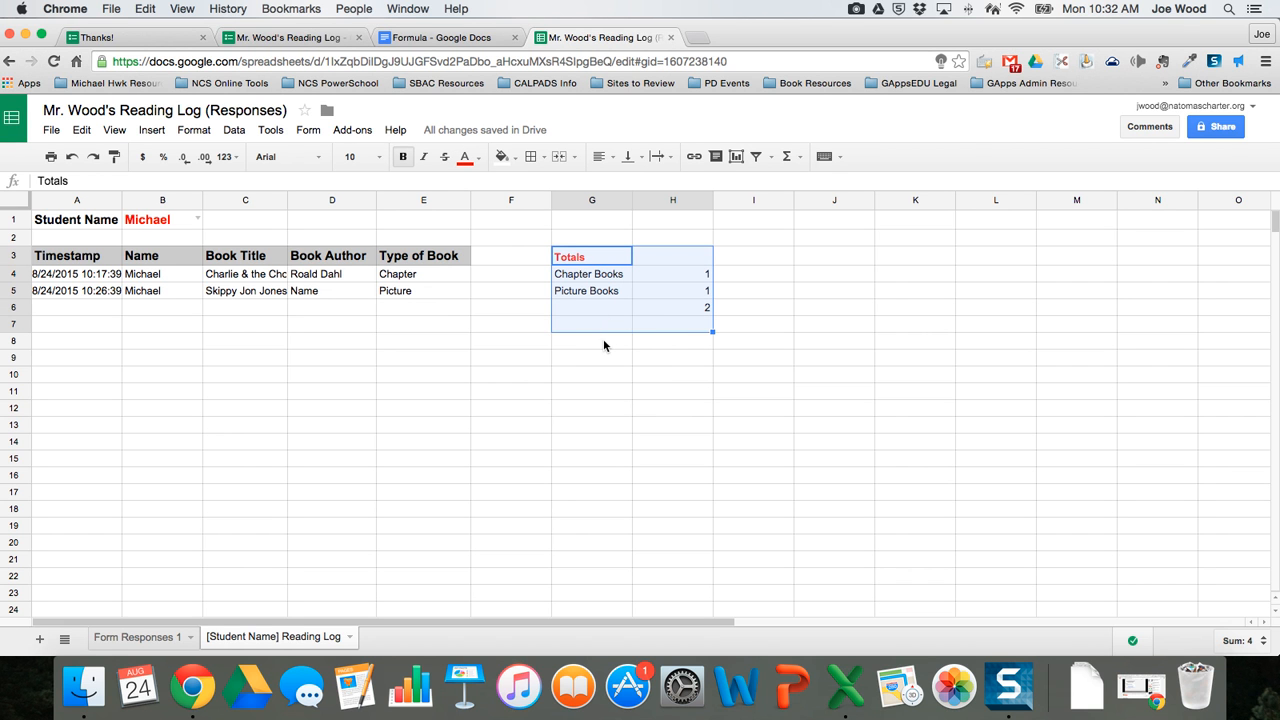
{"action": "left_click", "coordinate": [591, 341]}
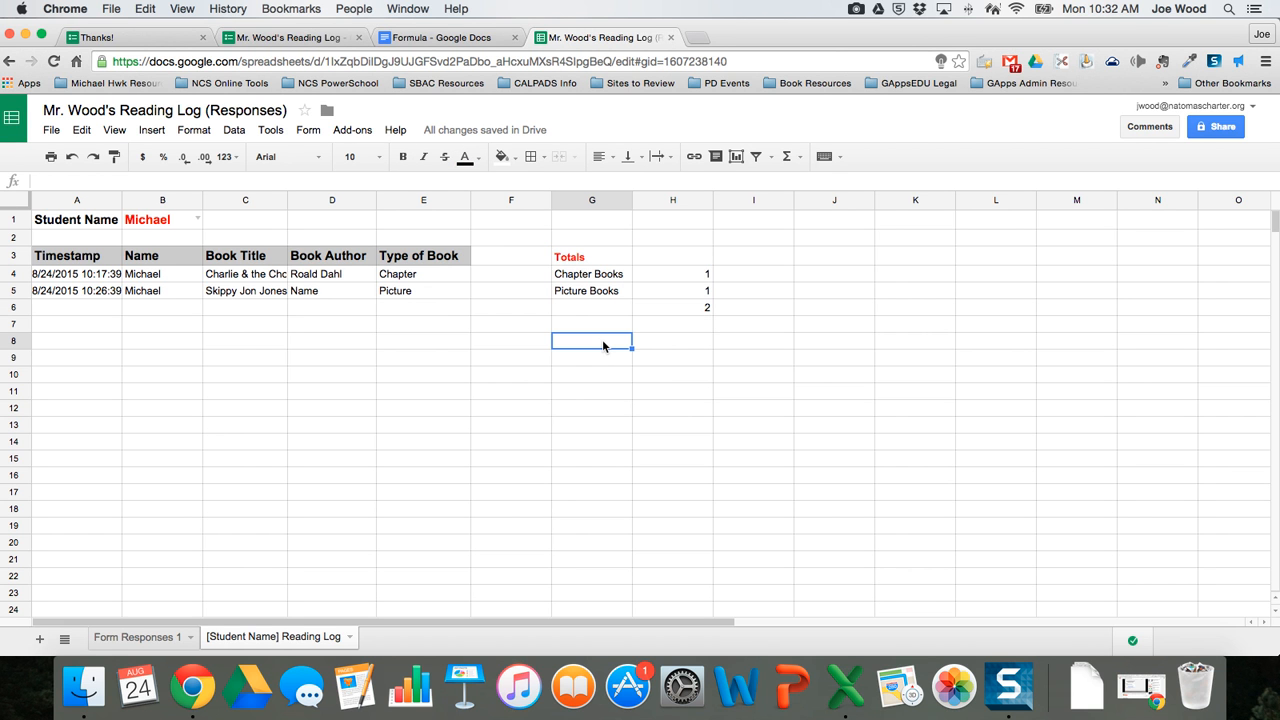
{"action": "mouse_move", "coordinate": [249, 687]}
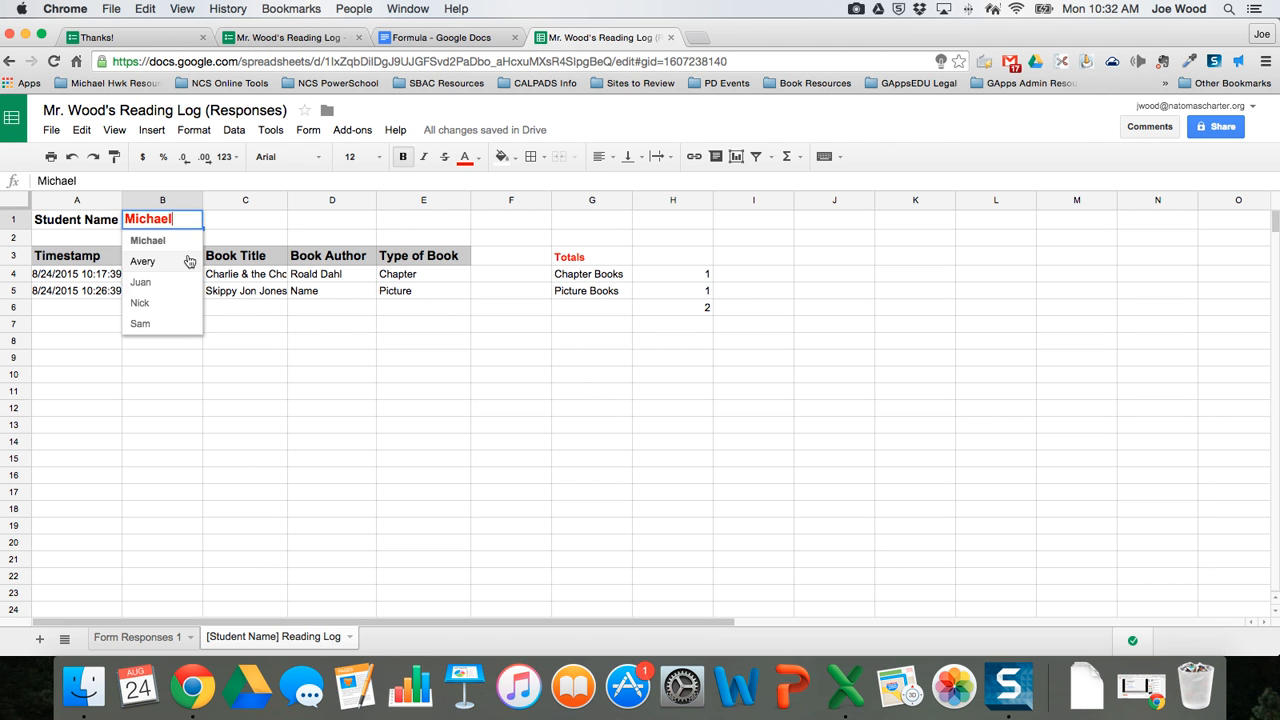
{"action": "left_click", "coordinate": [143, 261]}
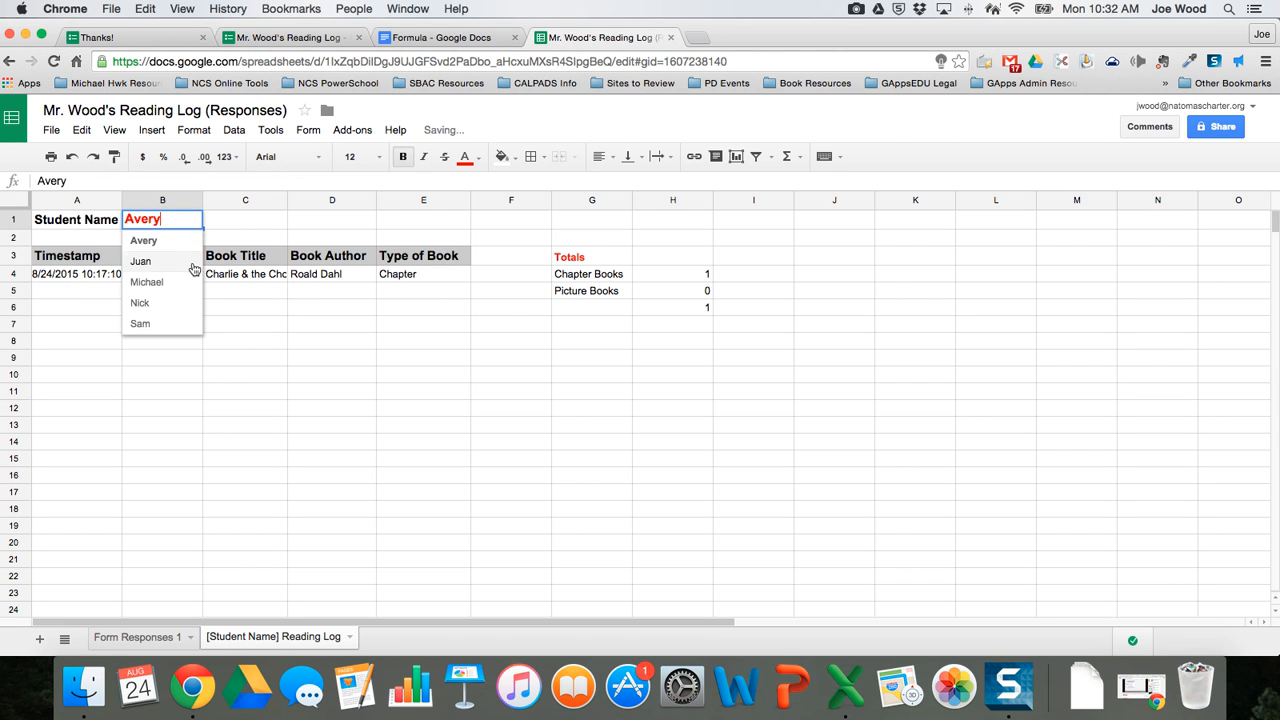
{"action": "left_click", "coordinate": [147, 282]}
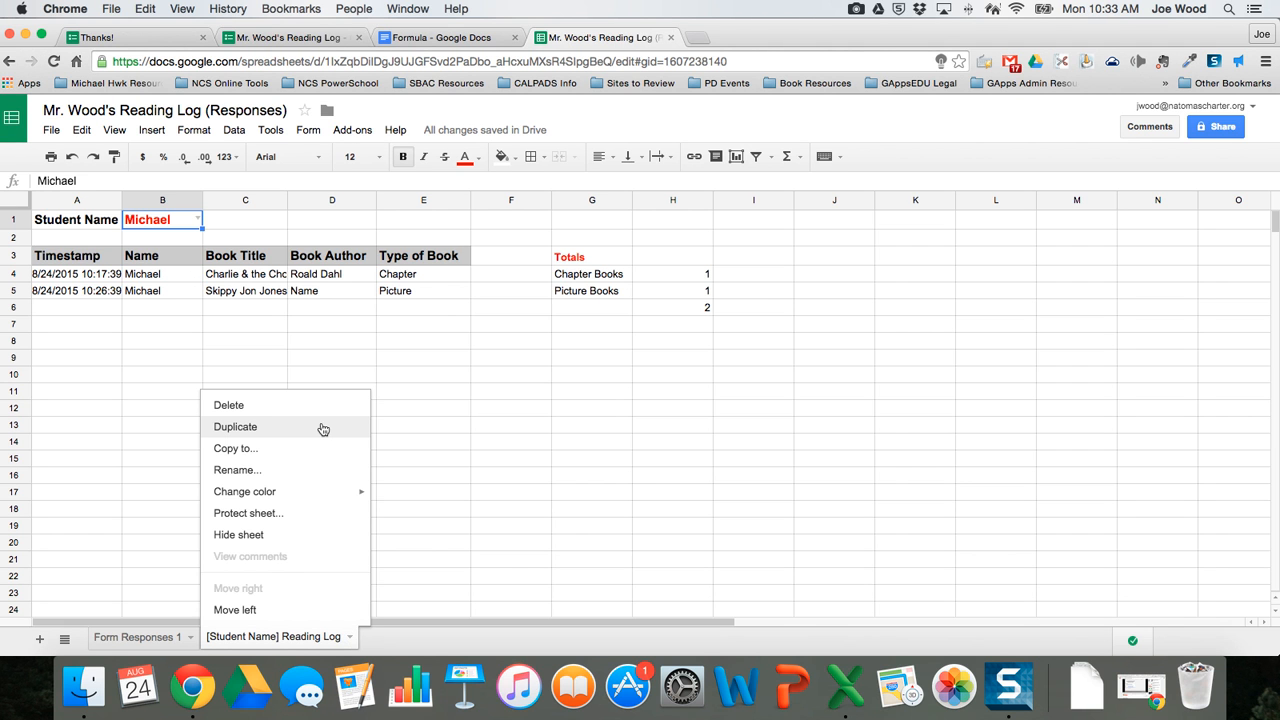
Step: Duplicate the template sheet twice, renaming the copies Avery Reading Log and Juan Reading Log
{"action": "left_click", "coordinate": [235, 427]}
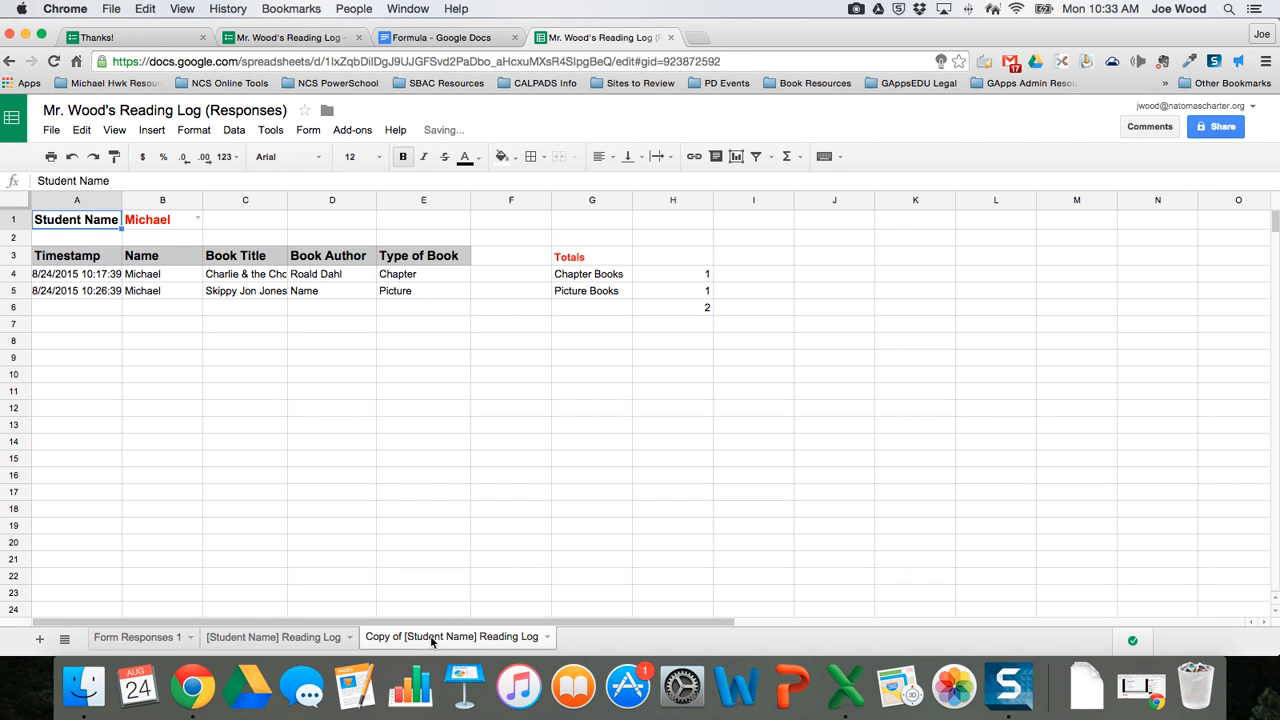
{"action": "left_click", "coordinate": [452, 636]}
{"action": "type", "text": "Avery"}
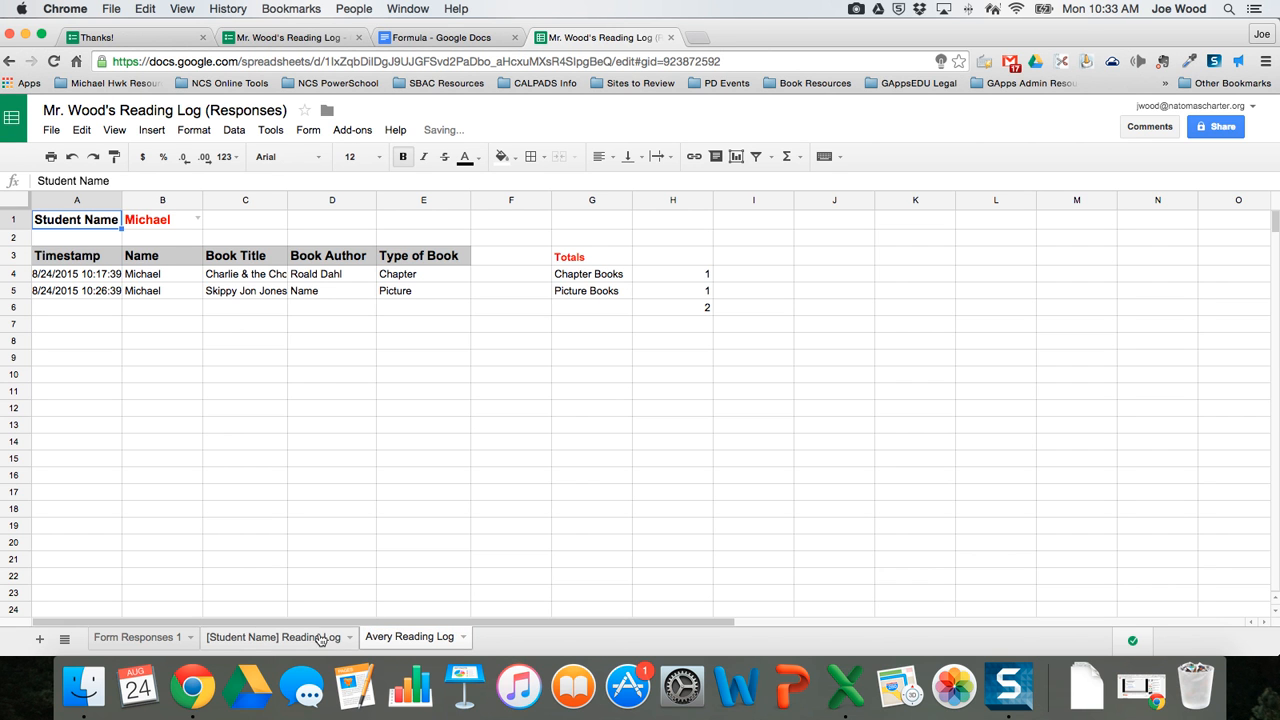
{"action": "right_click", "coordinate": [273, 636]}
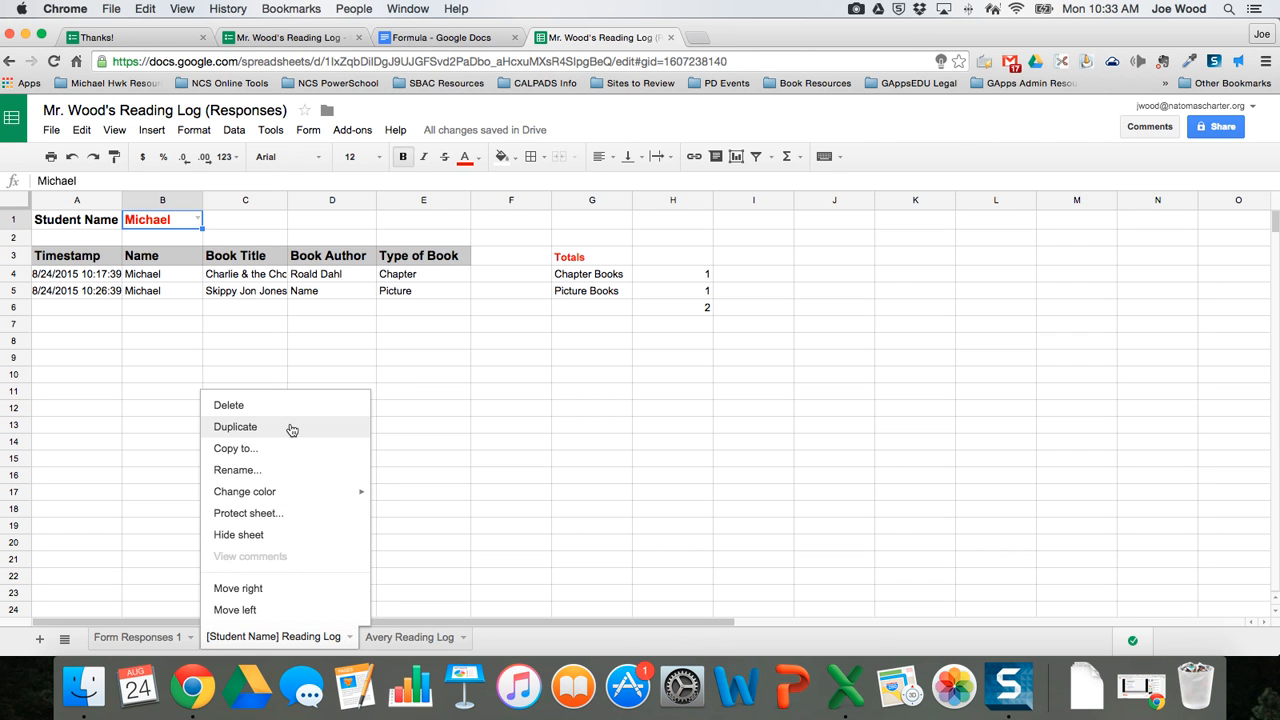
{"action": "left_click", "coordinate": [235, 426]}
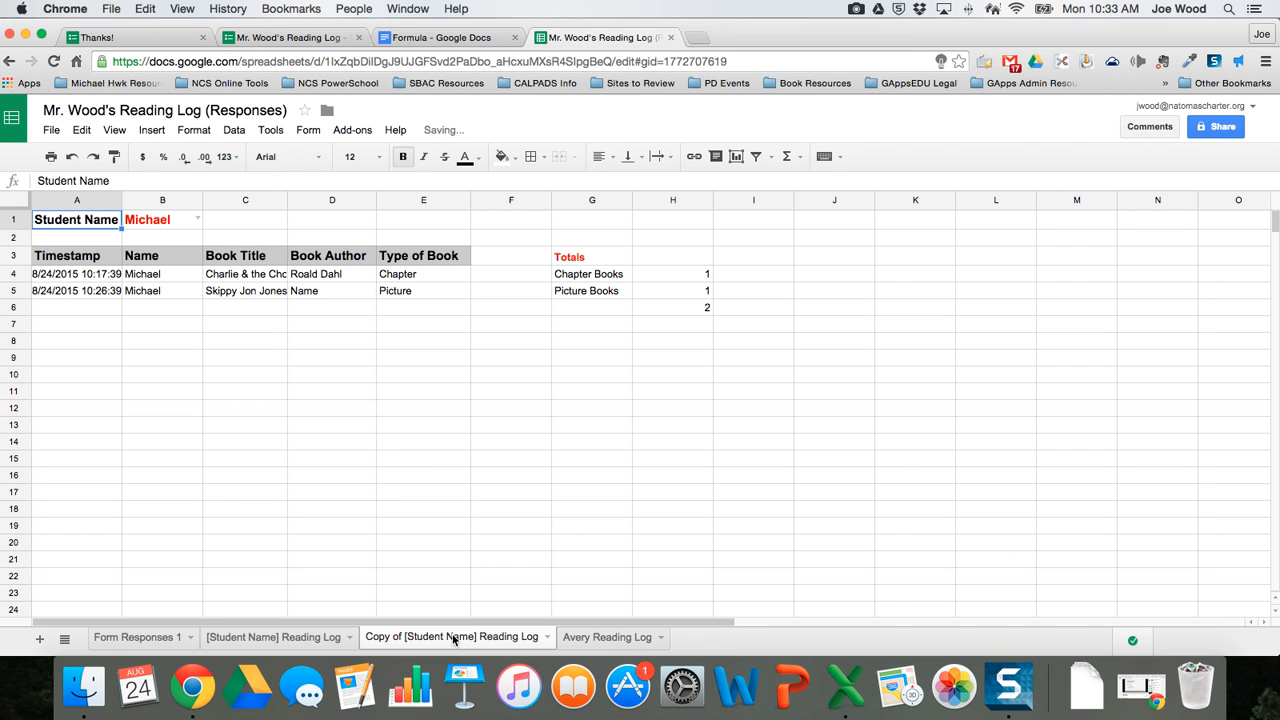
{"action": "left_click", "coordinate": [197, 219]}
{"action": "type", "text": "Juan"}
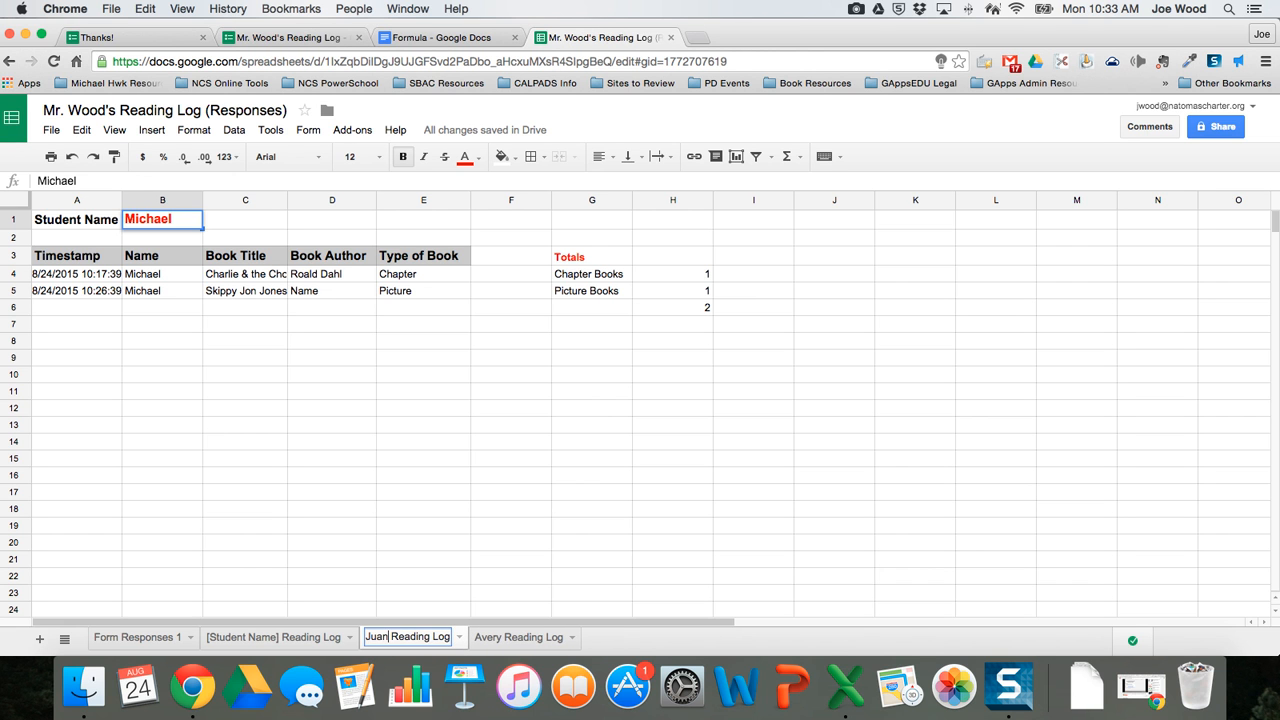
{"action": "left_click", "coordinate": [491, 637]}
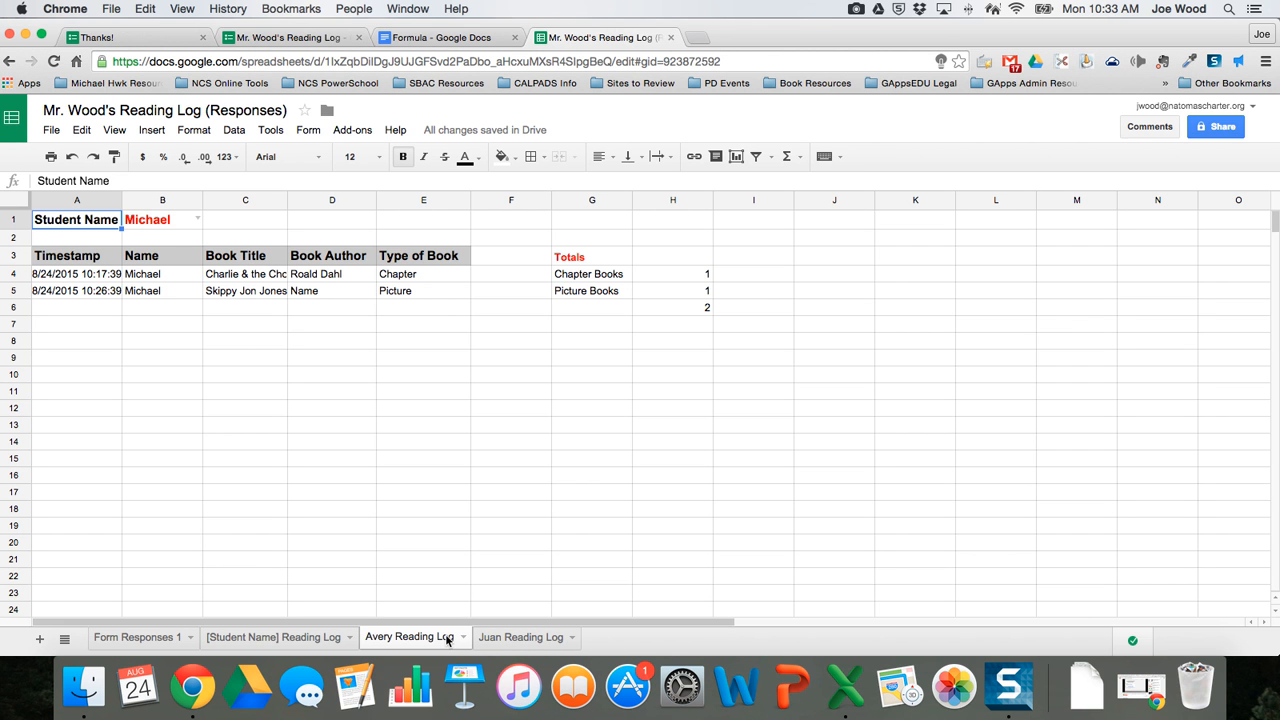
{"action": "mouse_move", "coordinate": [196, 221]}
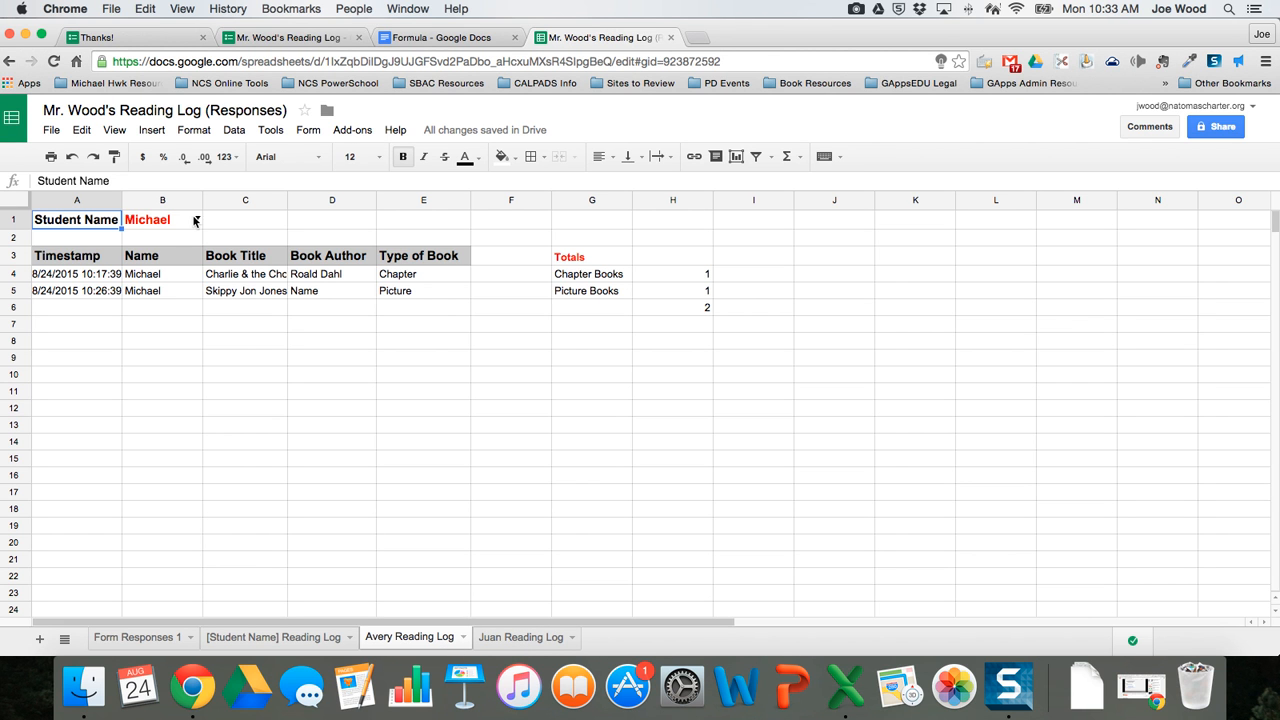
Step: Enter Avery in B1 on Avery's log and pick Juan from the B1 dropdown on Juan's
{"action": "type", "text": "Avery"}
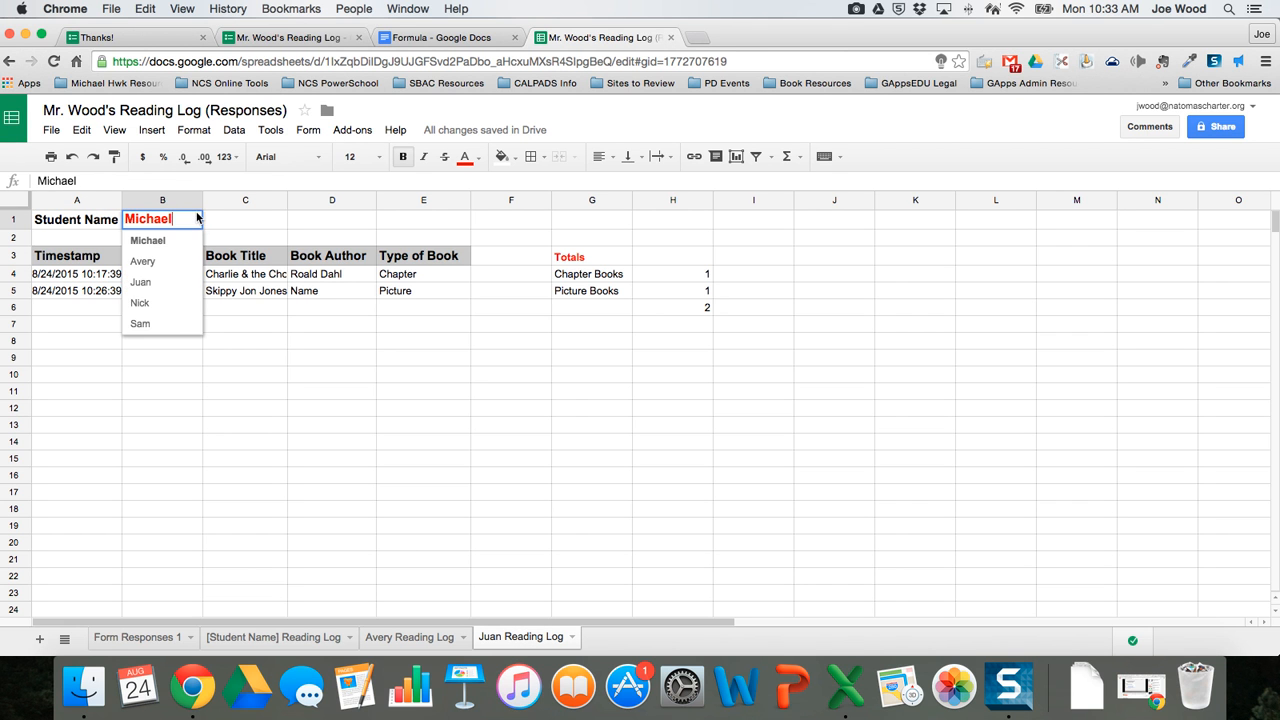
{"action": "left_click", "coordinate": [140, 282]}
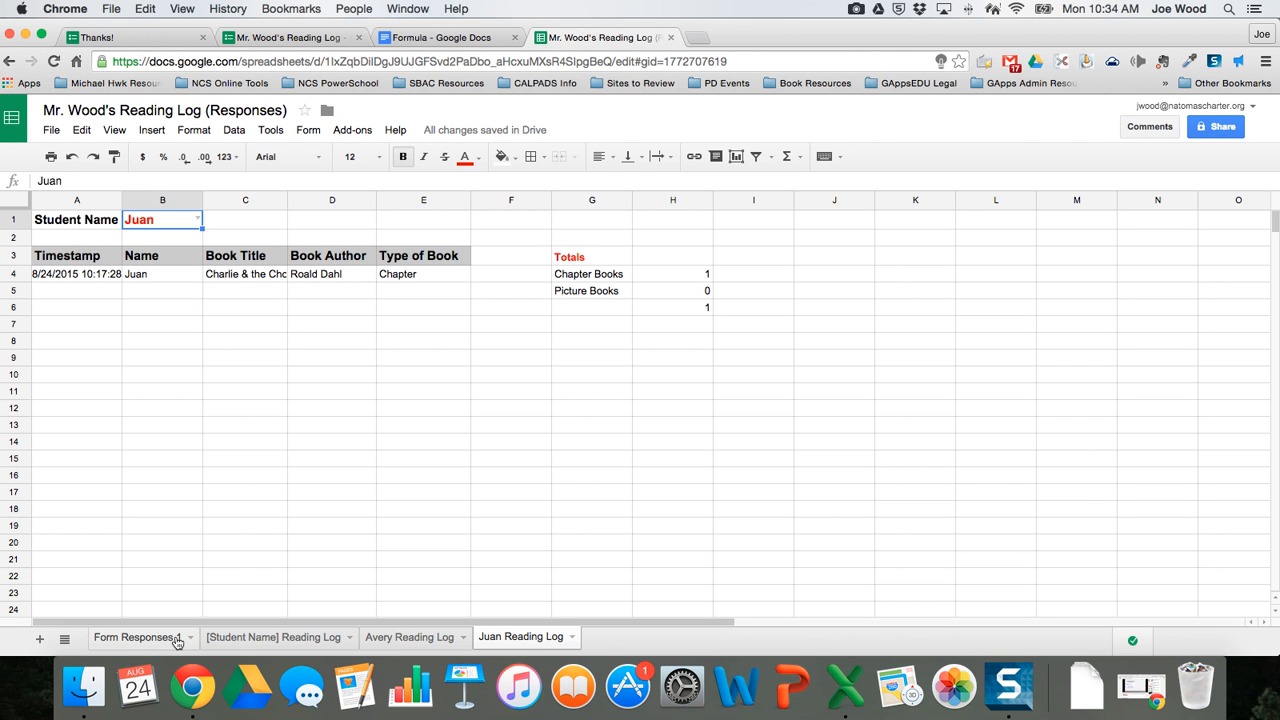
{"action": "left_click", "coordinate": [134, 637]}
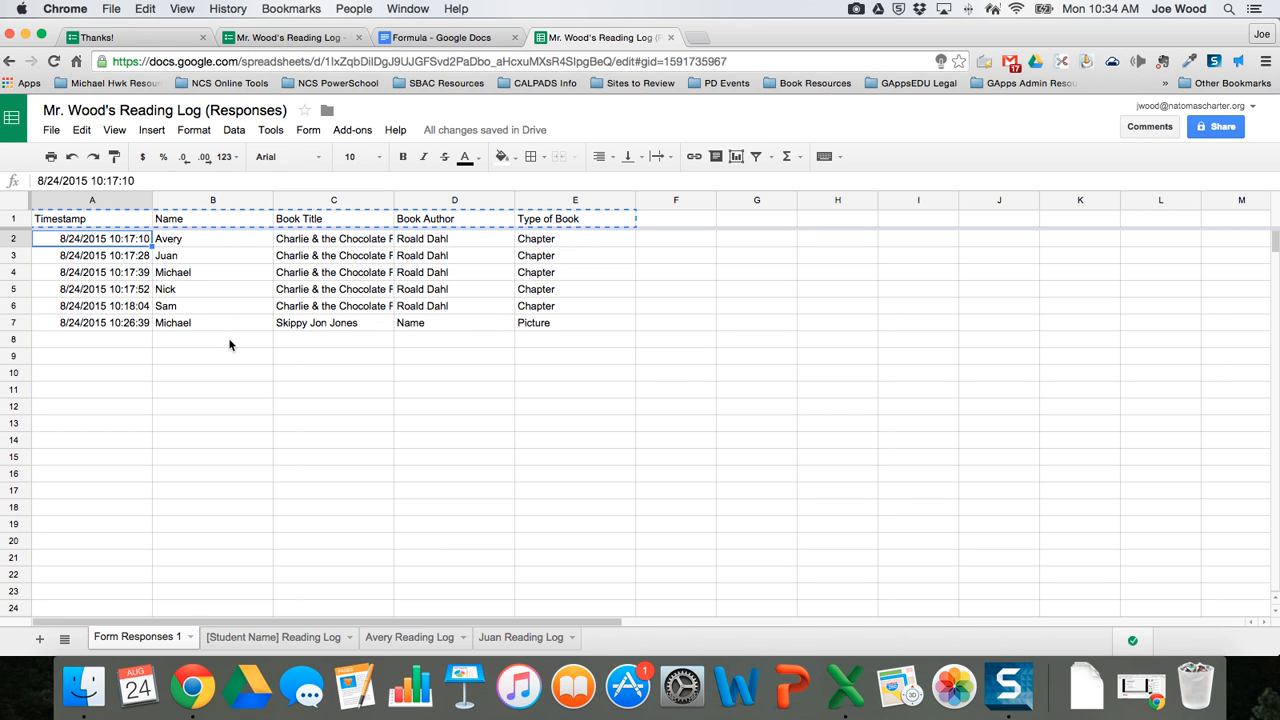
Step: Review the template, Form Responses 1 and Avery's log, ending on Juan Reading Log
{"action": "left_click", "coordinate": [272, 637]}
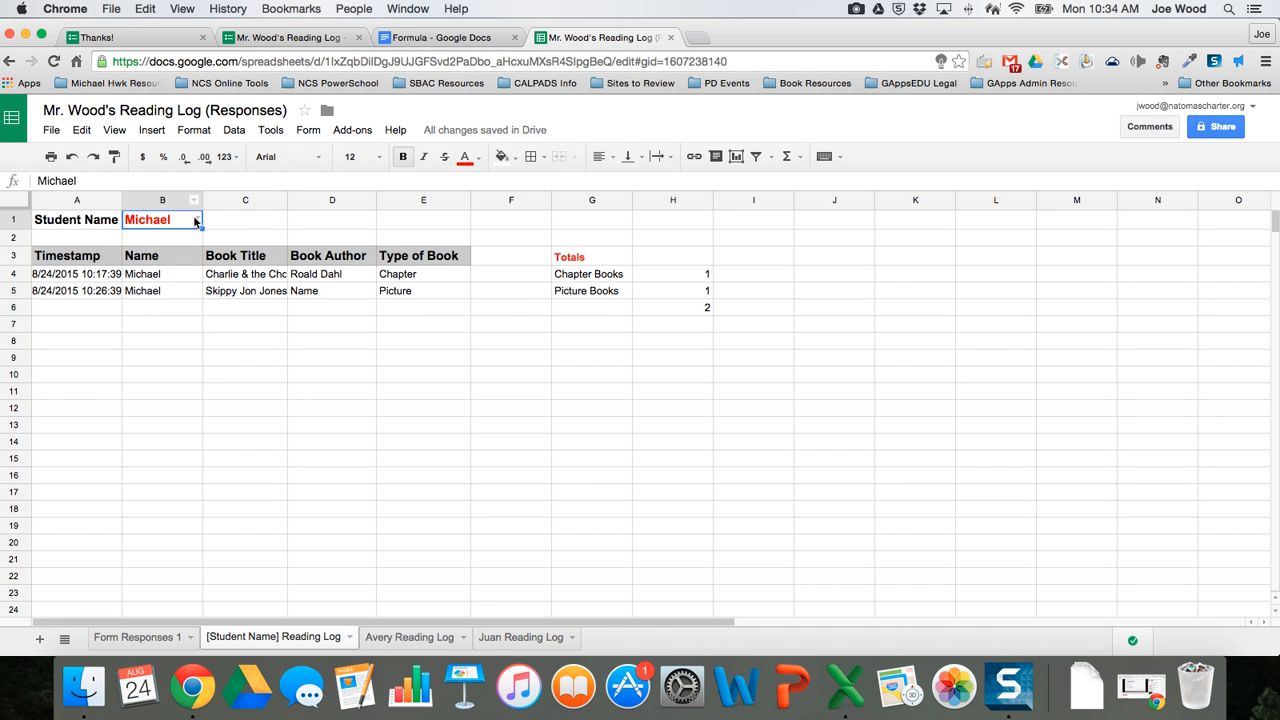
{"action": "left_click", "coordinate": [195, 219]}
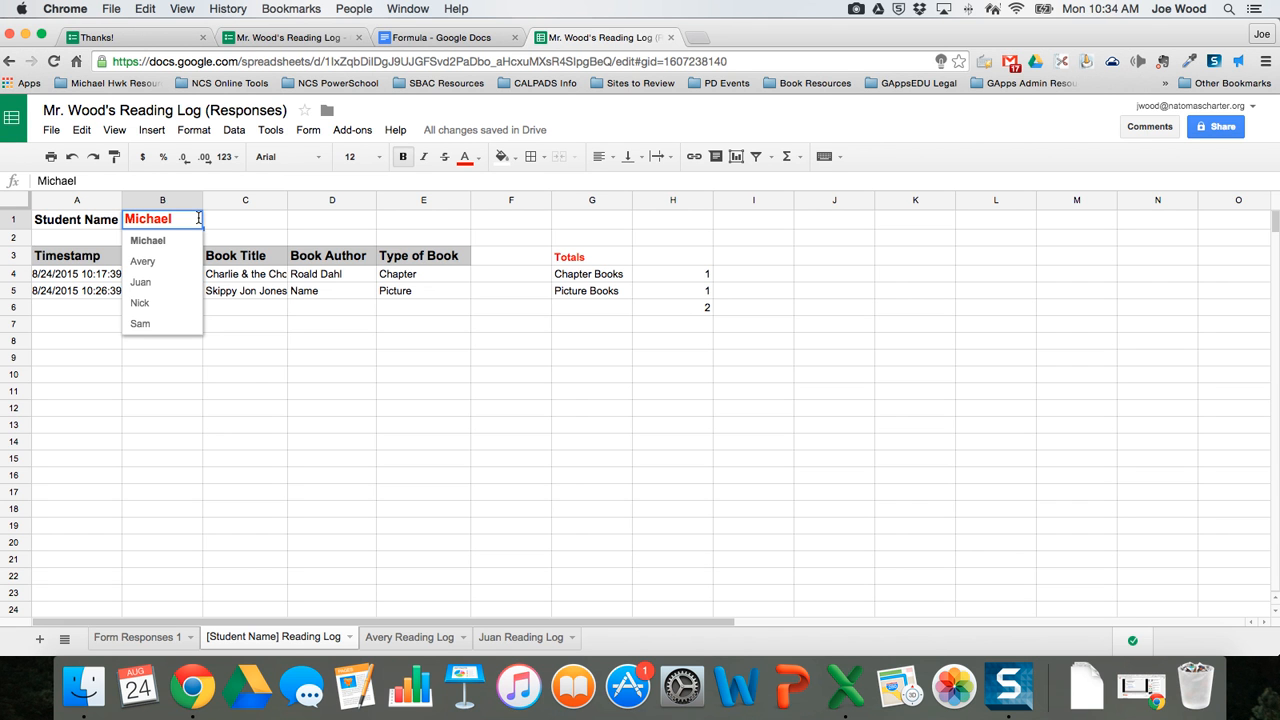
{"action": "left_click", "coordinate": [135, 637]}
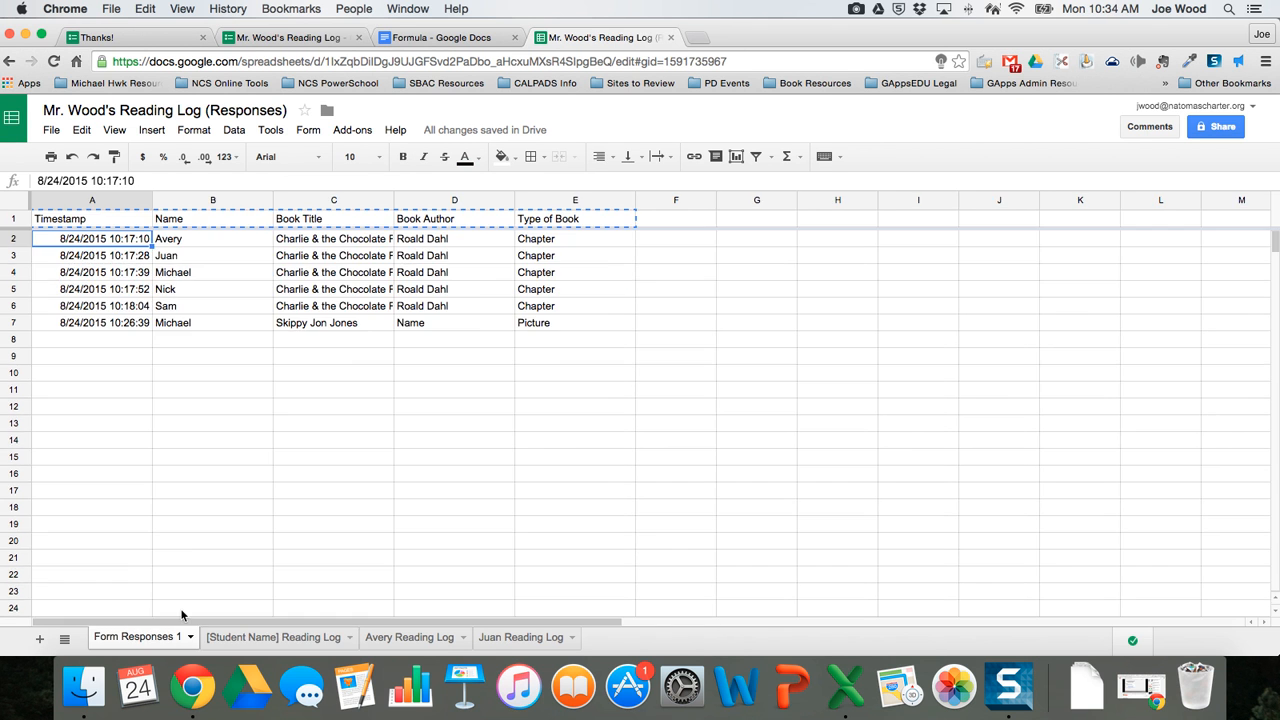
{"action": "mouse_move", "coordinate": [277, 344]}
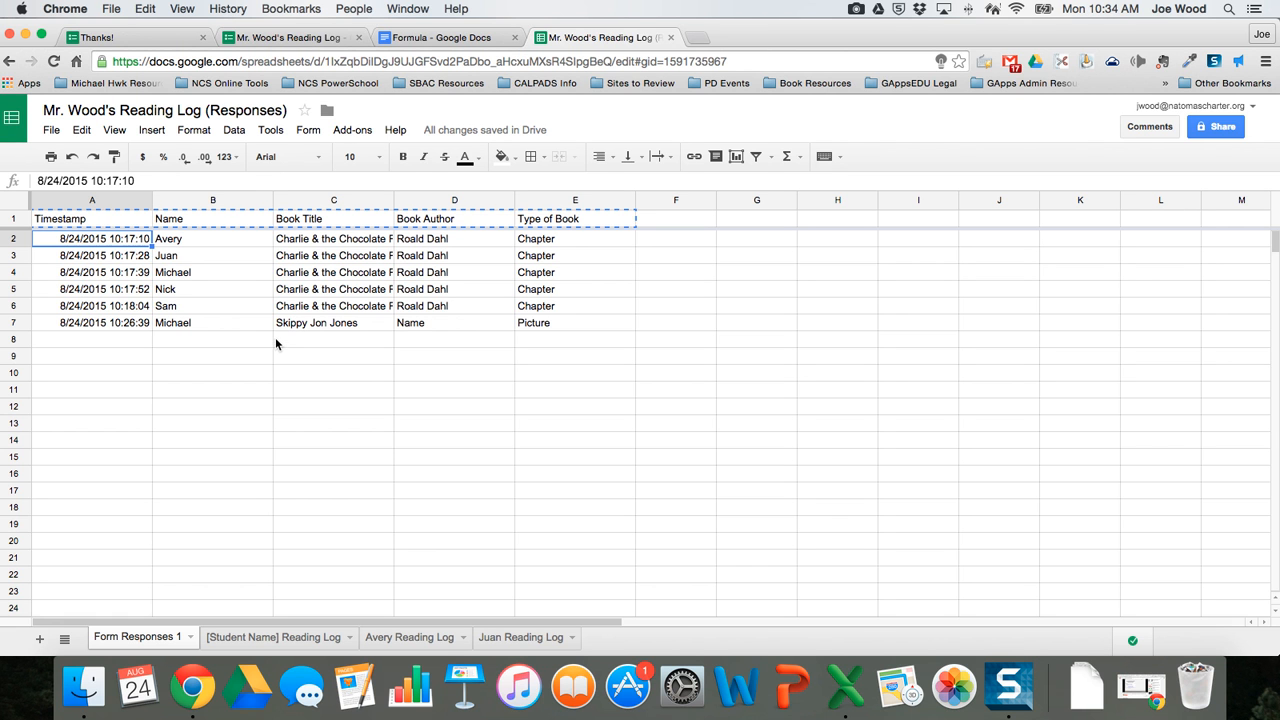
{"action": "left_click", "coordinate": [409, 637]}
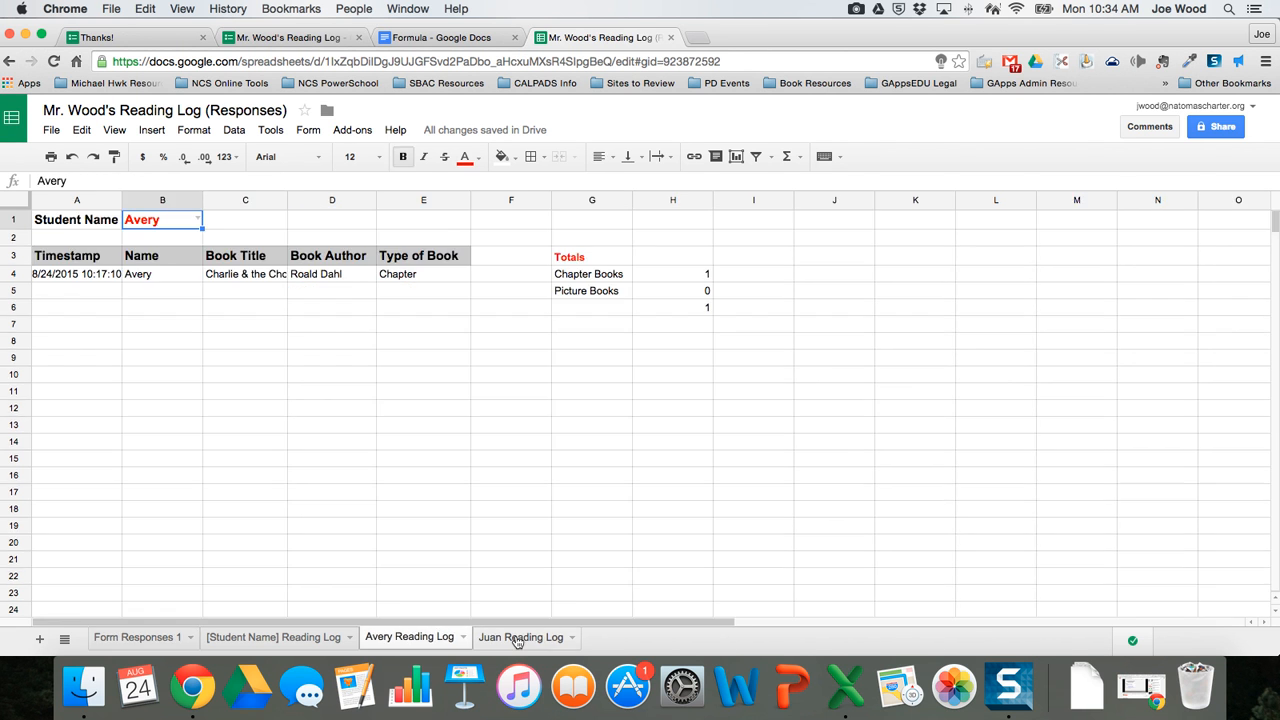
{"action": "left_click", "coordinate": [521, 637]}
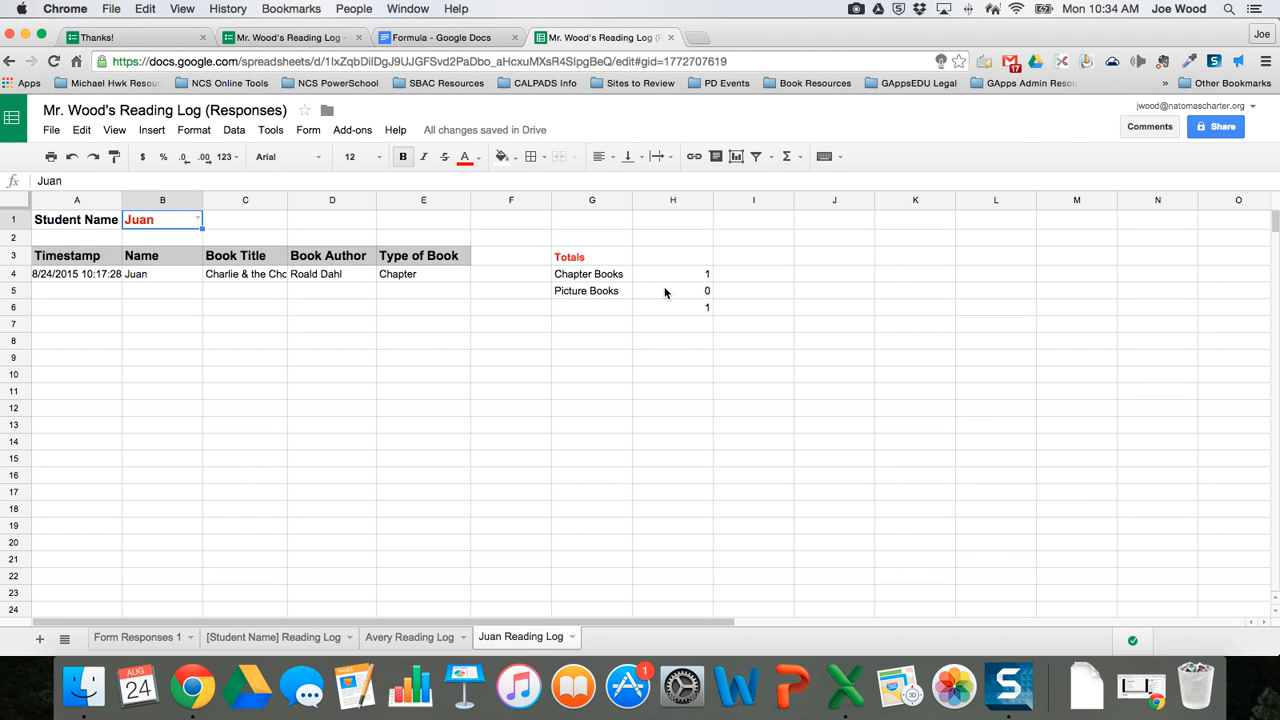